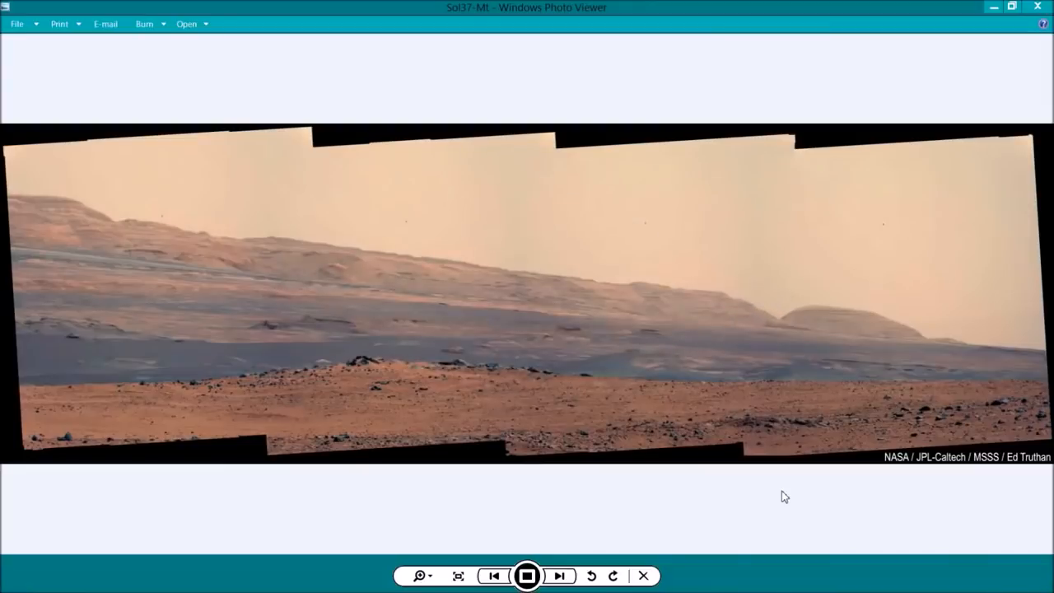
{"action": "mouse_move", "coordinate": [442, 514]}
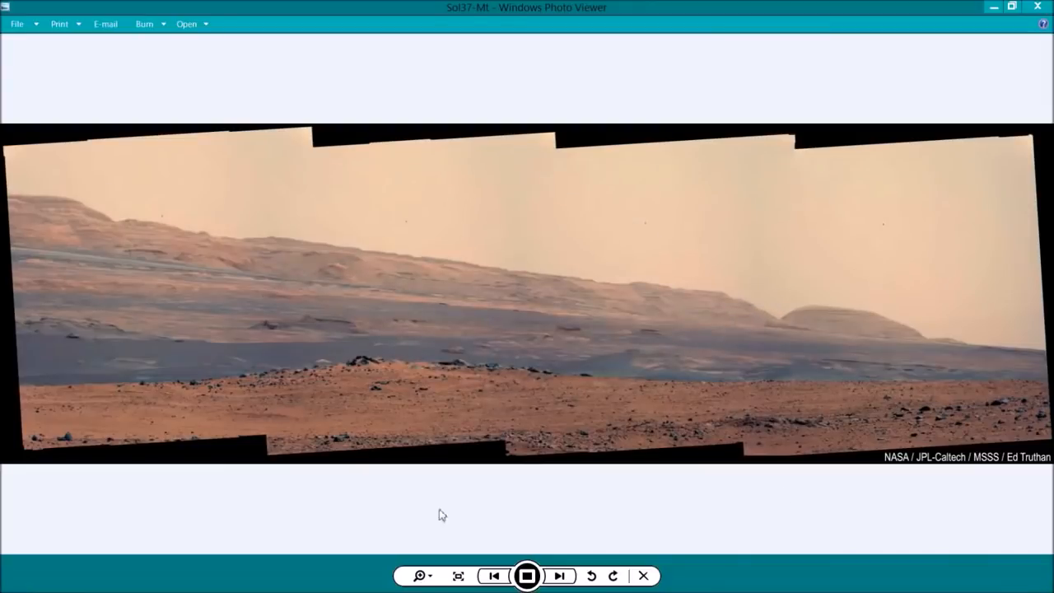
{"action": "mouse_move", "coordinate": [297, 535]}
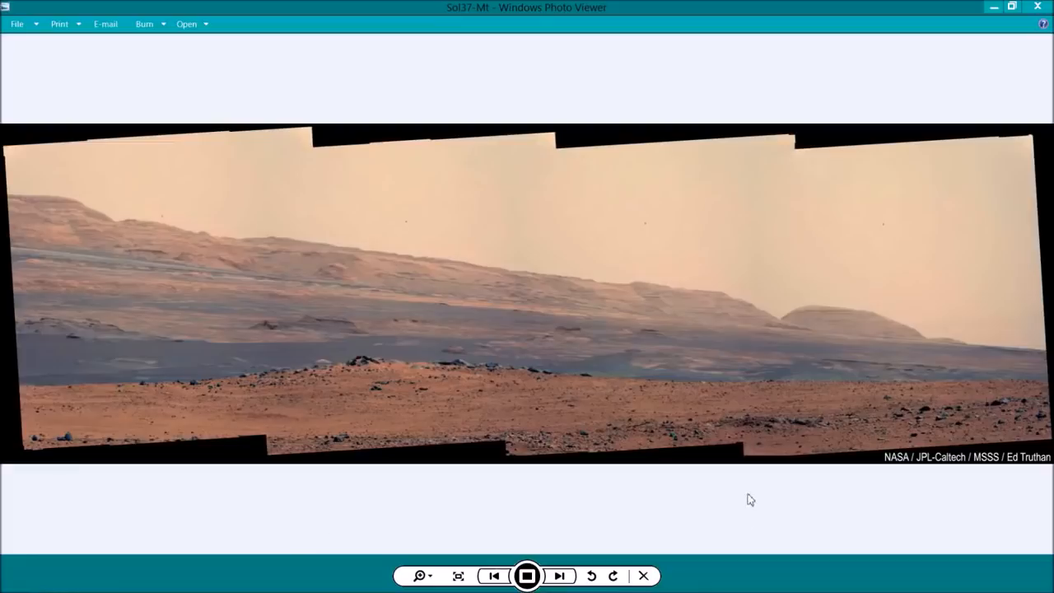
{"action": "mouse_move", "coordinate": [228, 322]}
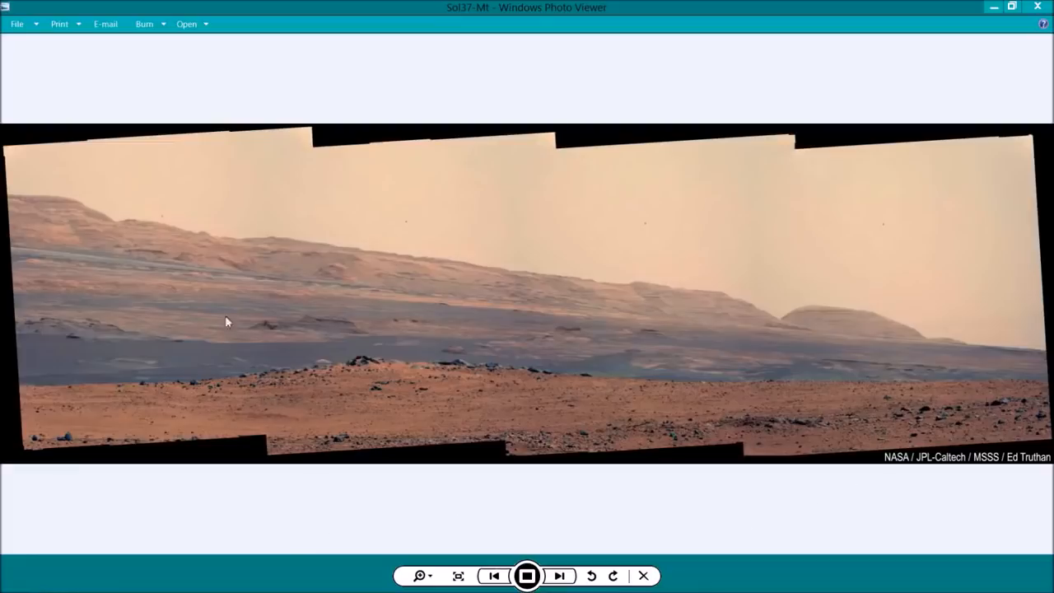
{"action": "mouse_move", "coordinate": [379, 389]}
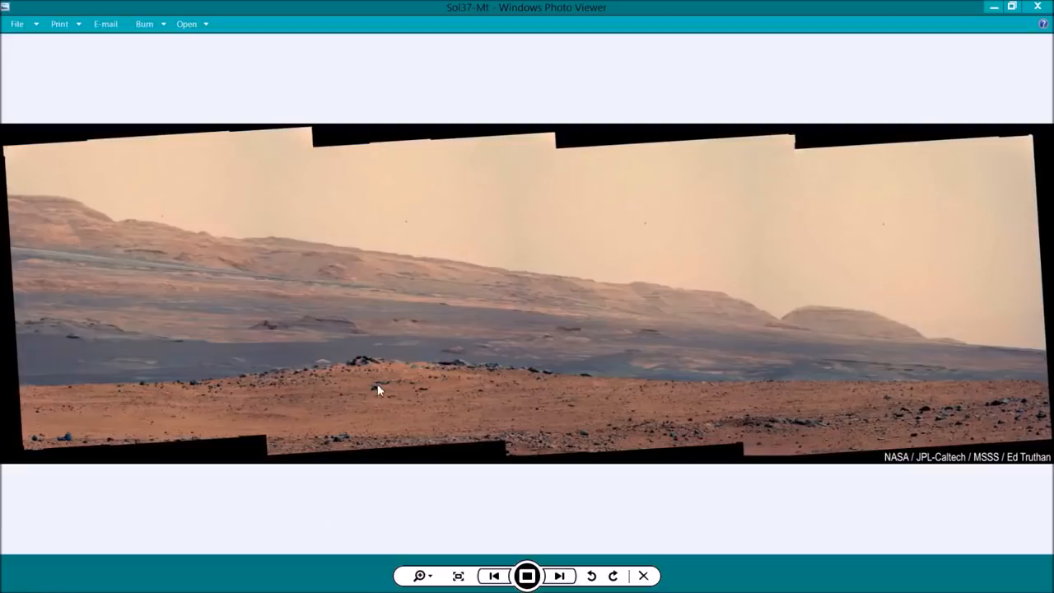
{"action": "mouse_move", "coordinate": [468, 382]}
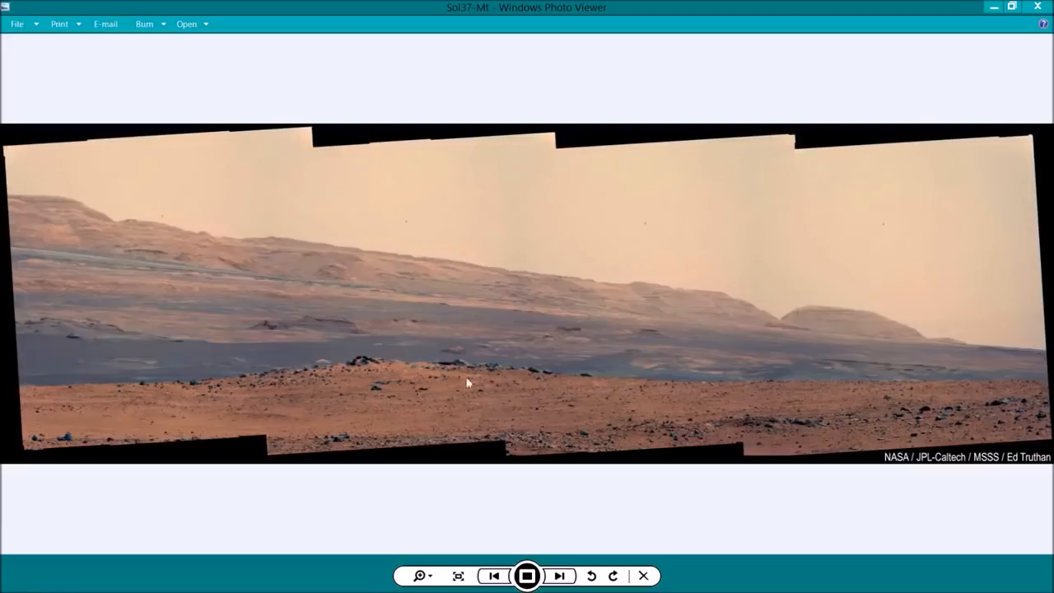
{"action": "mouse_move", "coordinate": [439, 425]}
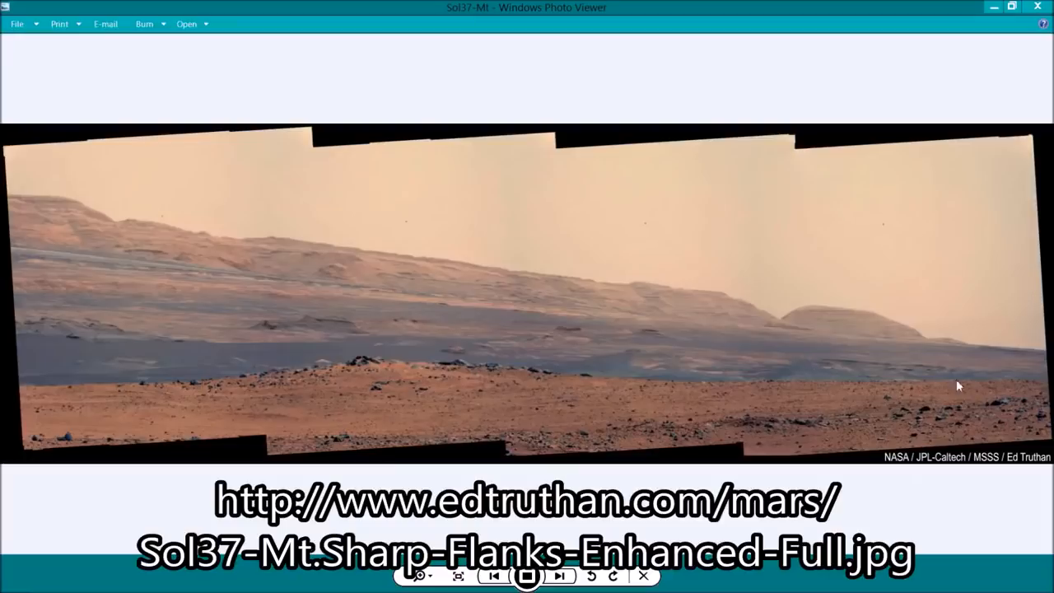
{"action": "mouse_move", "coordinate": [379, 362]}
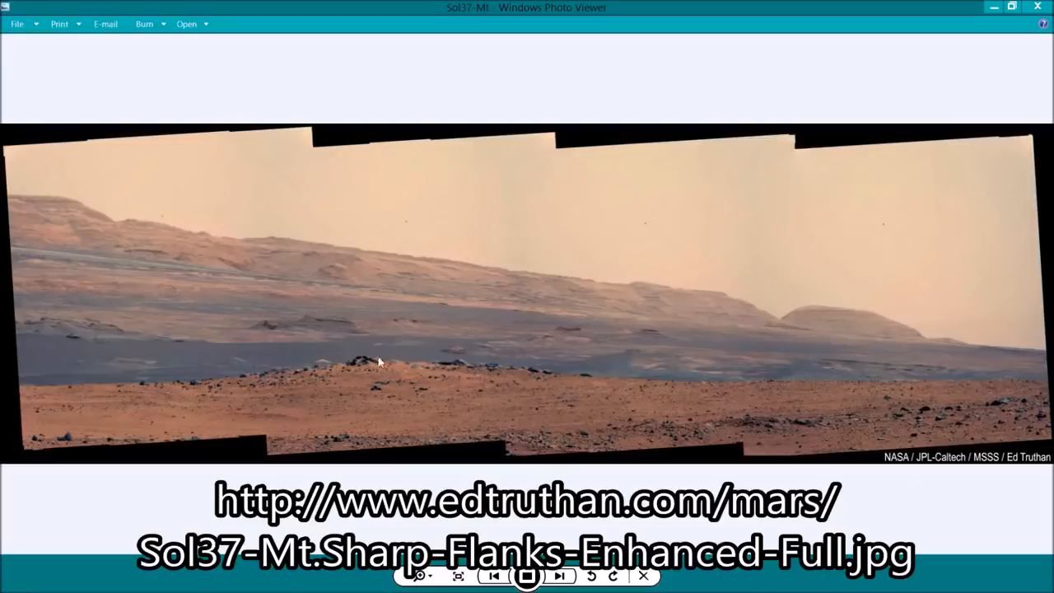
{"action": "mouse_move", "coordinate": [740, 425]}
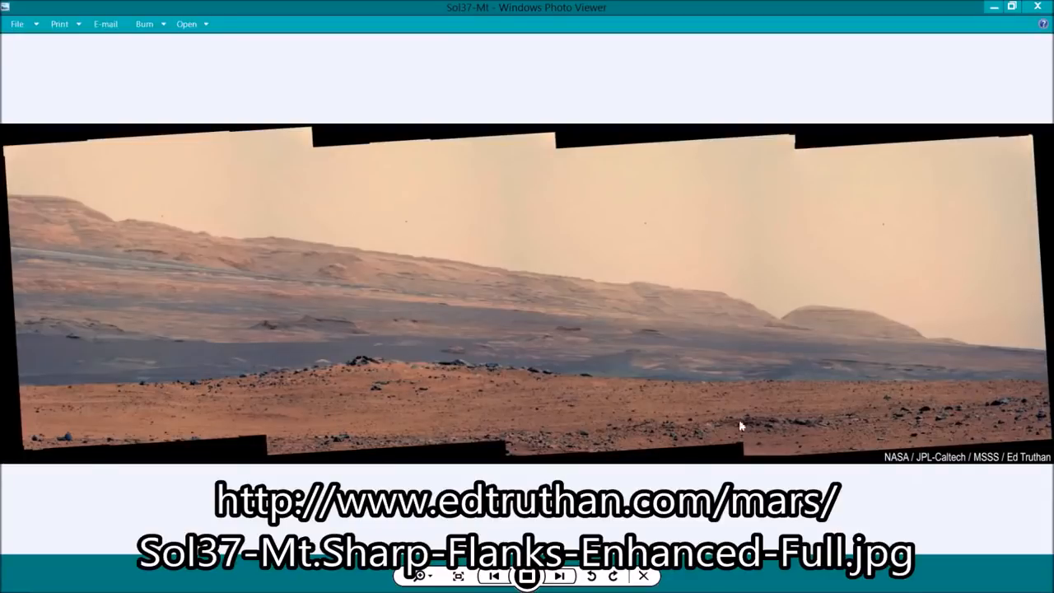
{"action": "mouse_move", "coordinate": [554, 382]}
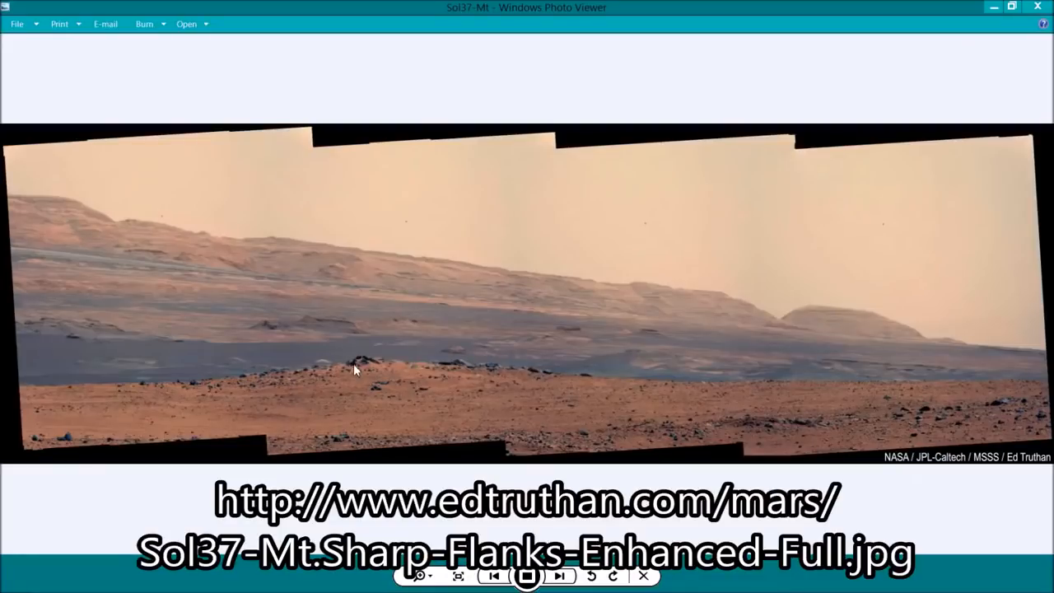
{"action": "mouse_move", "coordinate": [629, 244]}
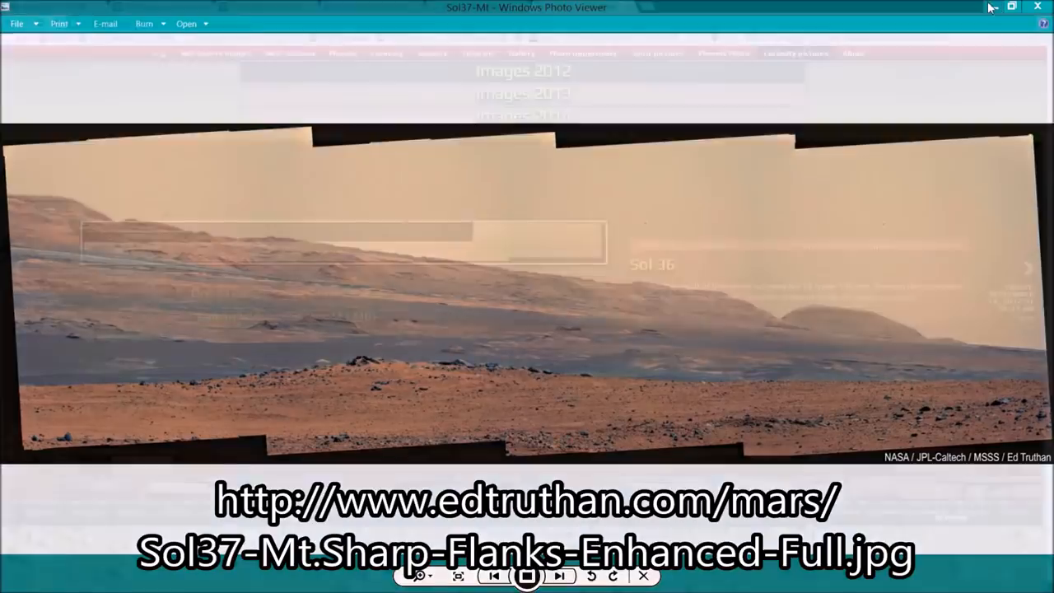
Switch to the browser showing the Mars Rovers Images Curiosity page with the Sol 36 mosaic entry
{"action": "left_click", "coordinate": [1038, 7]}
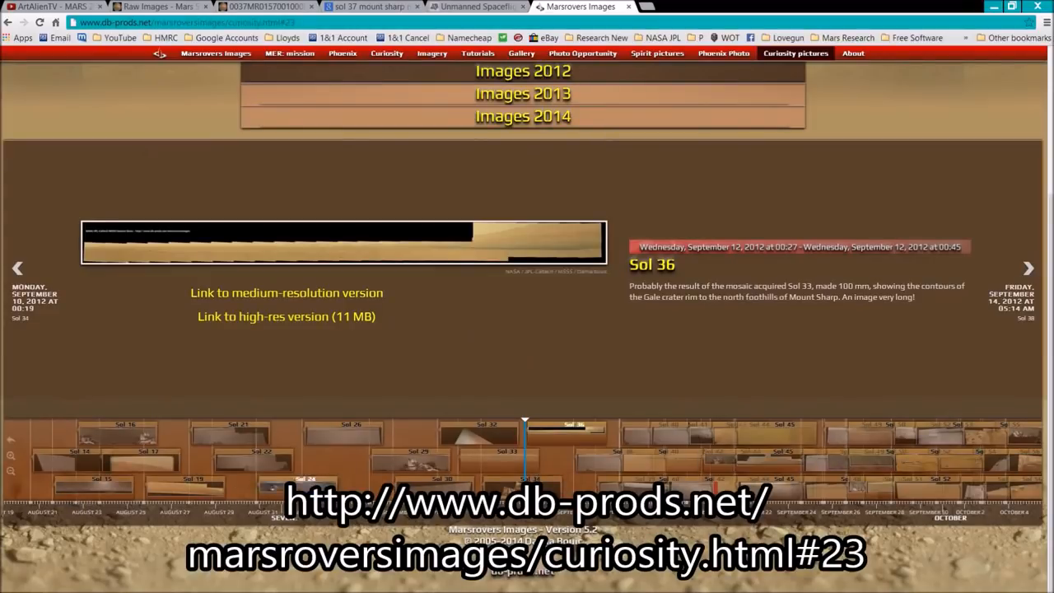
{"action": "mouse_move", "coordinate": [366, 462]}
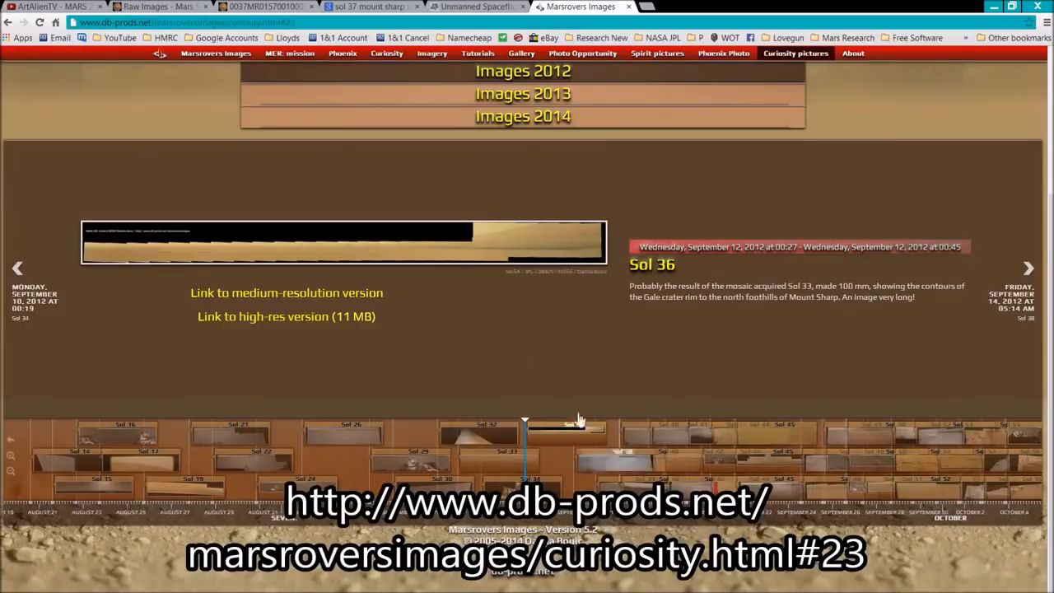
{"action": "mouse_move", "coordinate": [198, 255]}
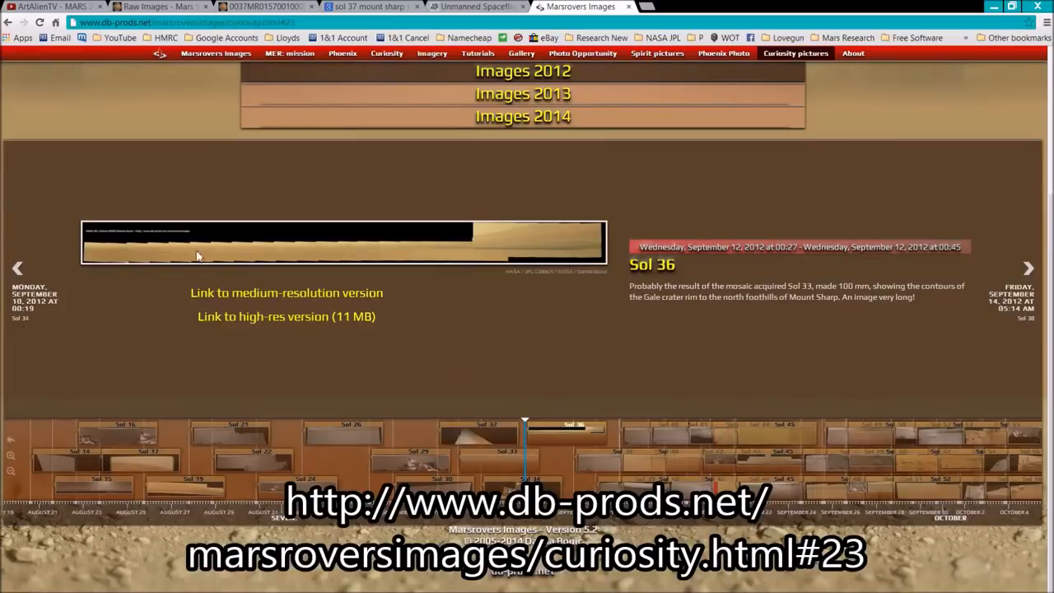
{"action": "mouse_move", "coordinate": [287, 263]}
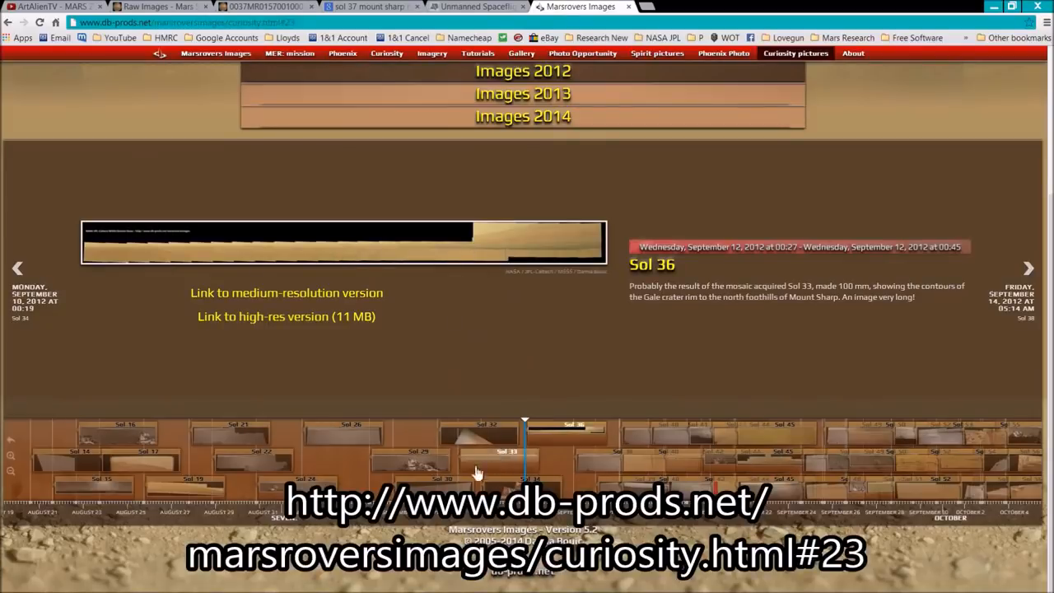
{"action": "mouse_move", "coordinate": [305, 344]}
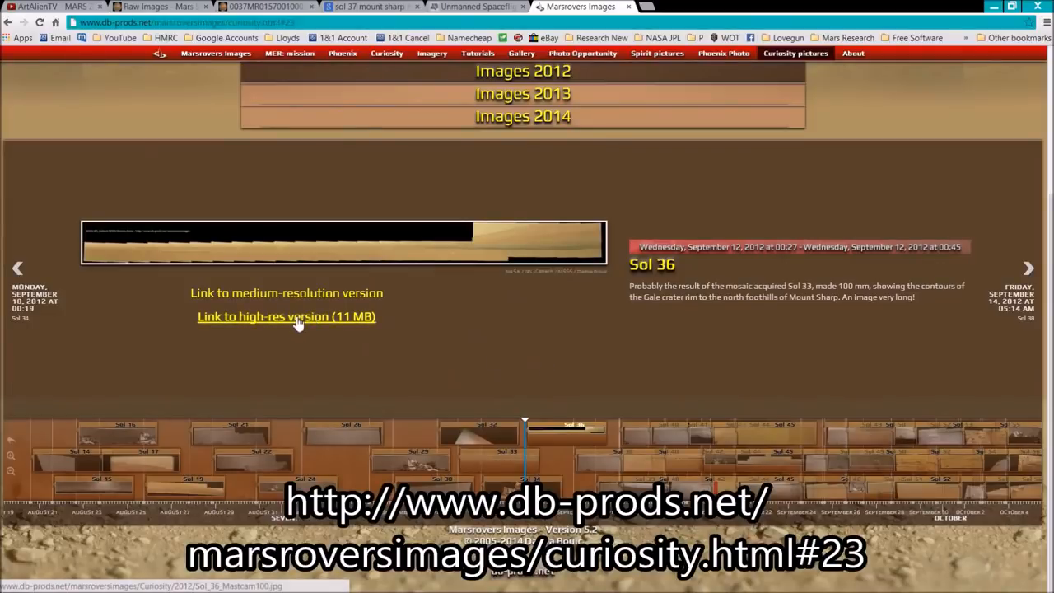
{"action": "mouse_move", "coordinate": [527, 387]}
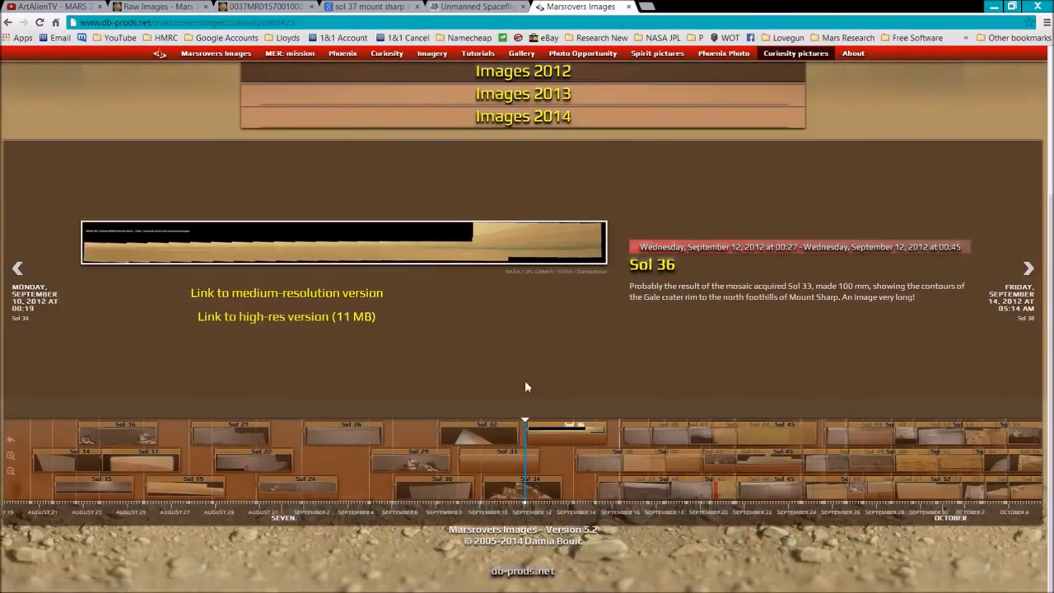
{"action": "mouse_move", "coordinate": [573, 357]}
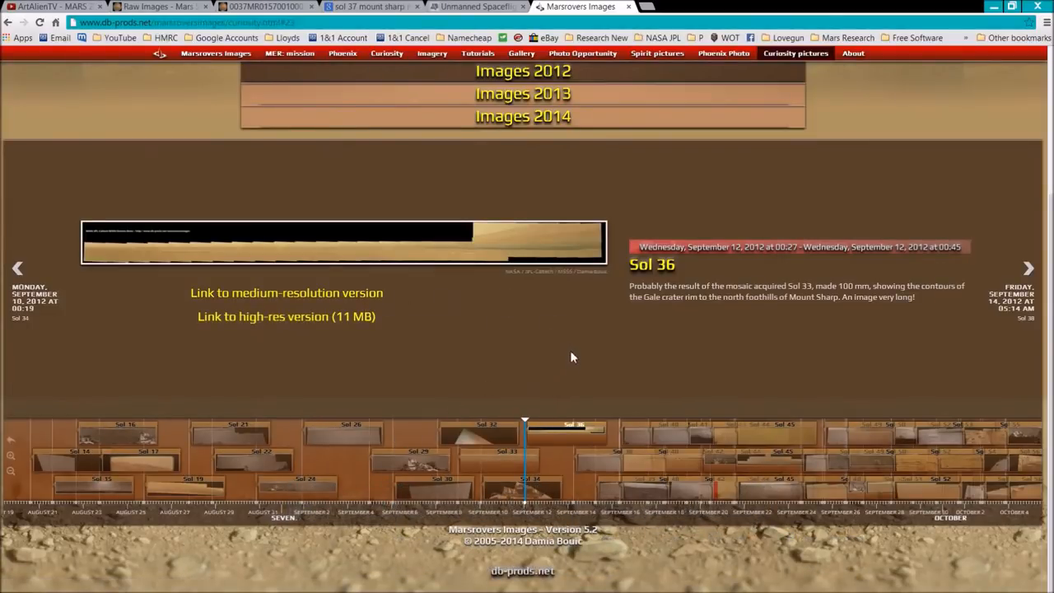
{"action": "mouse_move", "coordinate": [429, 244]}
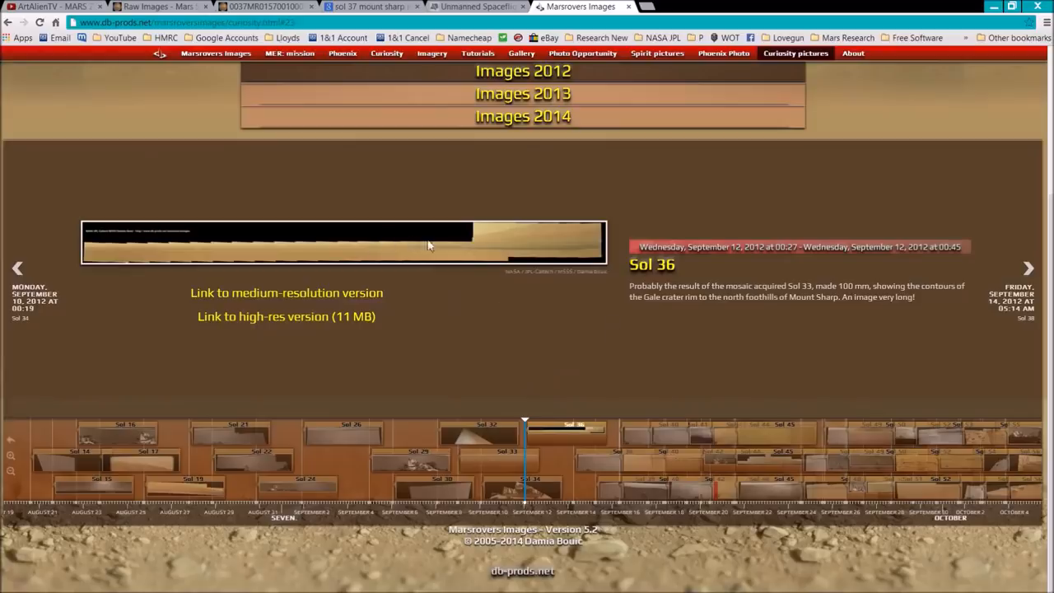
{"action": "mouse_move", "coordinate": [607, 361]}
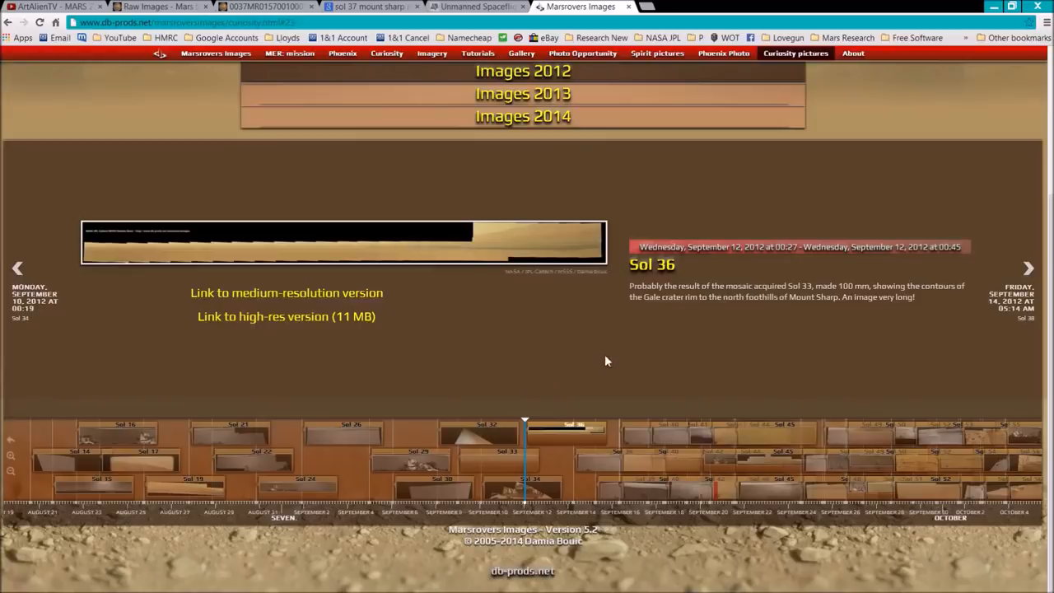
{"action": "mouse_move", "coordinate": [603, 358]}
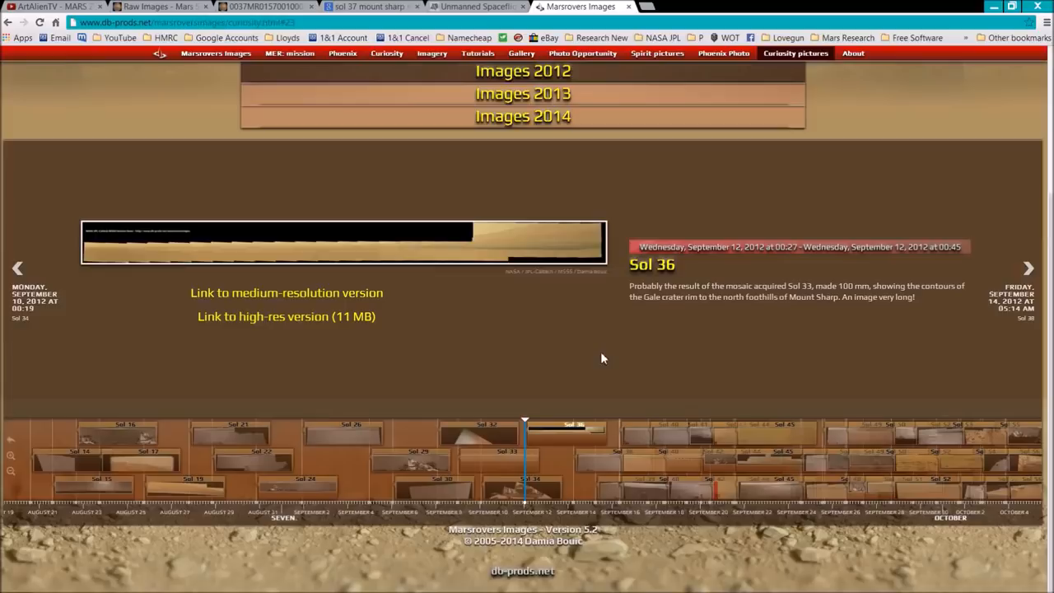
{"action": "mouse_move", "coordinate": [596, 356]}
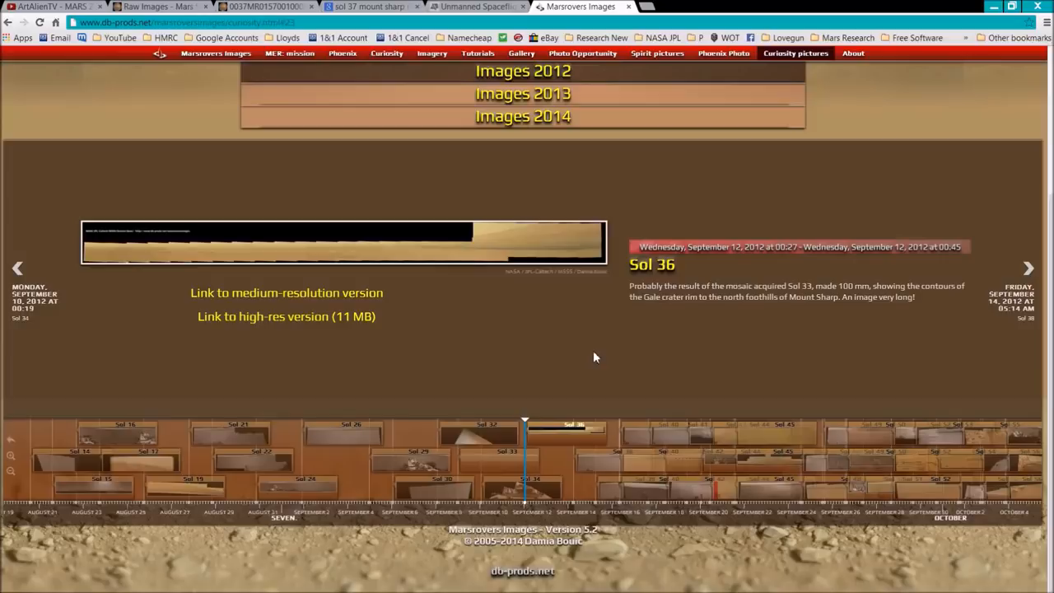
{"action": "mouse_move", "coordinate": [531, 366]}
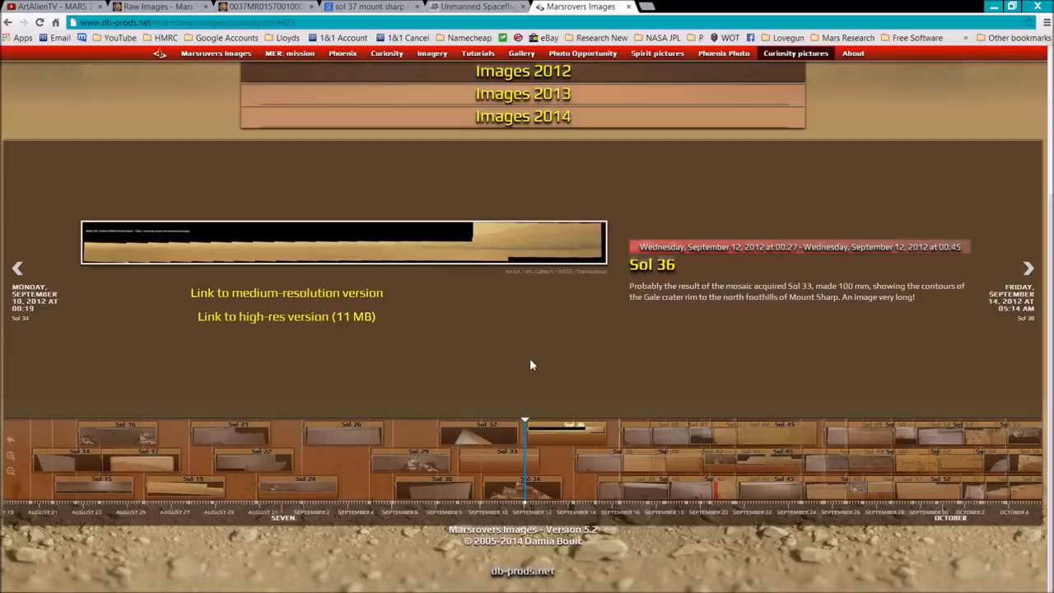
{"action": "mouse_move", "coordinate": [458, 244]}
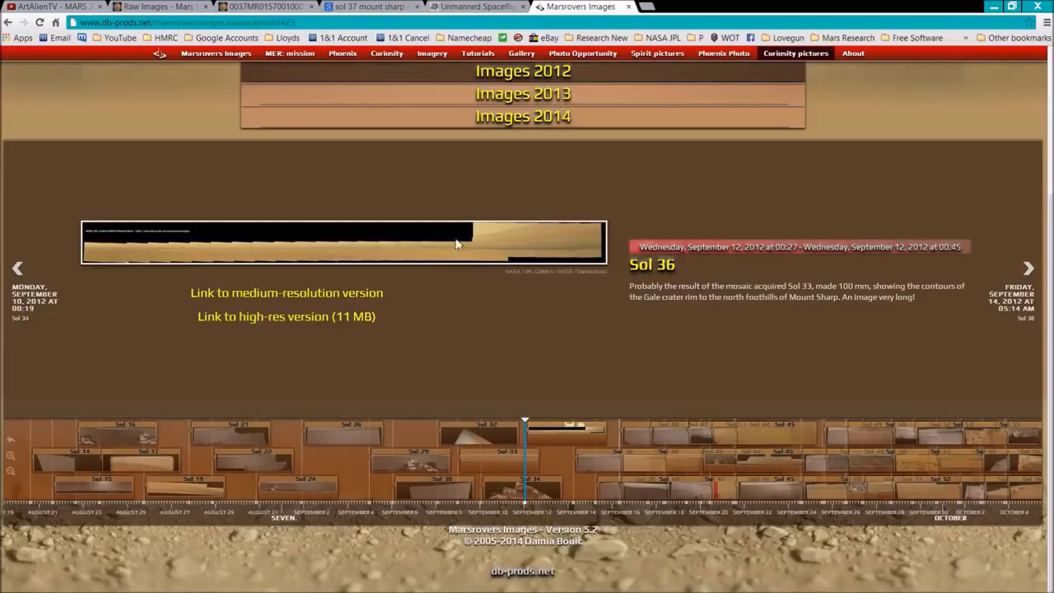
{"action": "mouse_move", "coordinate": [513, 244]}
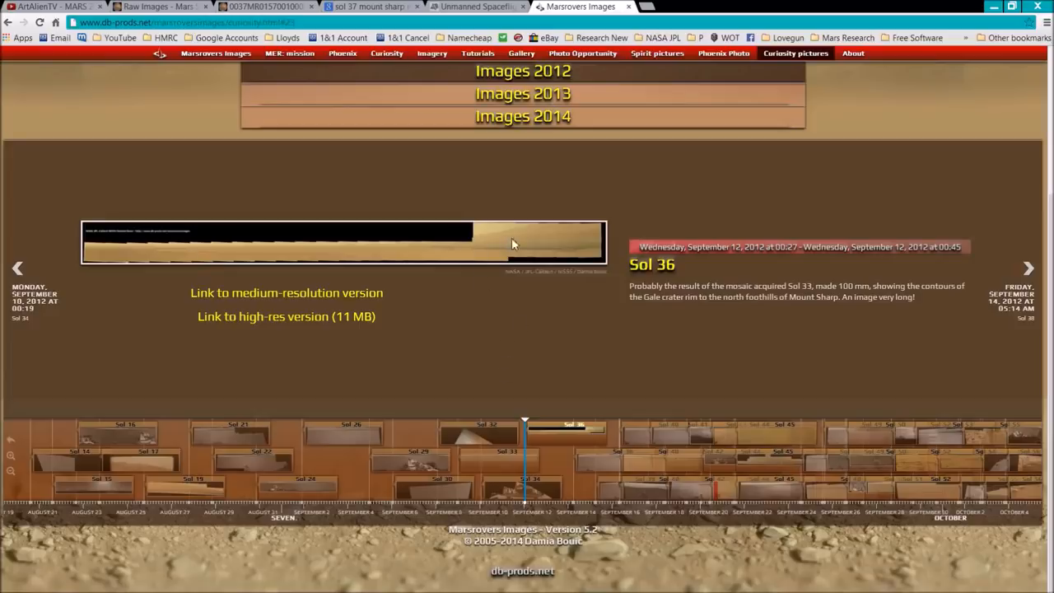
{"action": "mouse_move", "coordinate": [501, 330]}
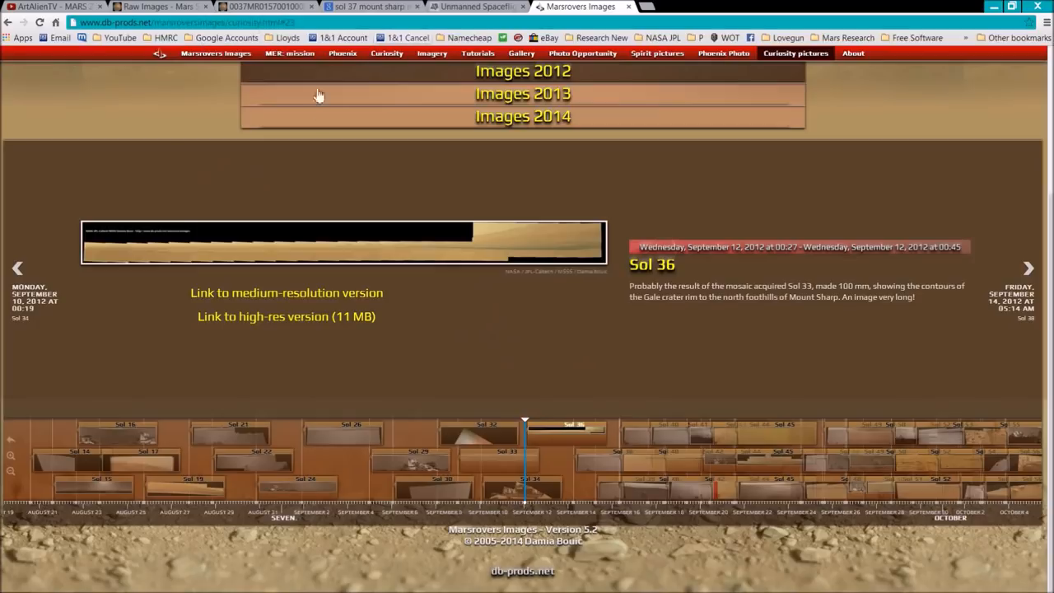
{"action": "mouse_move", "coordinate": [135, 163]}
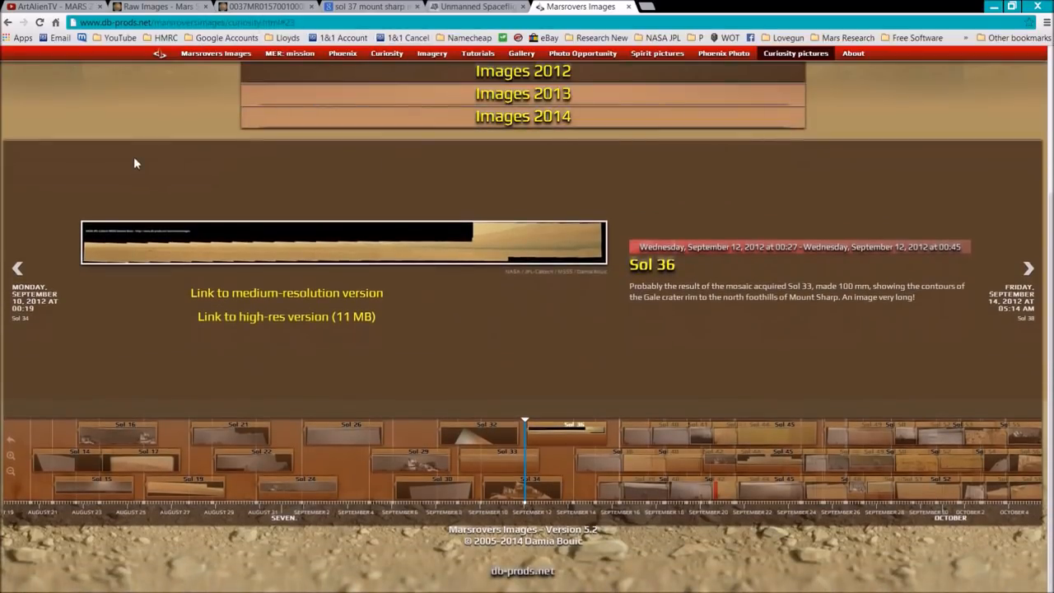
{"action": "mouse_move", "coordinate": [478, 6]}
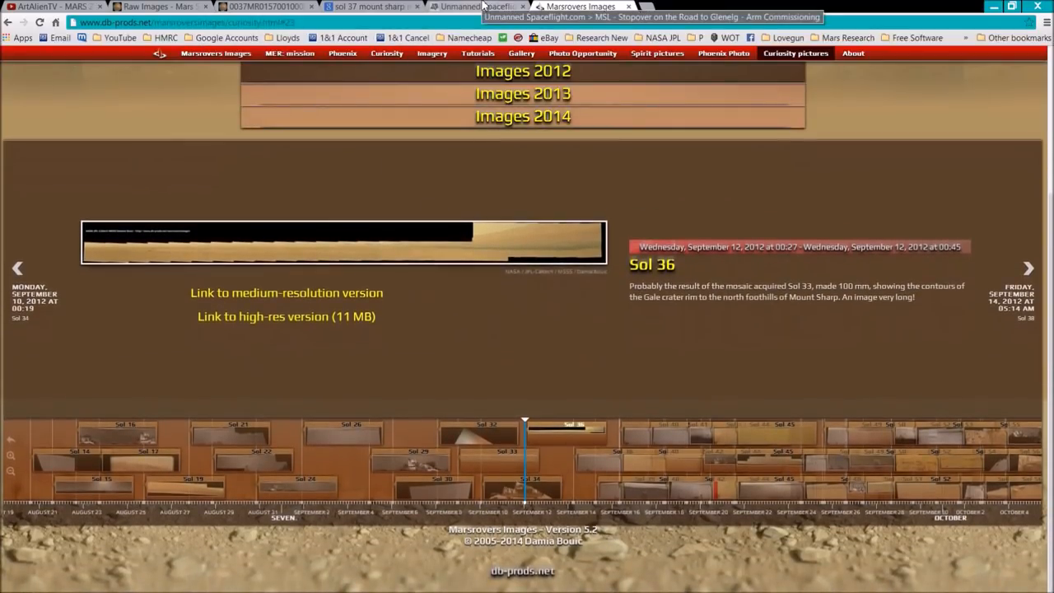
{"action": "mouse_move", "coordinate": [474, 214]}
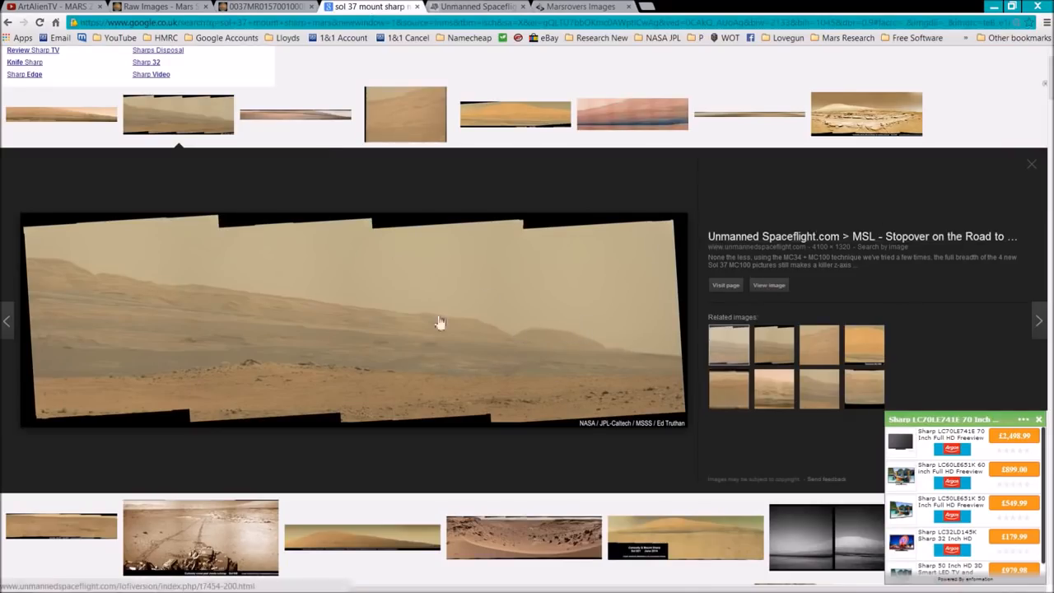
{"action": "mouse_move", "coordinate": [194, 392]}
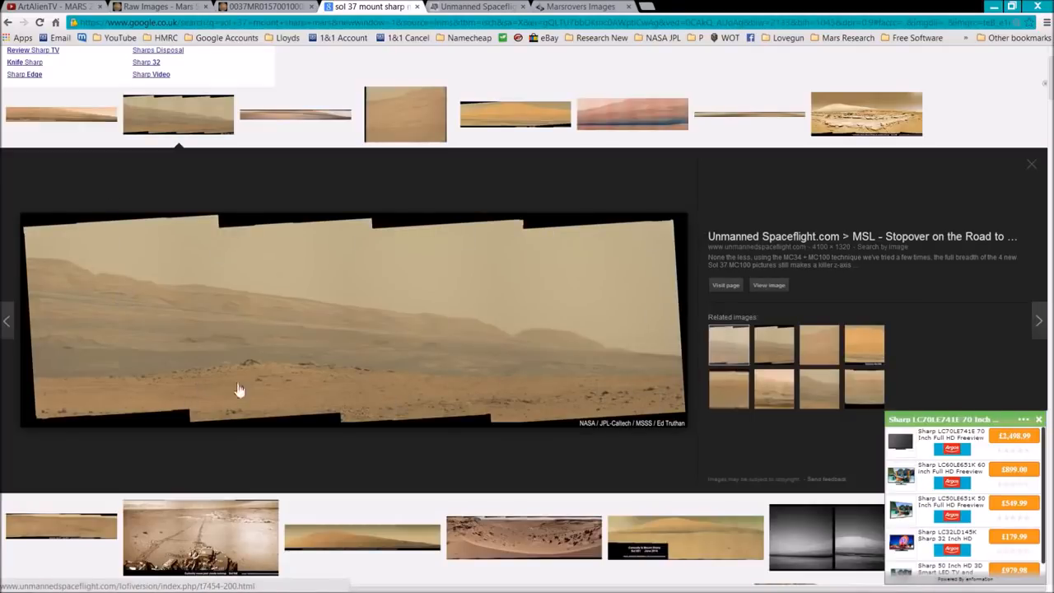
{"action": "mouse_move", "coordinate": [485, 336]}
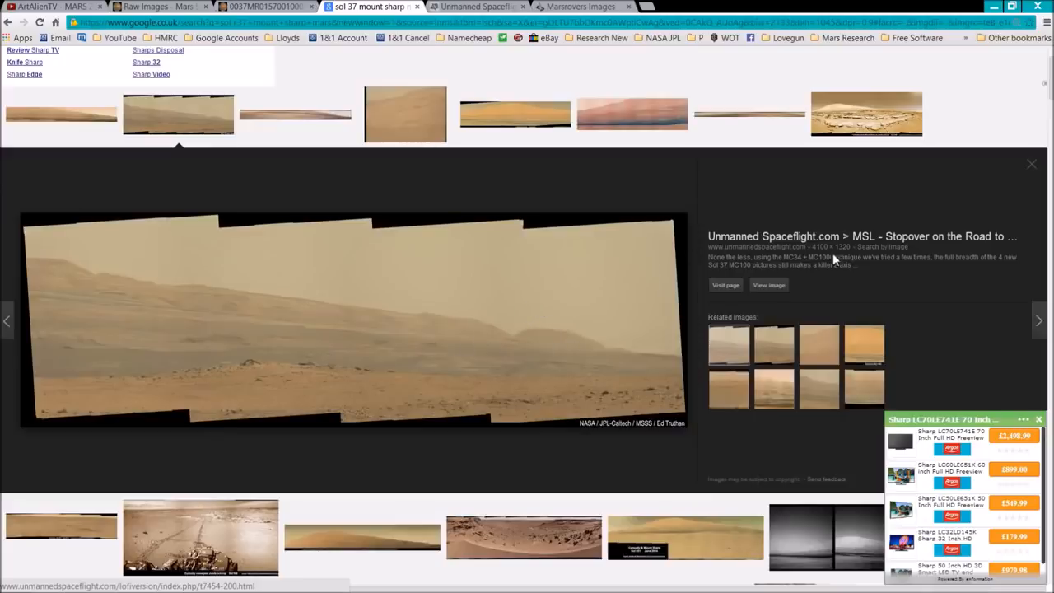
{"action": "mouse_move", "coordinate": [853, 255]}
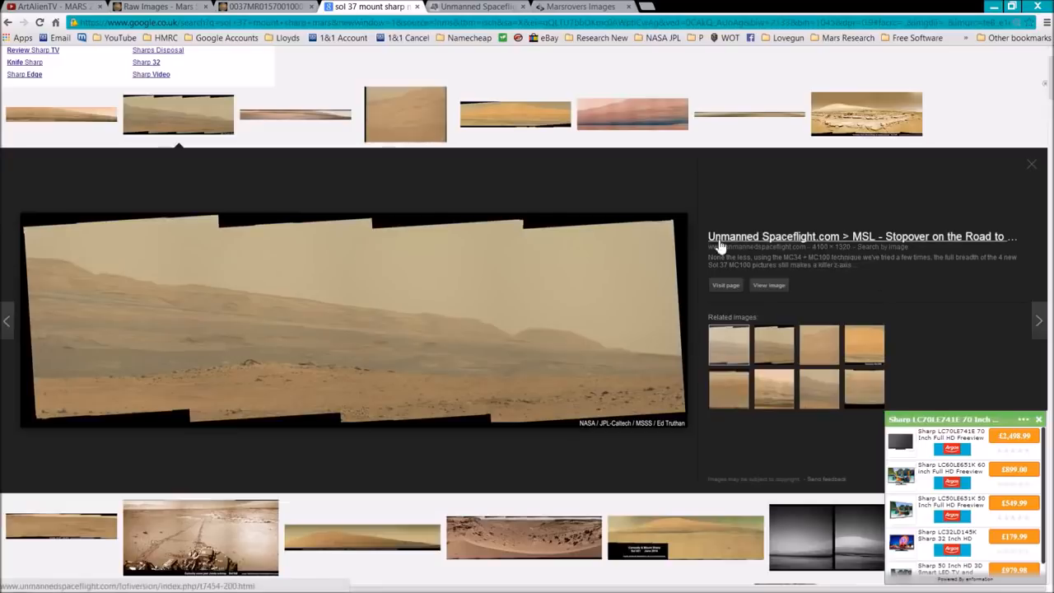
{"action": "mouse_move", "coordinate": [839, 244]}
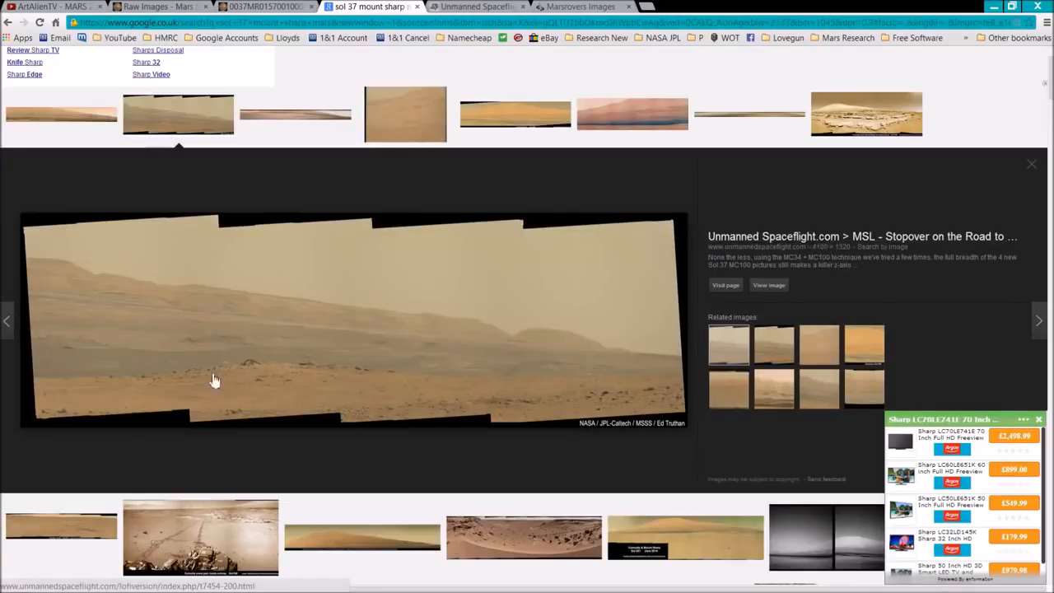
{"action": "mouse_move", "coordinate": [623, 335]}
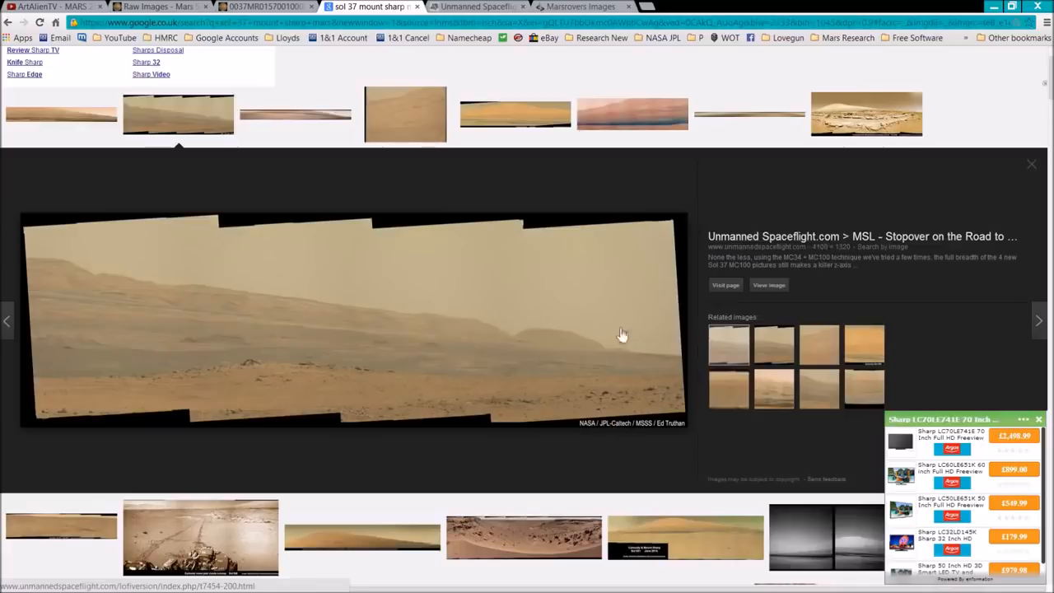
{"action": "mouse_move", "coordinate": [412, 324]}
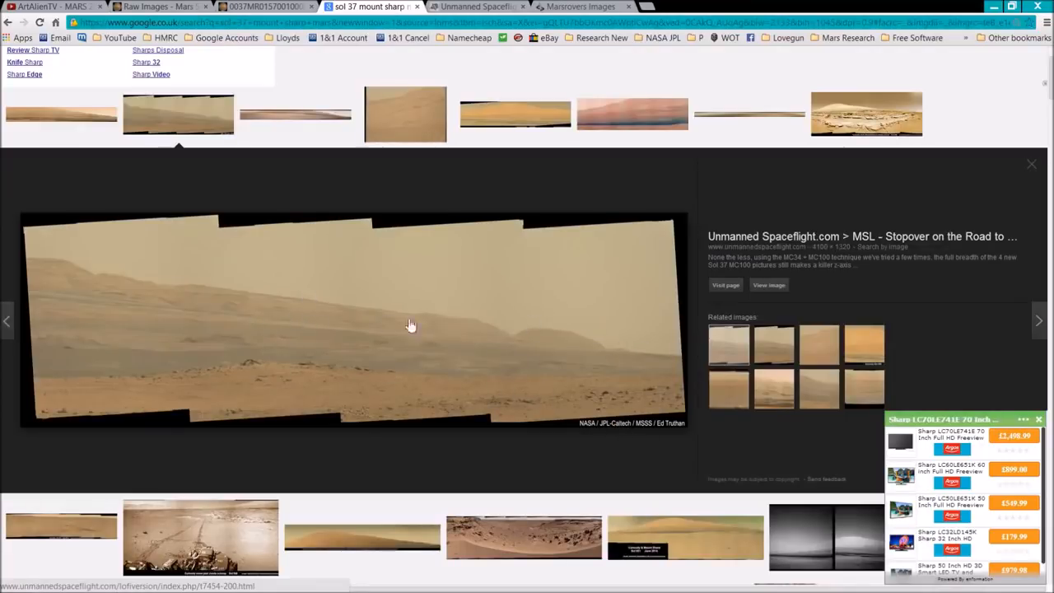
{"action": "mouse_move", "coordinate": [691, 189]}
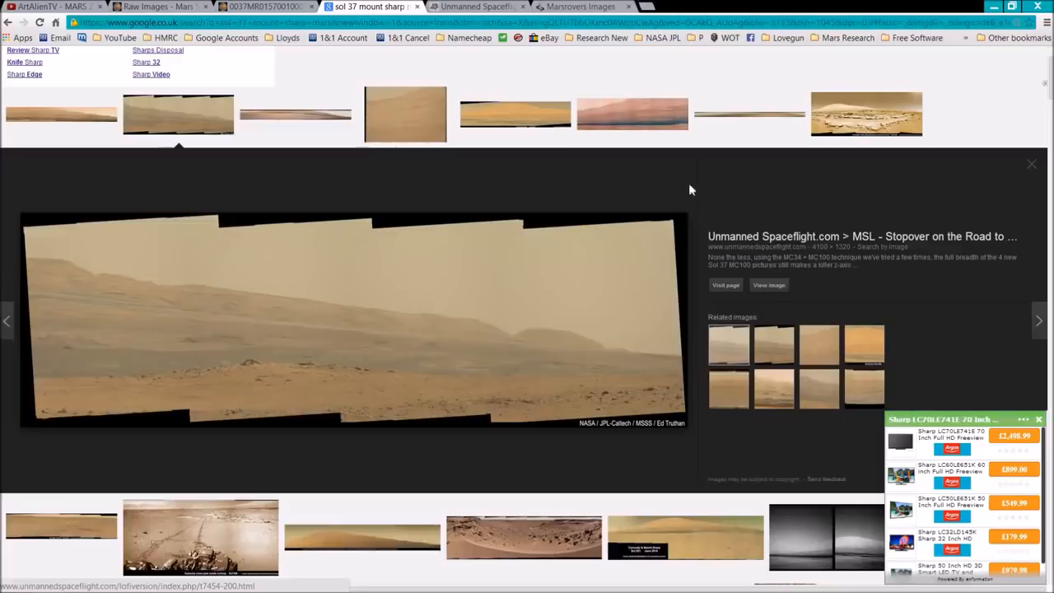
{"action": "mouse_move", "coordinate": [329, 191]}
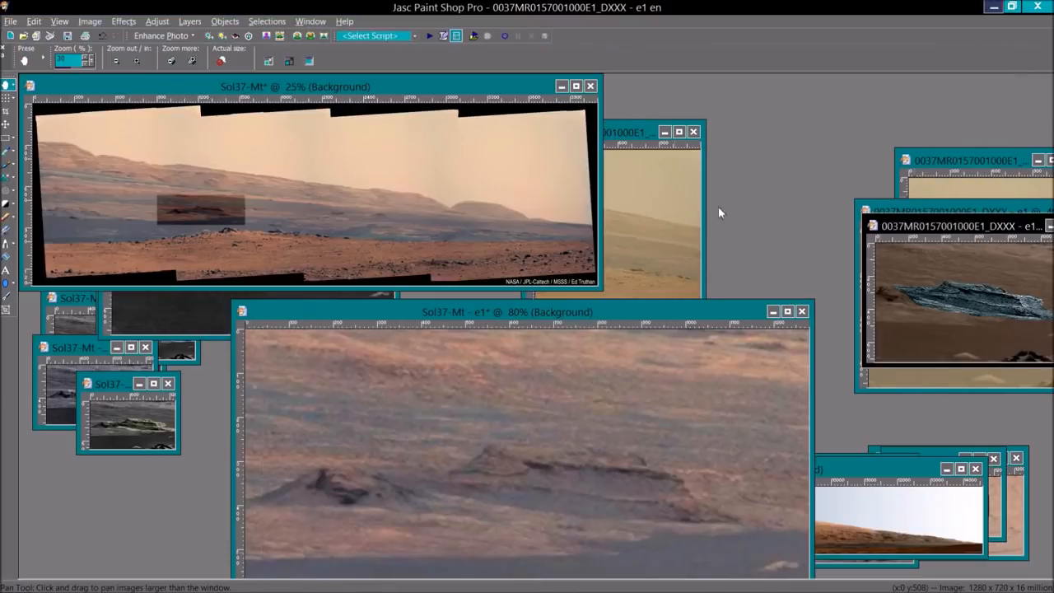
{"action": "mouse_move", "coordinate": [486, 415]}
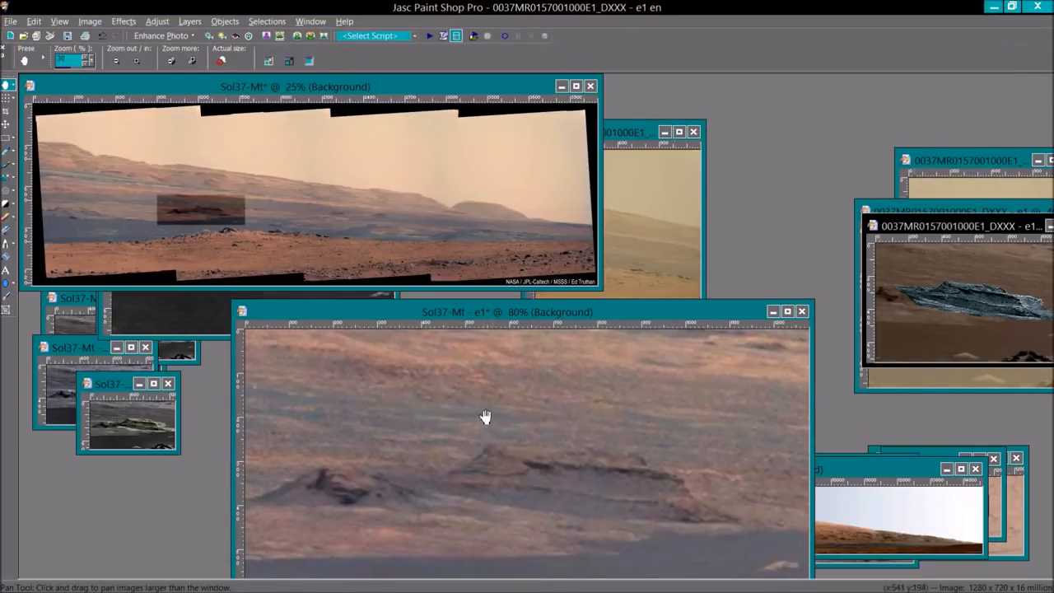
{"action": "mouse_move", "coordinate": [590, 316]}
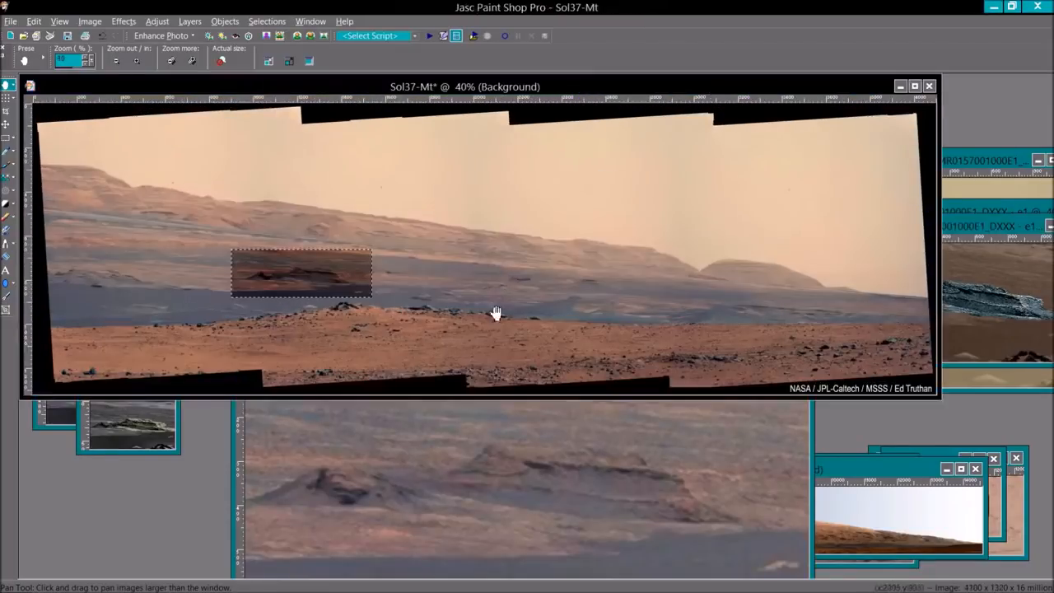
{"action": "mouse_move", "coordinate": [207, 283]}
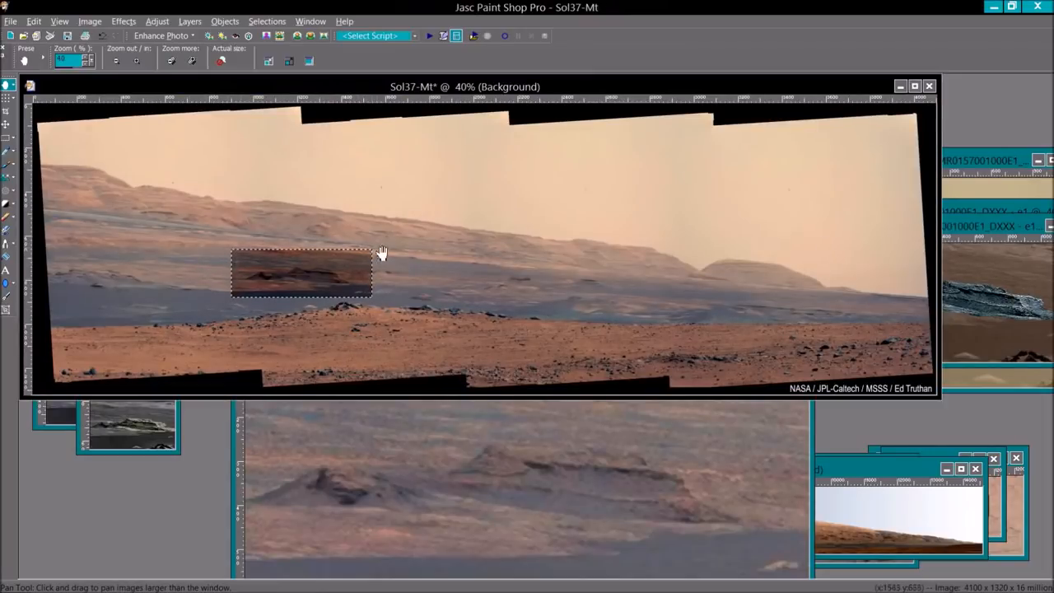
{"action": "mouse_move", "coordinate": [369, 310]}
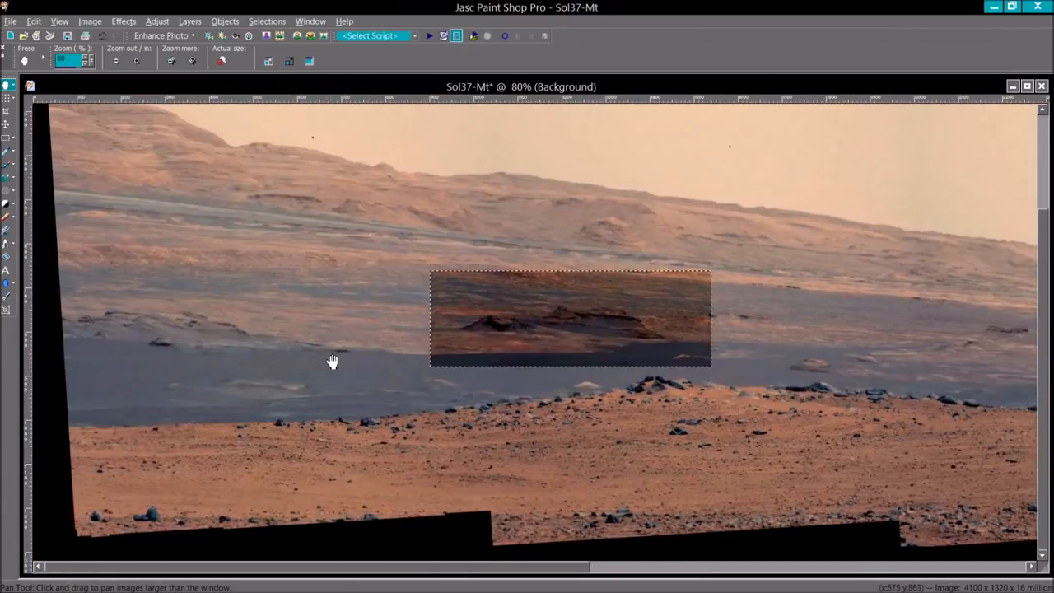
{"action": "mouse_move", "coordinate": [504, 375]}
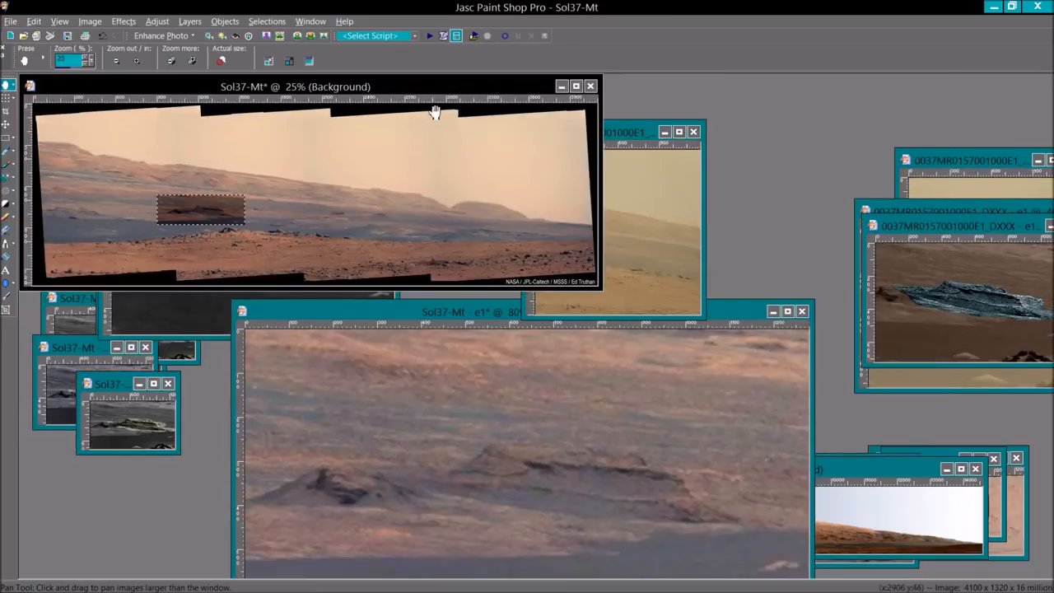
Move the panorama aside and bring the e1 boat-rock close-up window to the centre
{"action": "left_click_drag", "start_coordinate": [321, 86], "coordinate": [695, 167]}
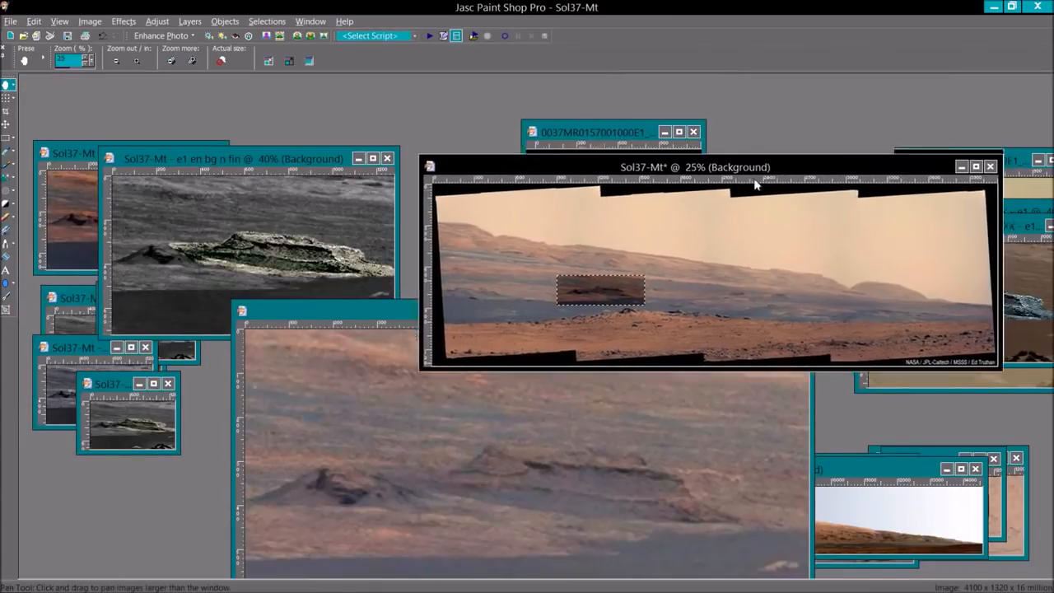
{"action": "left_click_drag", "start_coordinate": [695, 166], "coordinate": [701, 125]}
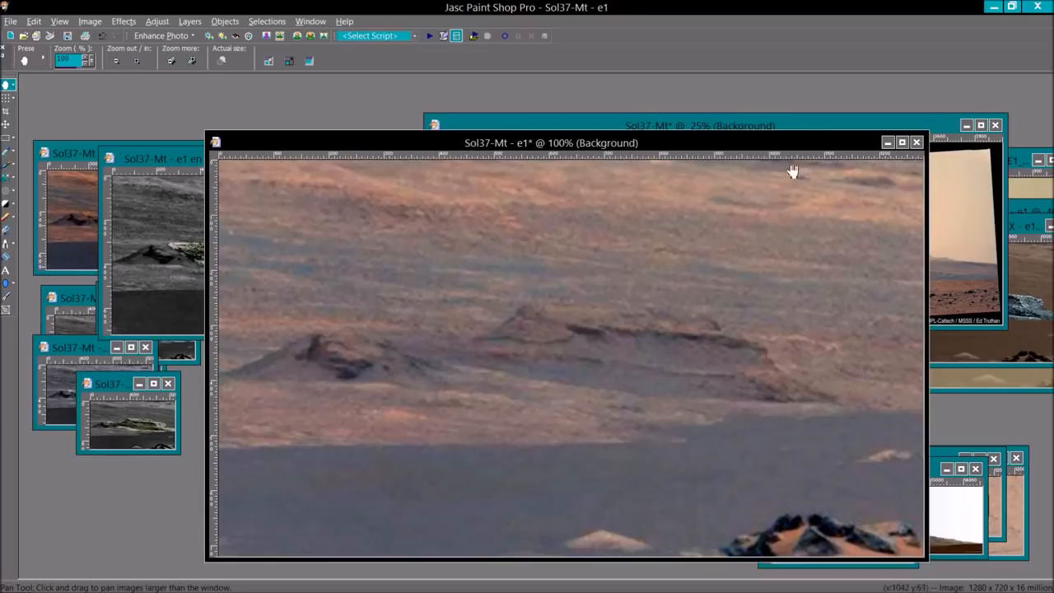
Reposition the e1 close-up window so the rock detail can be magnified for inspection
{"action": "left_click_drag", "start_coordinate": [552, 141], "coordinate": [487, 297]}
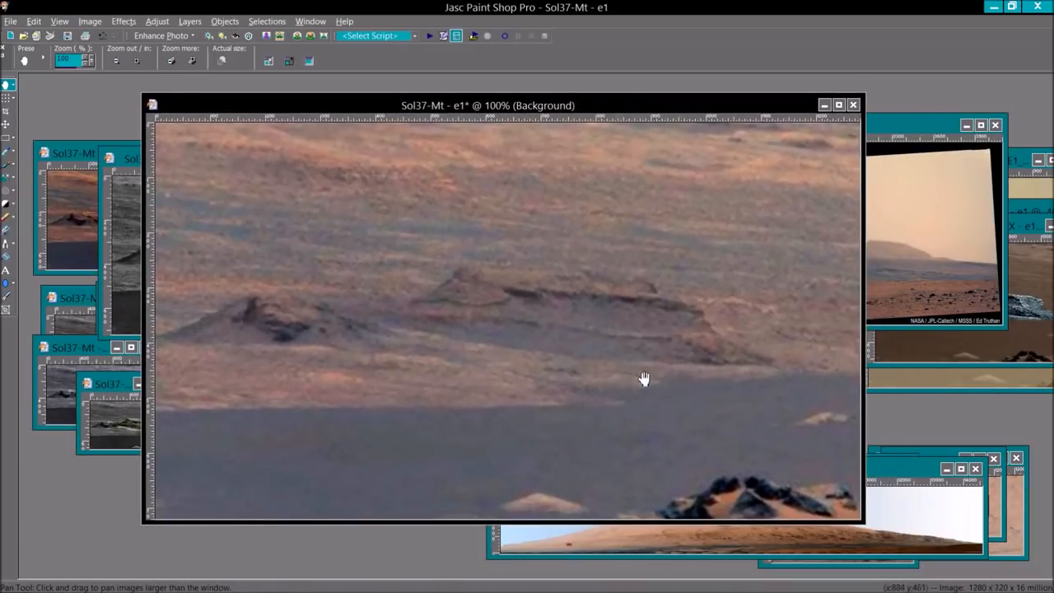
{"action": "mouse_move", "coordinate": [416, 398]}
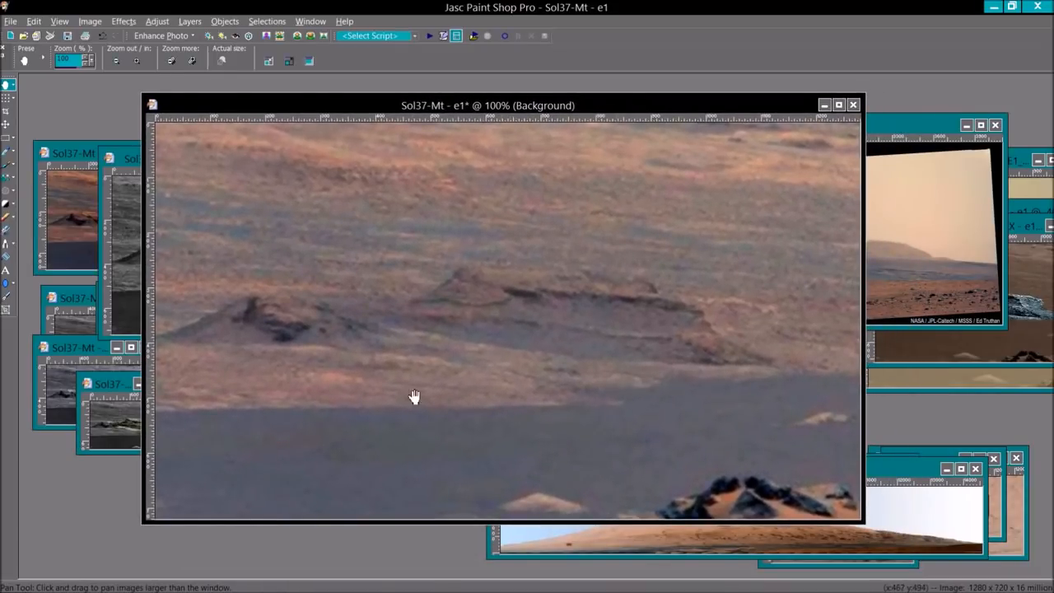
{"action": "left_click_drag", "start_coordinate": [488, 105], "coordinate": [461, 95]}
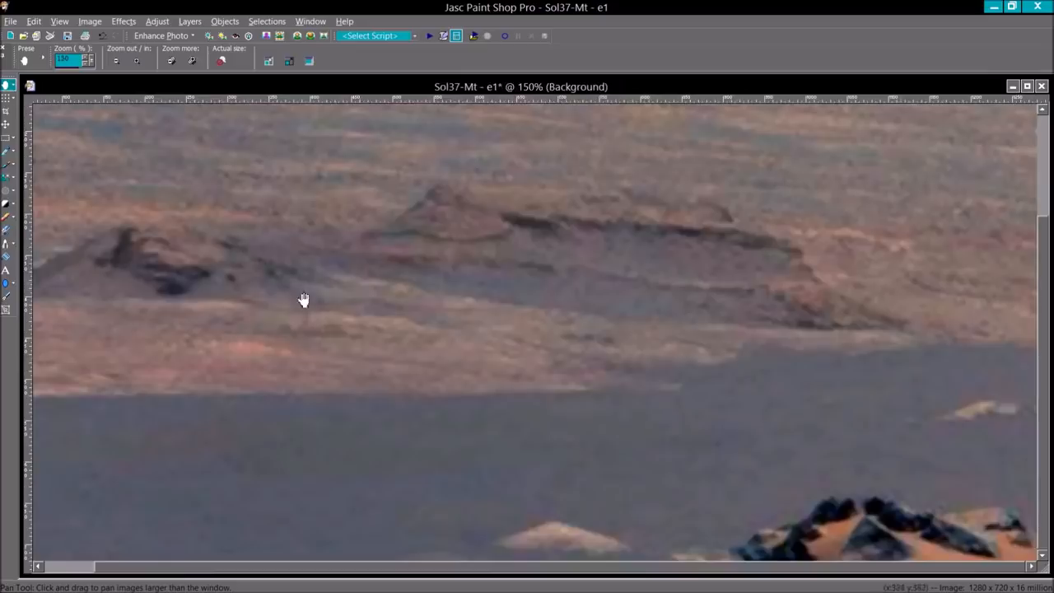
{"action": "mouse_move", "coordinate": [228, 245]}
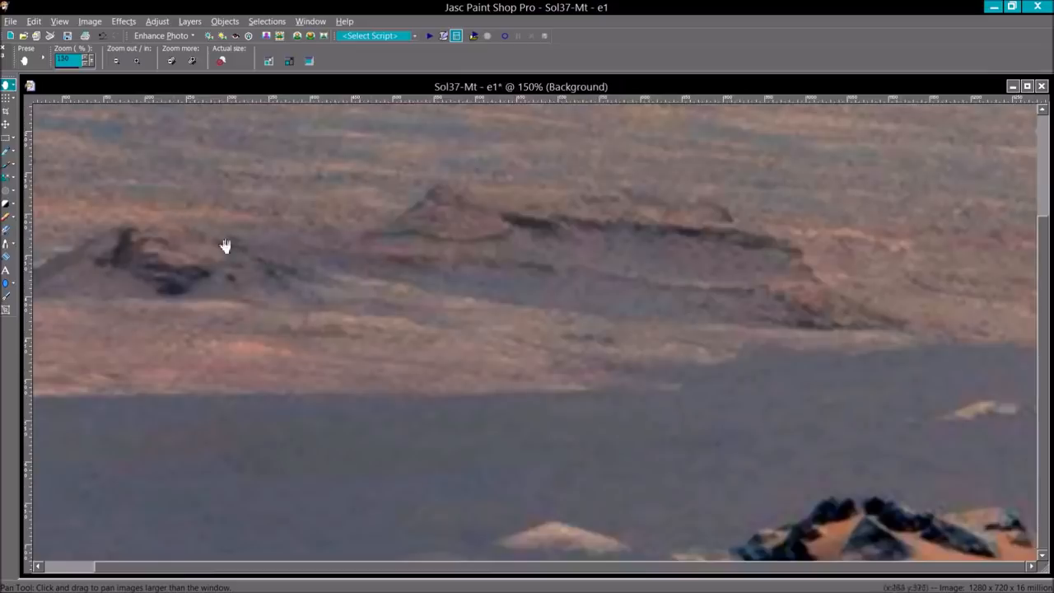
{"action": "mouse_move", "coordinate": [855, 355]}
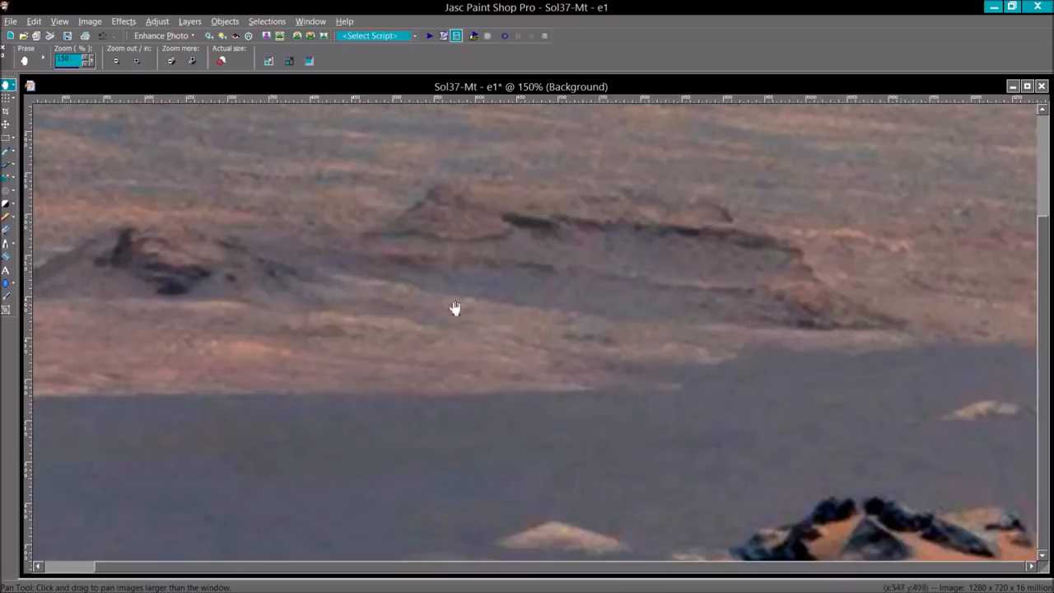
{"action": "mouse_move", "coordinate": [321, 300]}
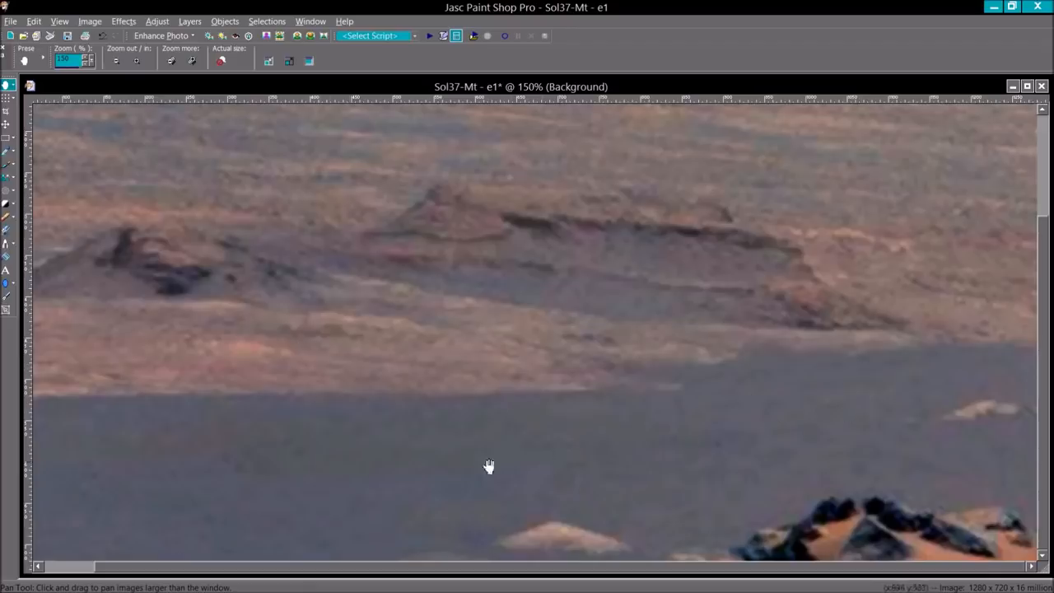
{"action": "mouse_move", "coordinate": [82, 379]}
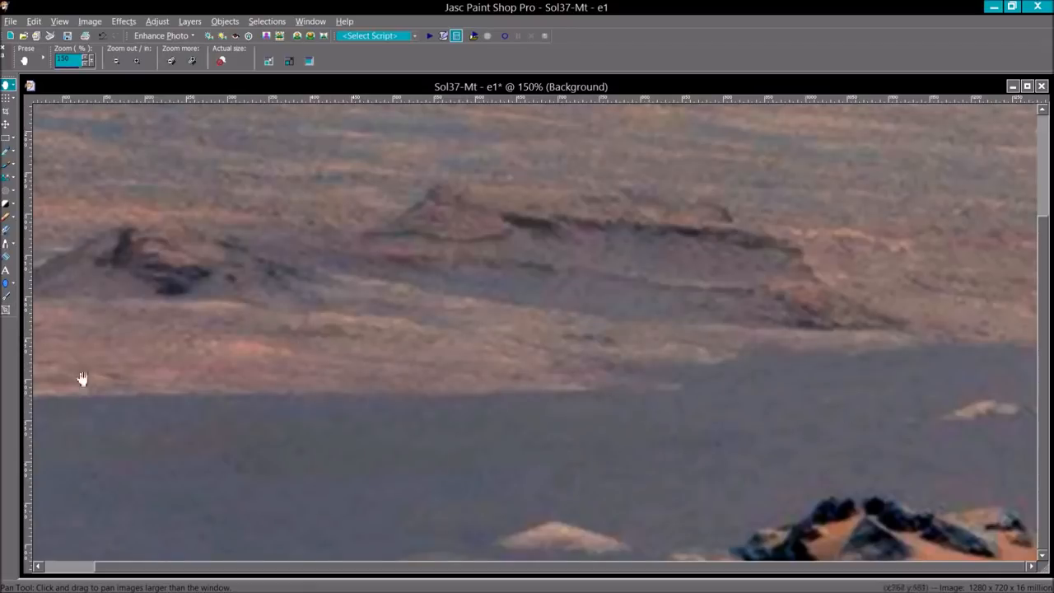
{"action": "mouse_move", "coordinate": [580, 216]}
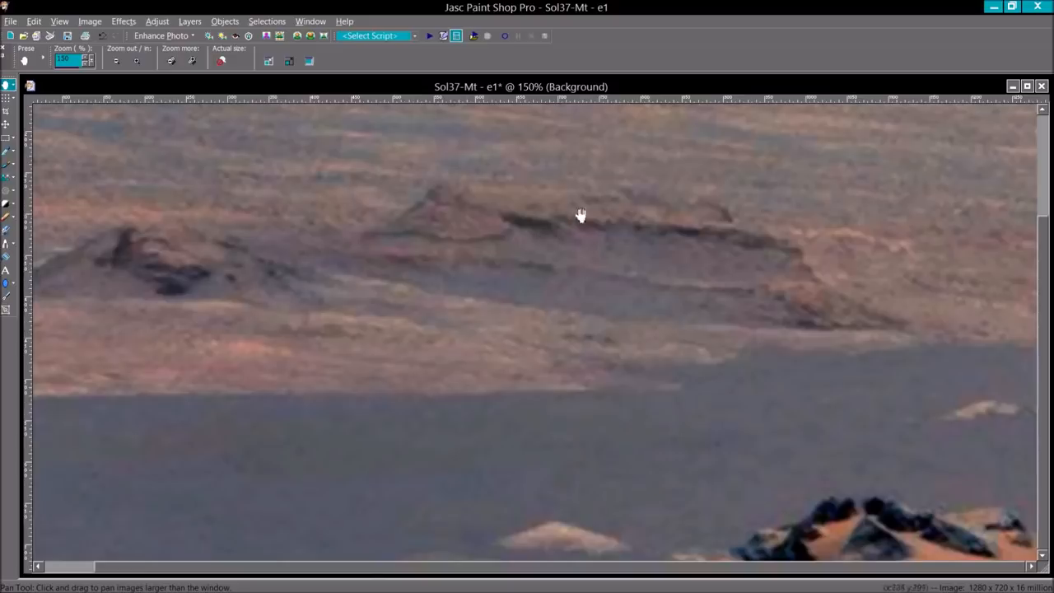
{"action": "mouse_move", "coordinate": [820, 271]}
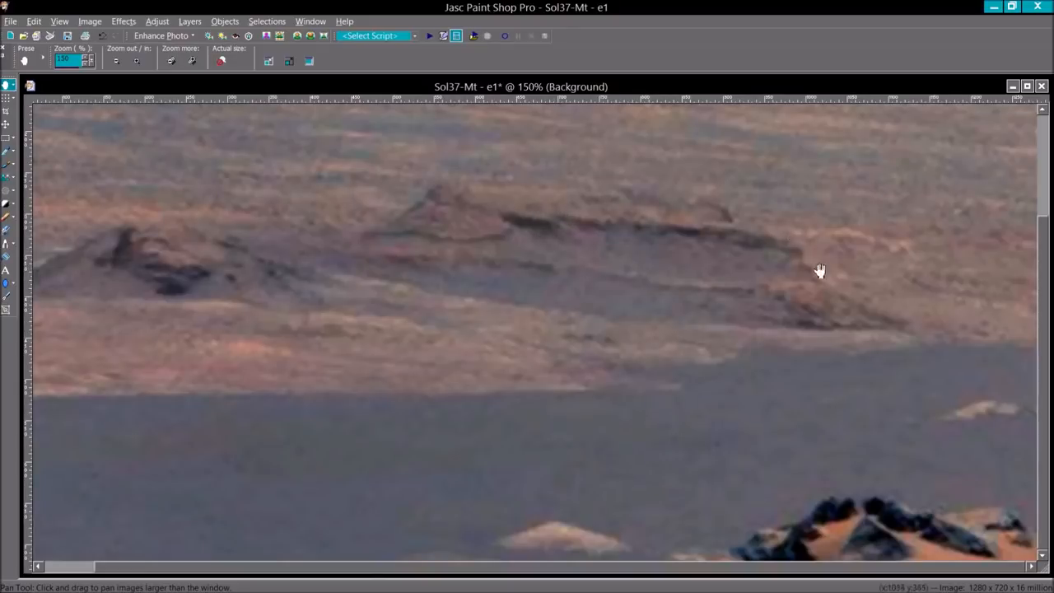
{"action": "mouse_move", "coordinate": [914, 277]}
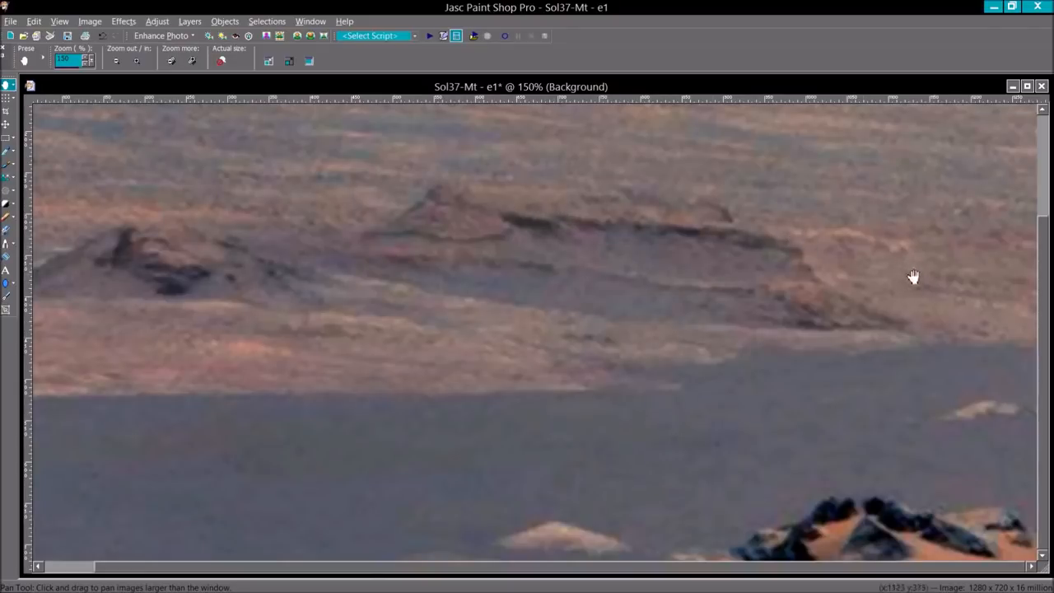
{"action": "mouse_move", "coordinate": [871, 247]}
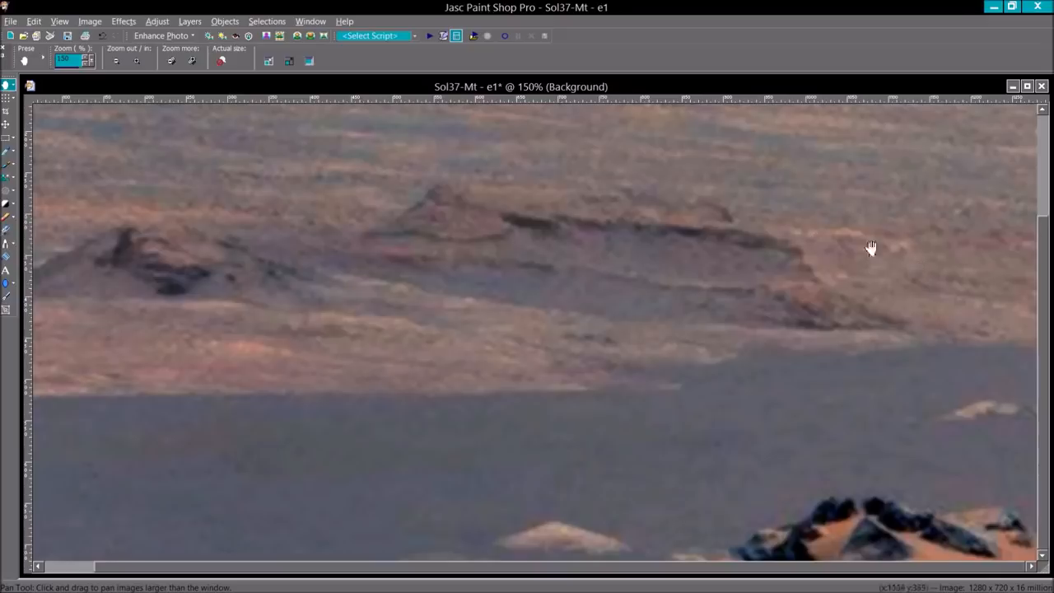
{"action": "mouse_move", "coordinate": [629, 191]}
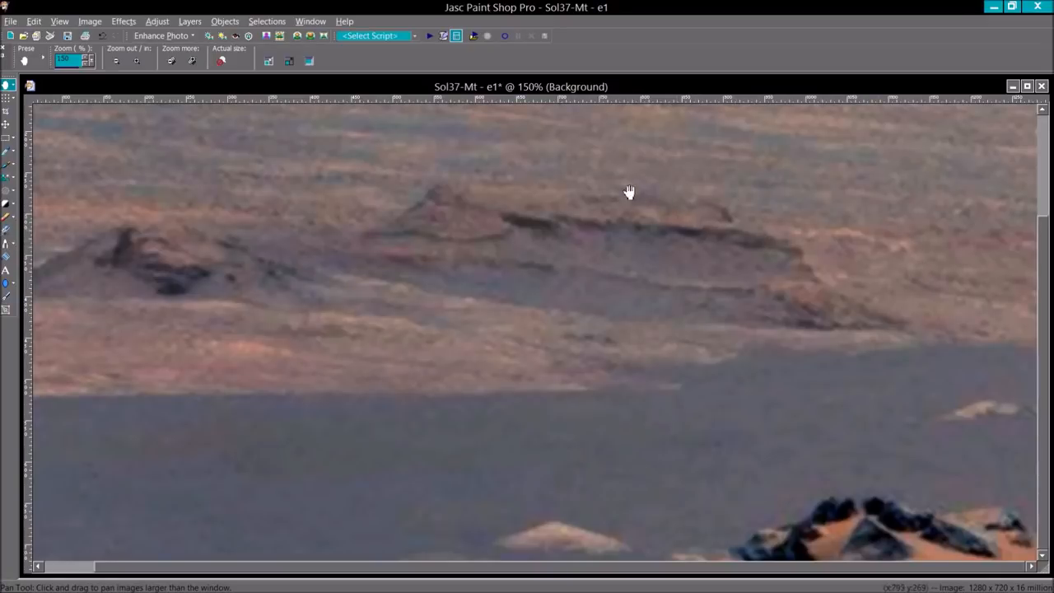
{"action": "mouse_move", "coordinate": [441, 214]}
{"action": "type", "text": "250"}
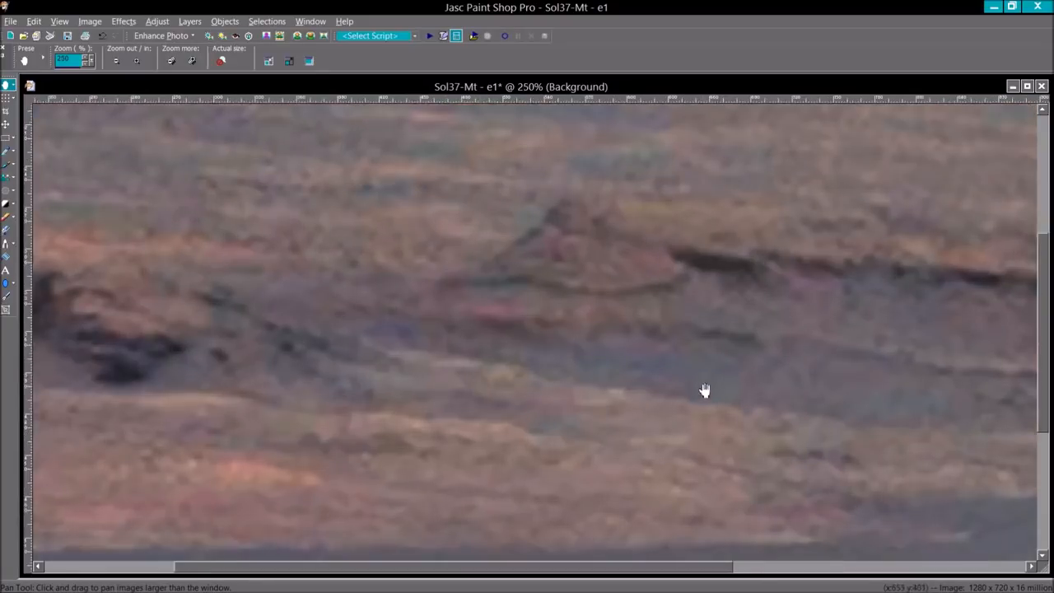
{"action": "mouse_move", "coordinate": [427, 280]}
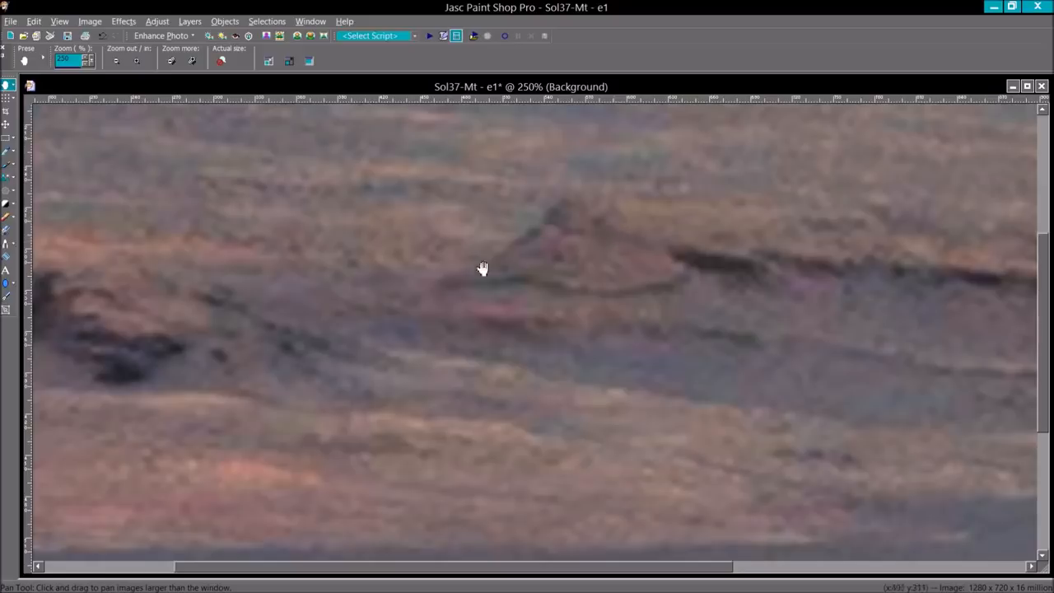
{"action": "mouse_move", "coordinate": [639, 239]}
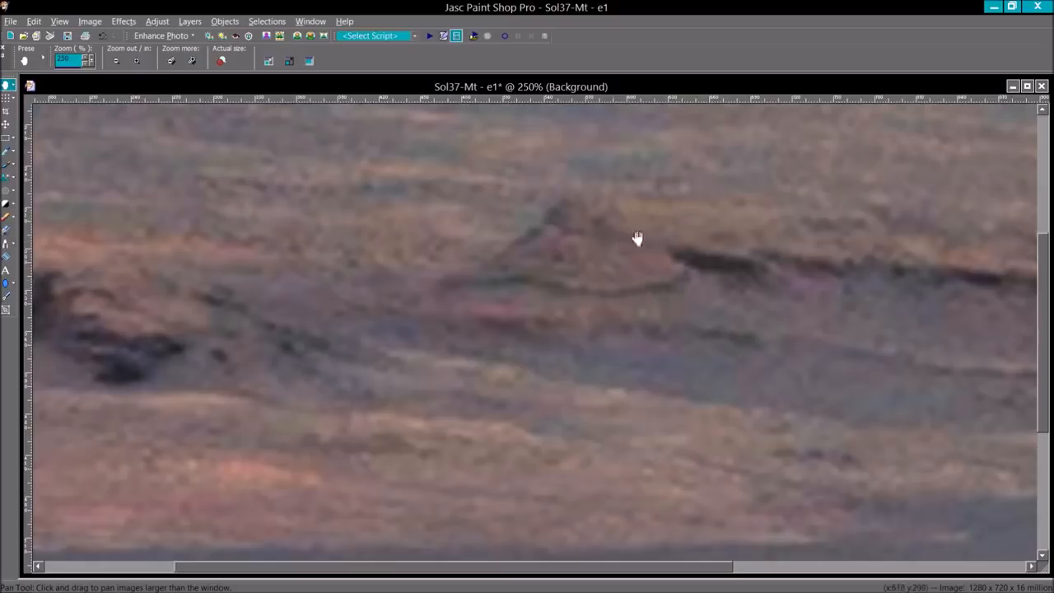
{"action": "mouse_move", "coordinate": [567, 223]}
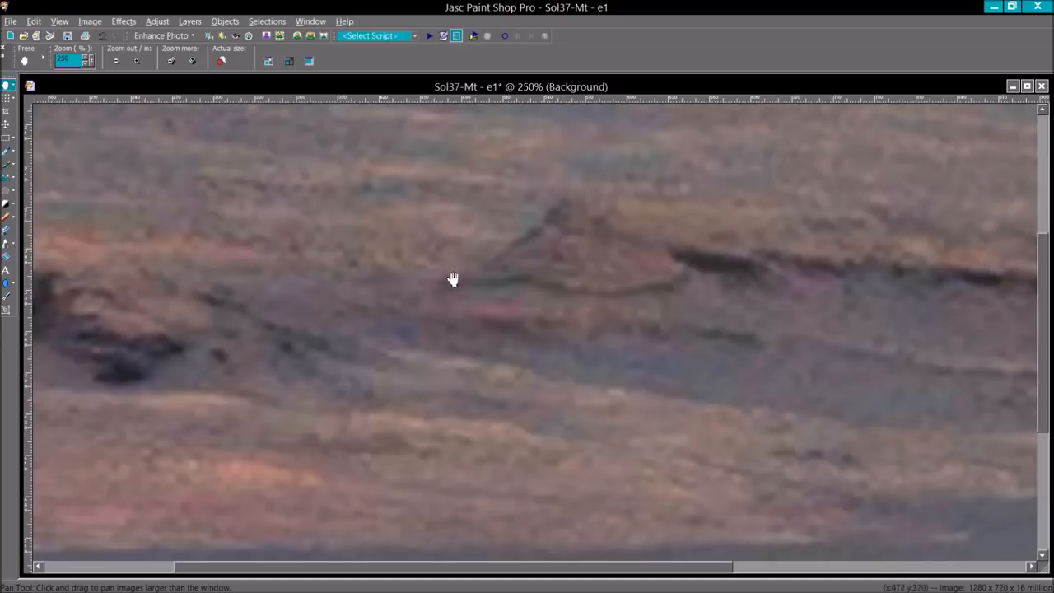
{"action": "mouse_move", "coordinate": [475, 287]}
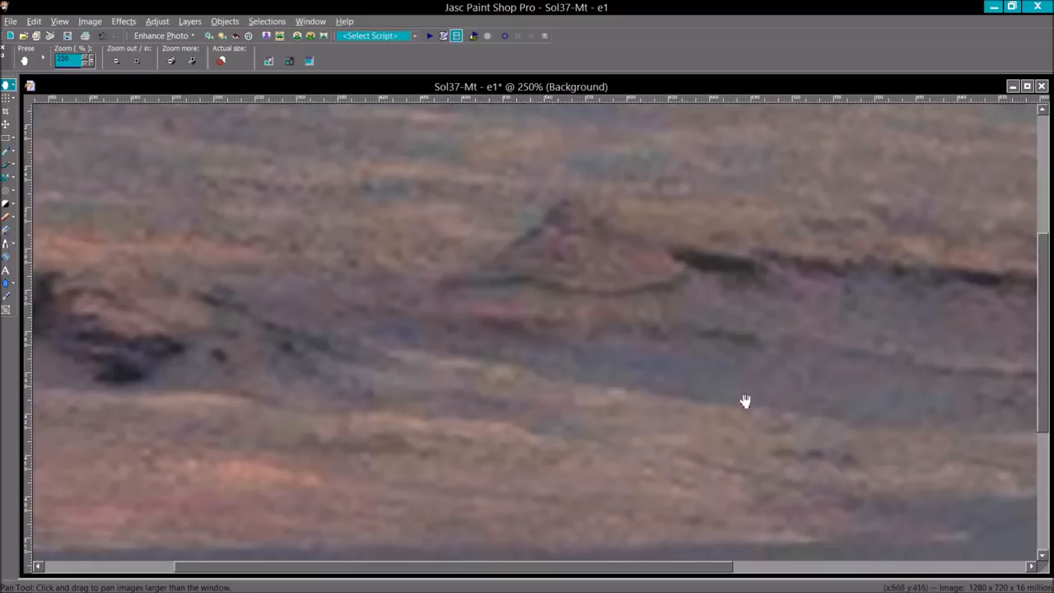
{"action": "mouse_move", "coordinate": [501, 400]}
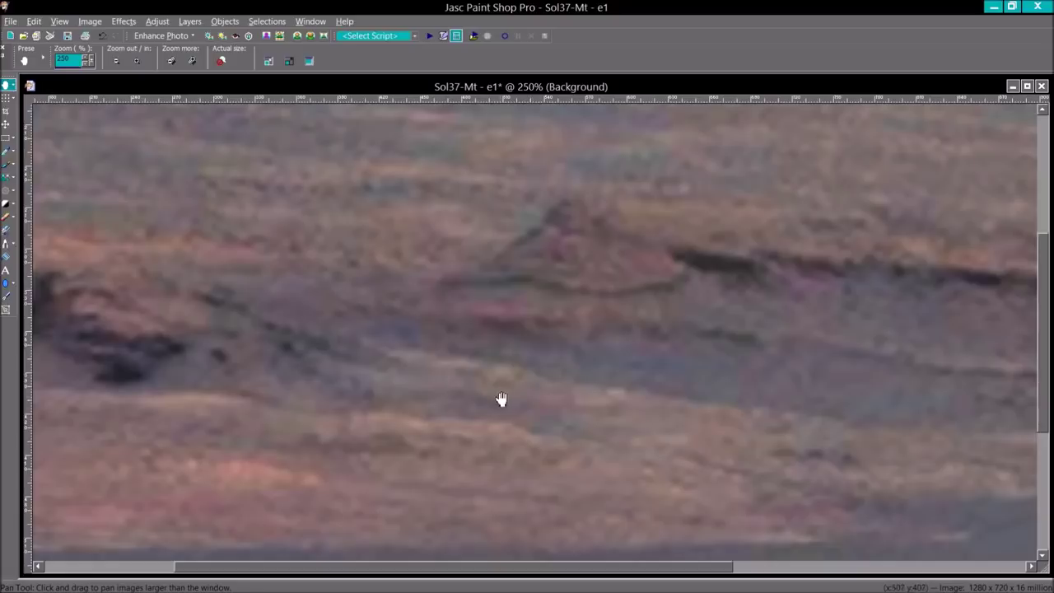
{"action": "mouse_move", "coordinate": [557, 372]}
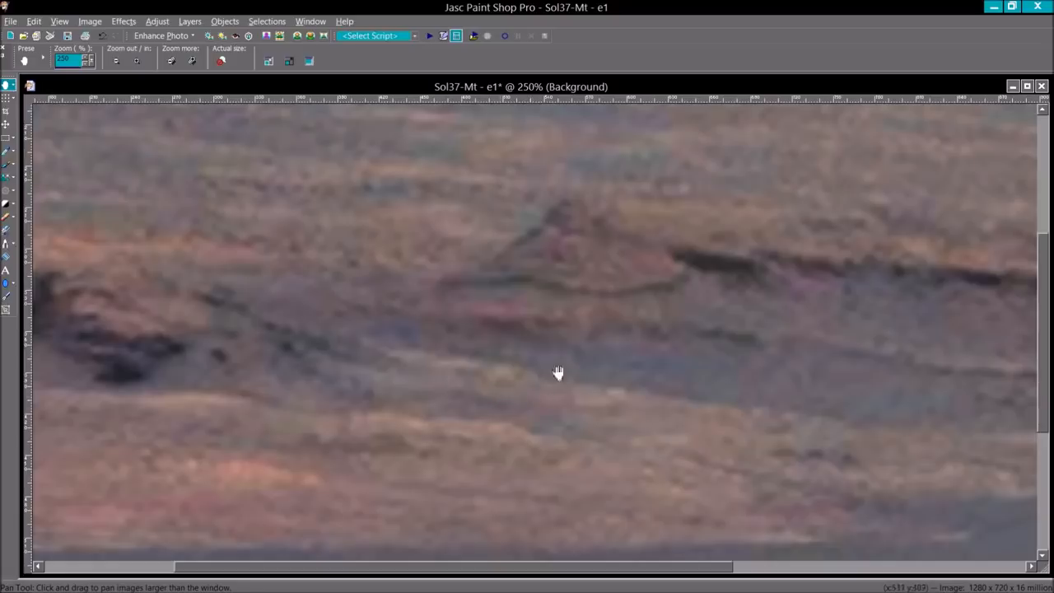
{"action": "left_click_drag", "start_coordinate": [559, 372], "coordinate": [580, 253]}
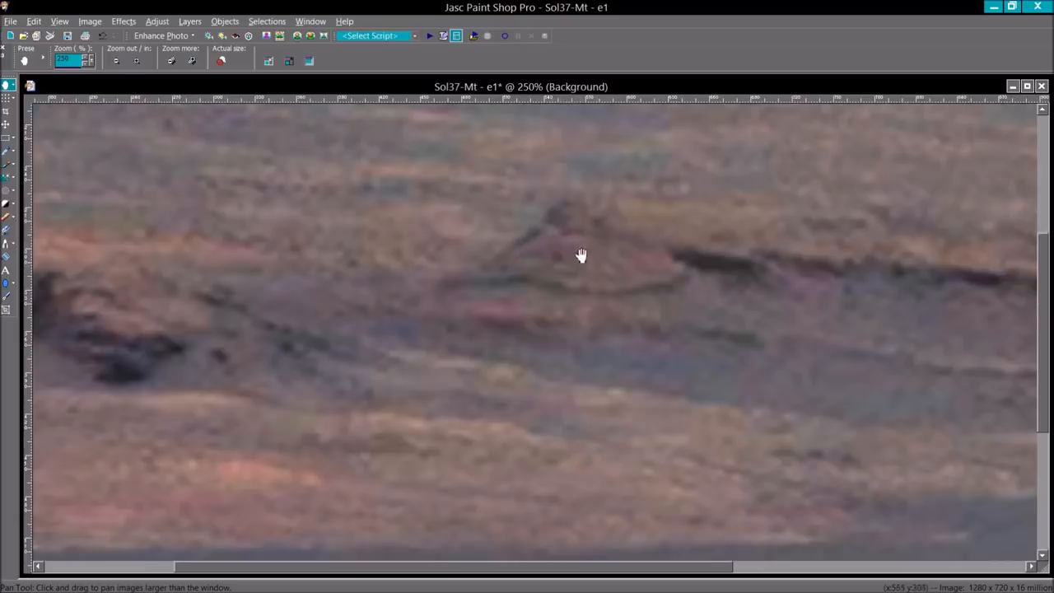
{"action": "mouse_move", "coordinate": [623, 264]}
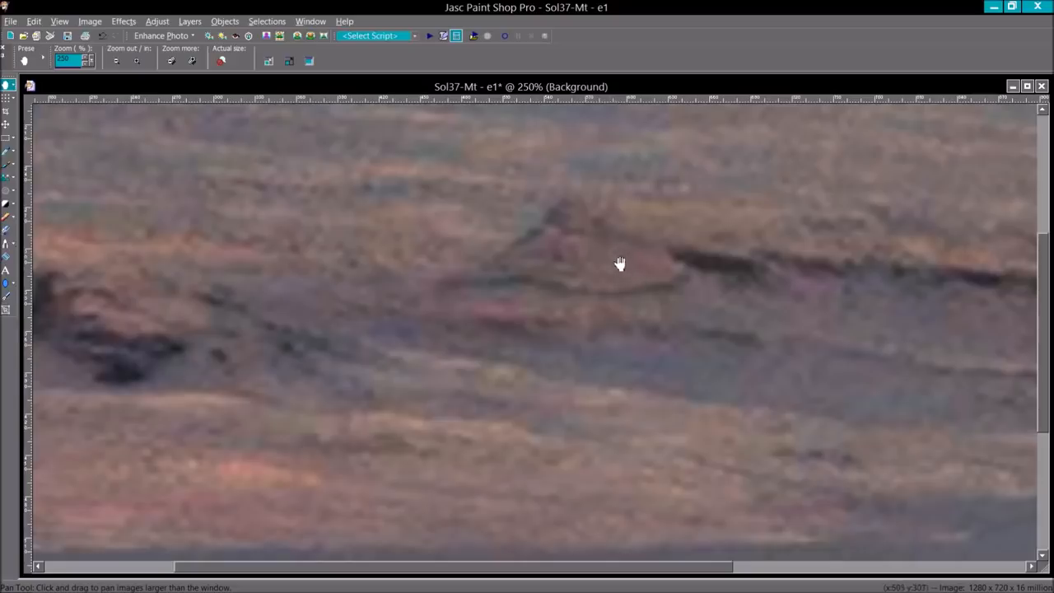
{"action": "mouse_move", "coordinate": [580, 350]}
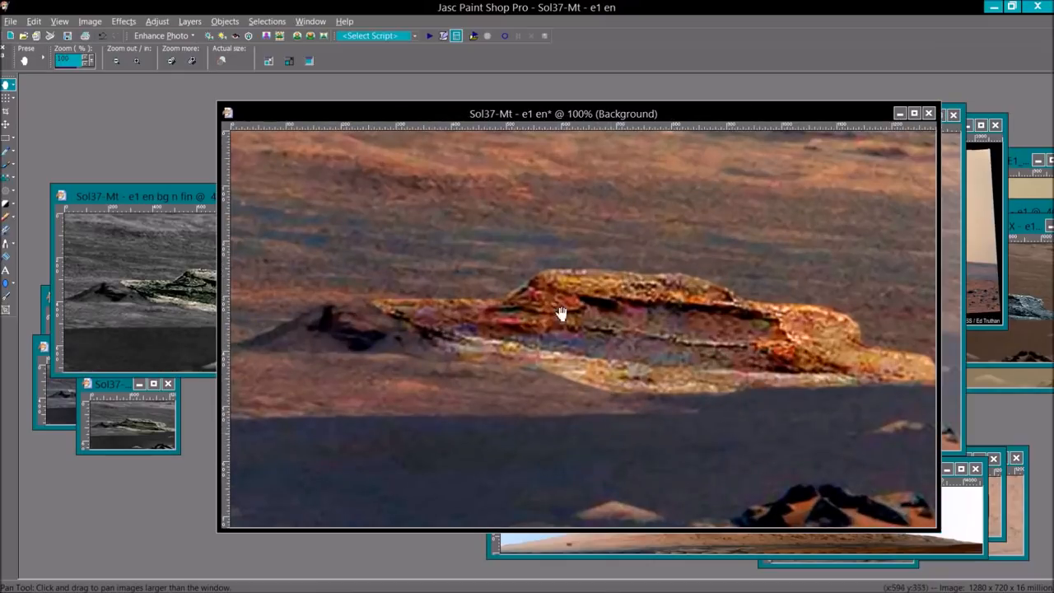
Nudge the 'Sol37-Mt - e1 en' colour-enhanced close-up window into place before enlarging it
{"action": "left_click_drag", "start_coordinate": [564, 114], "coordinate": [519, 97]}
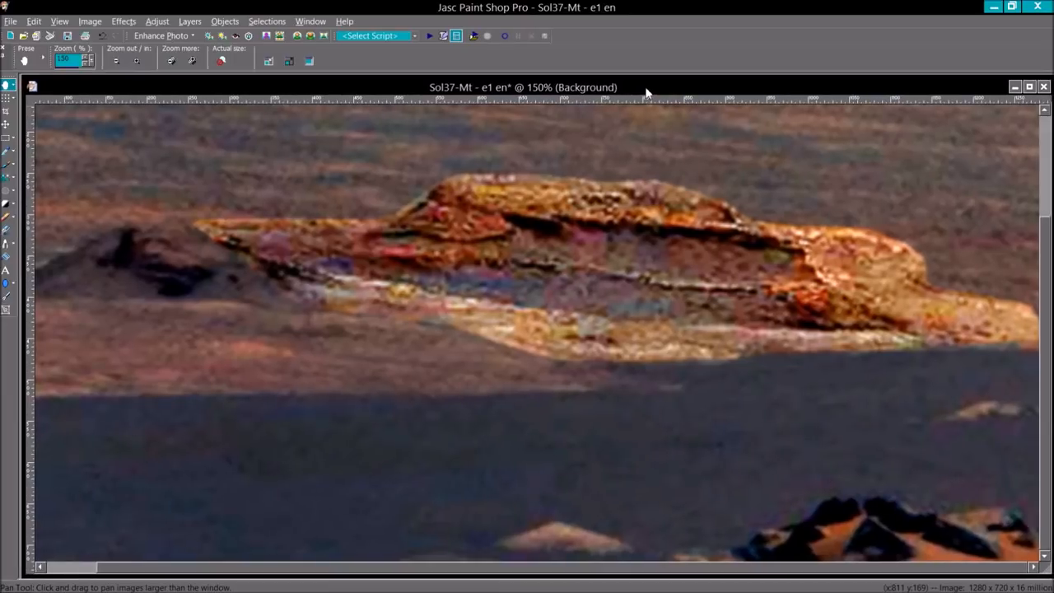
{"action": "mouse_move", "coordinate": [422, 220]}
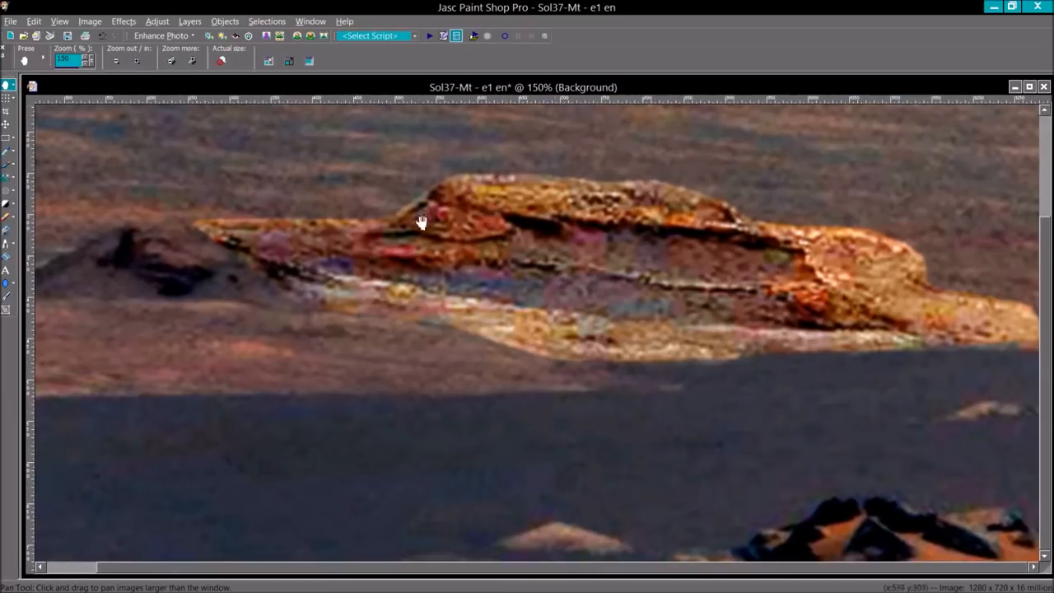
{"action": "mouse_move", "coordinate": [479, 231]}
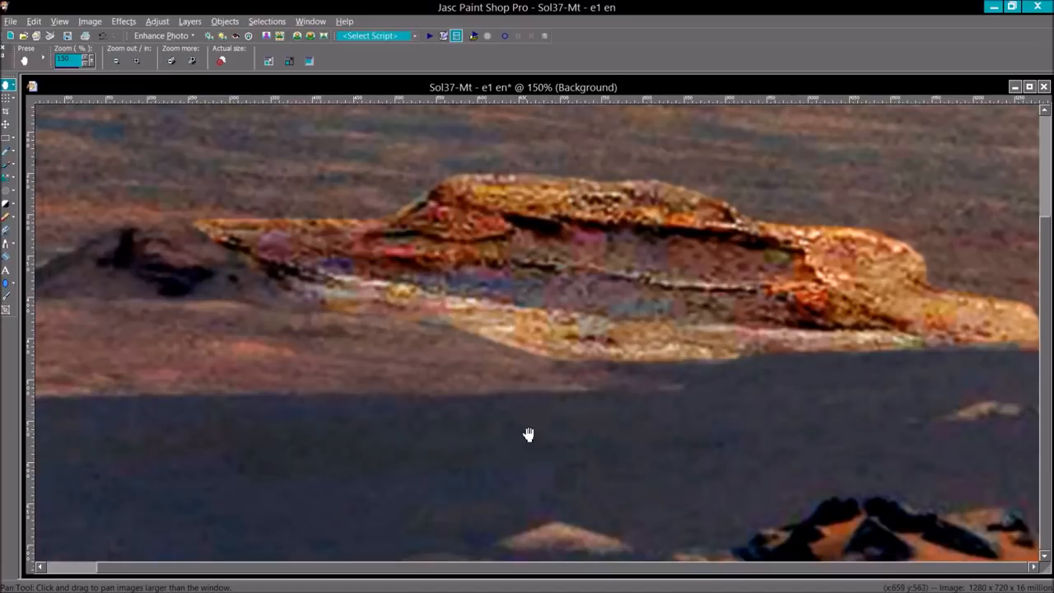
{"action": "mouse_move", "coordinate": [523, 422]}
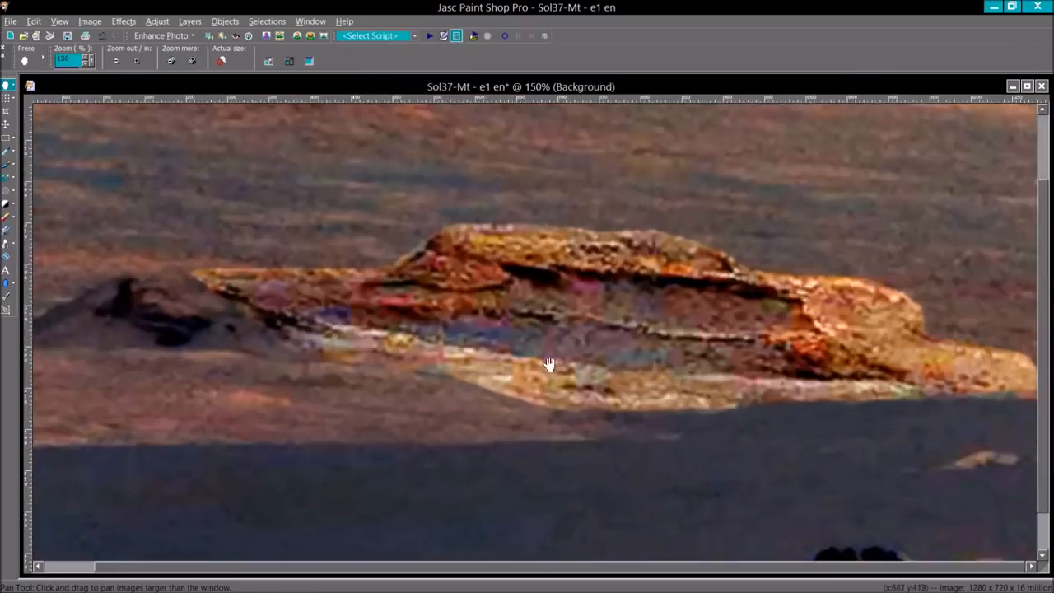
Pan across the magnified colour-enhanced rock close-up to inspect another area
{"action": "left_click_drag", "start_coordinate": [550, 365], "coordinate": [606, 328]}
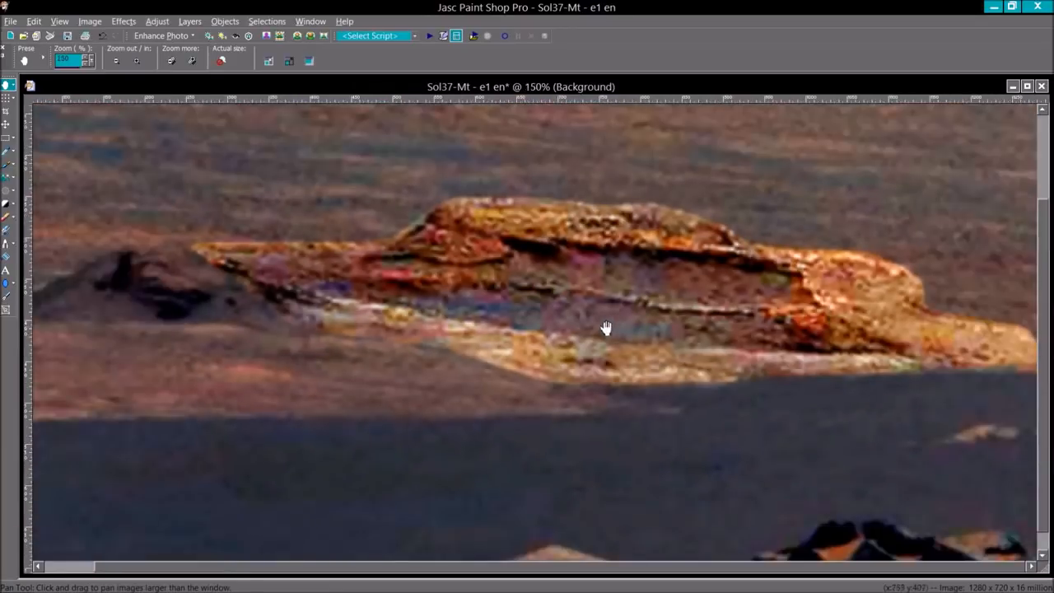
{"action": "mouse_move", "coordinate": [601, 328]}
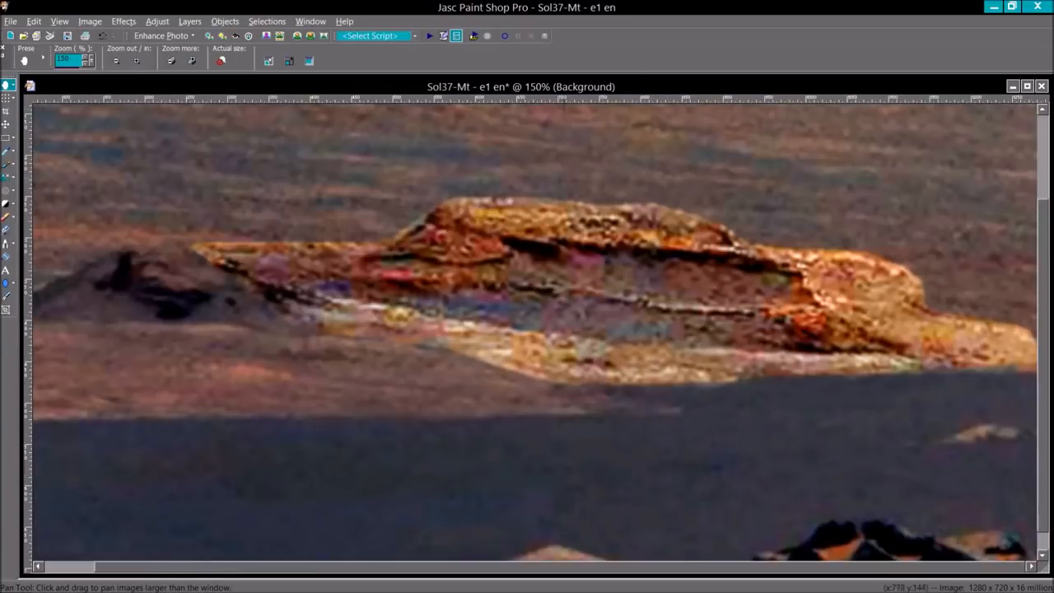
{"action": "mouse_move", "coordinate": [577, 296]}
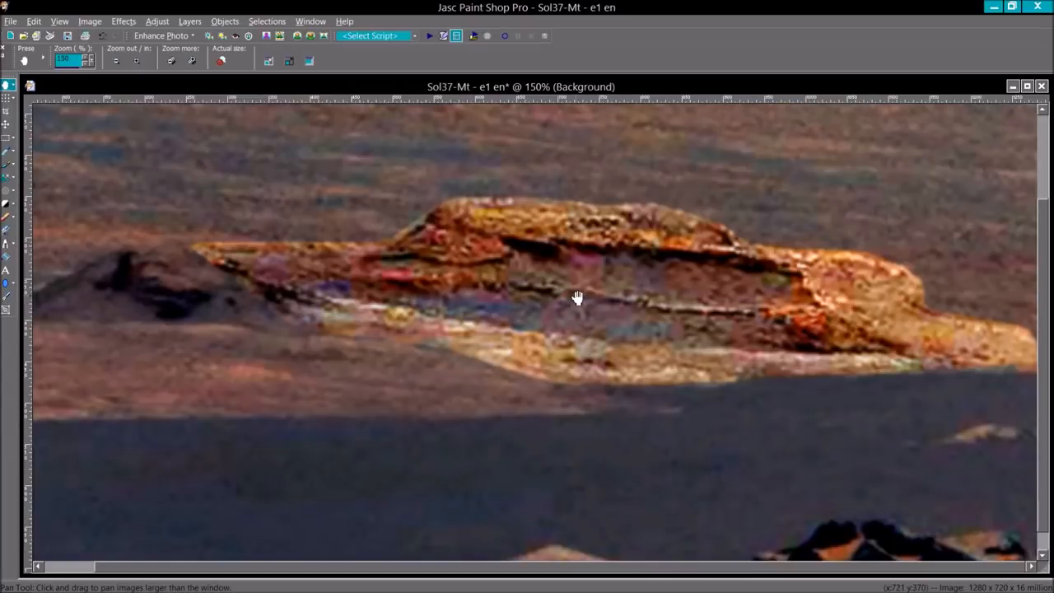
{"action": "mouse_move", "coordinate": [603, 92]}
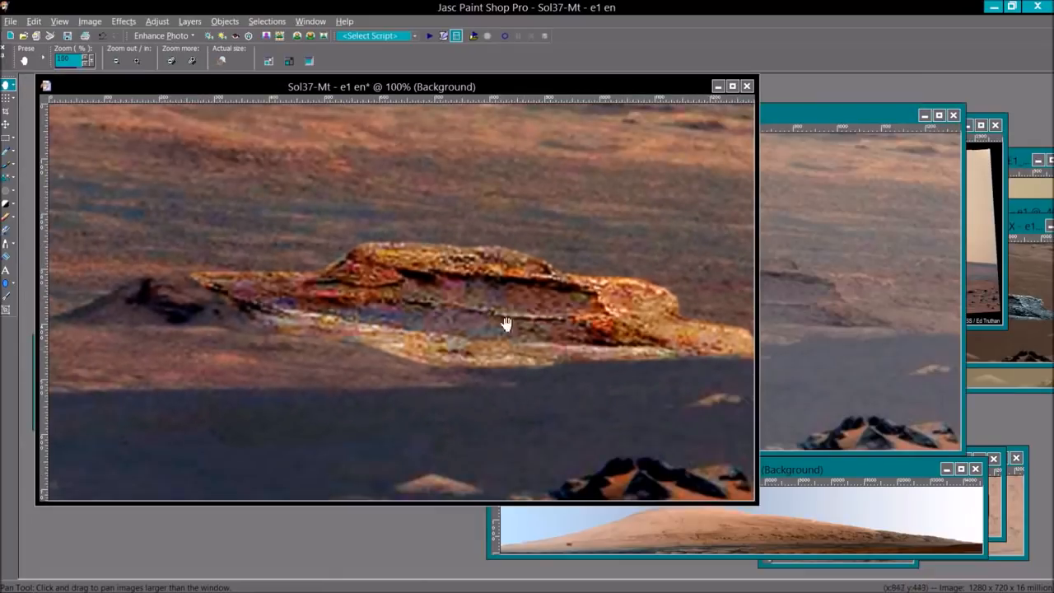
Move the e1 en enhanced close-up window further right for comparison with the unenhanced clip
{"action": "left_click_drag", "start_coordinate": [380, 86], "coordinate": [458, 89]}
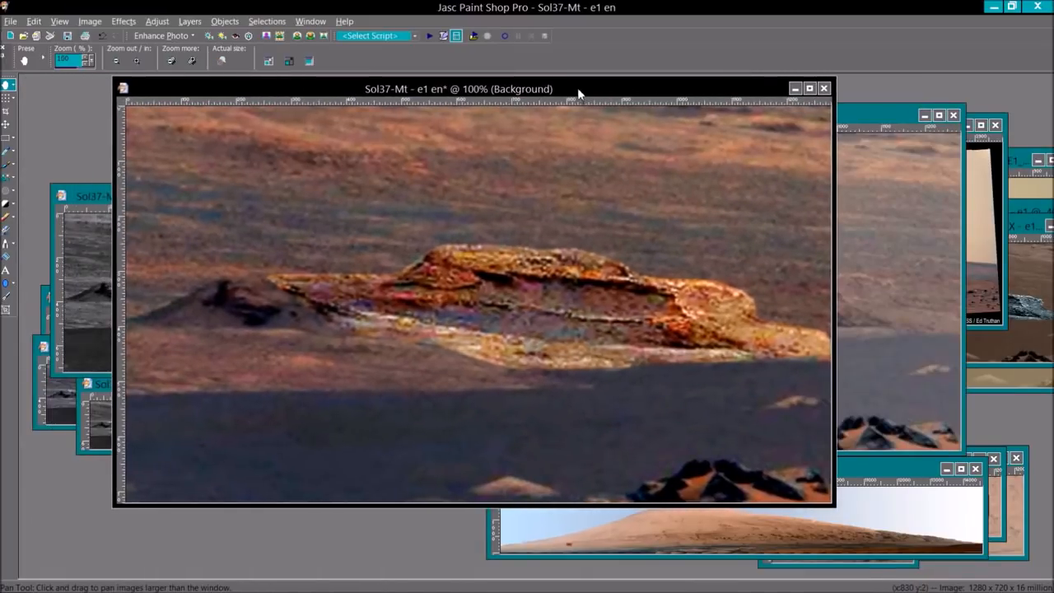
{"action": "left_click_drag", "start_coordinate": [458, 89], "coordinate": [504, 97]}
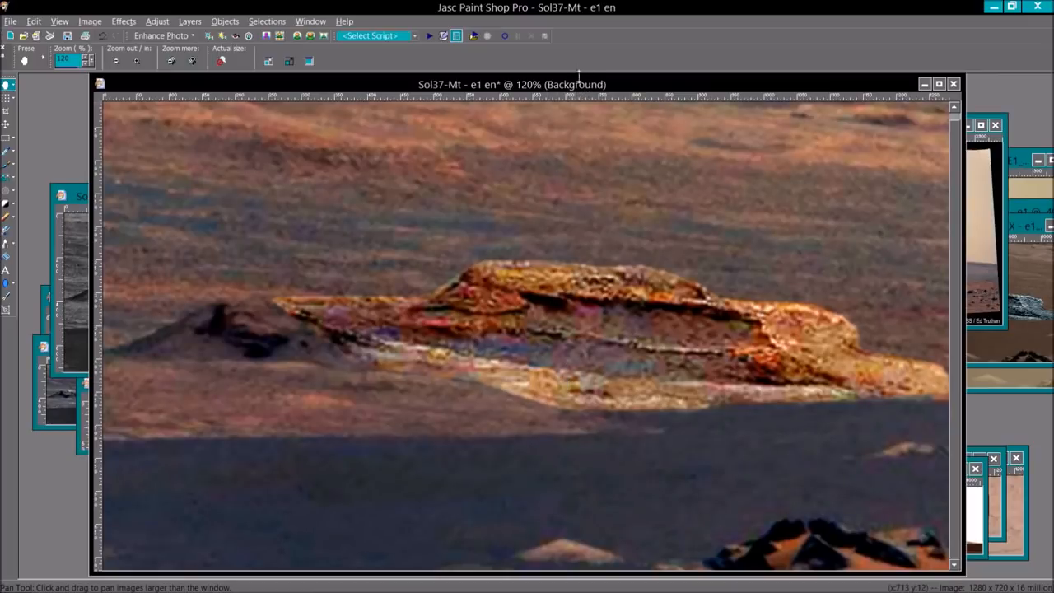
{"action": "mouse_move", "coordinate": [577, 122]}
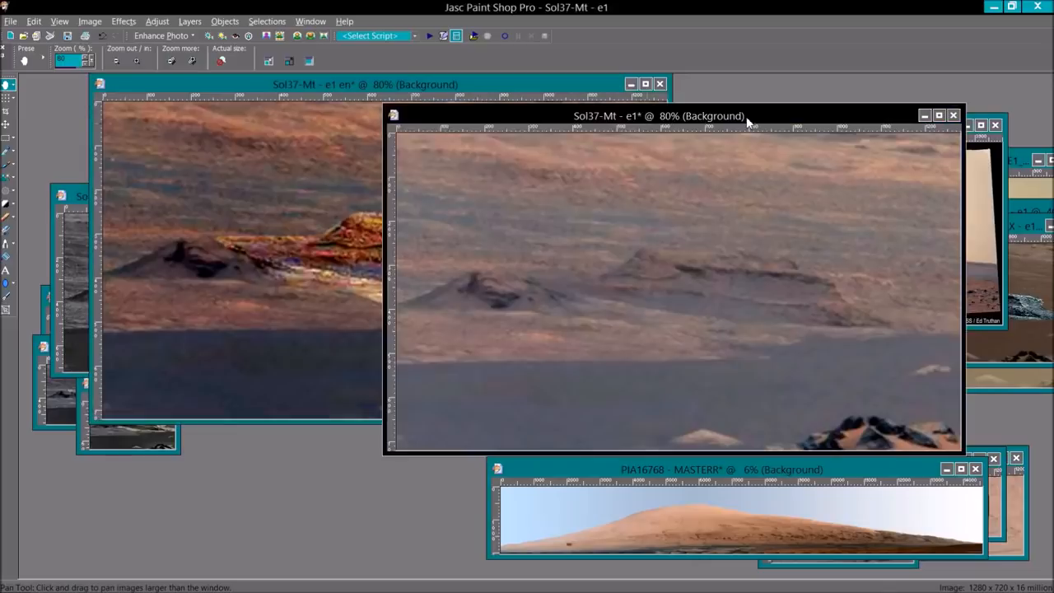
{"action": "mouse_move", "coordinate": [705, 320]}
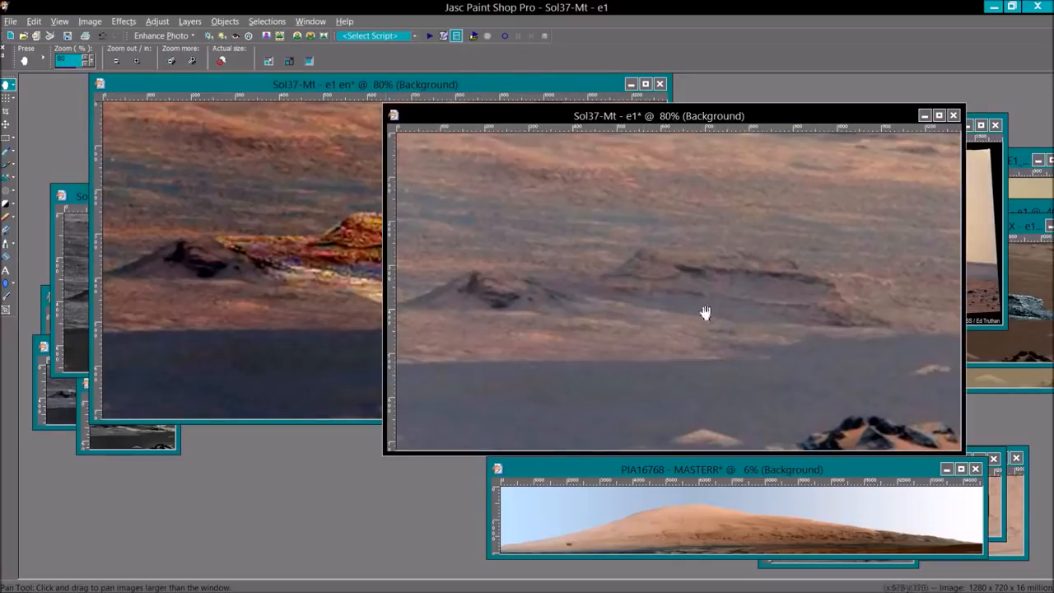
{"action": "mouse_move", "coordinate": [540, 115]}
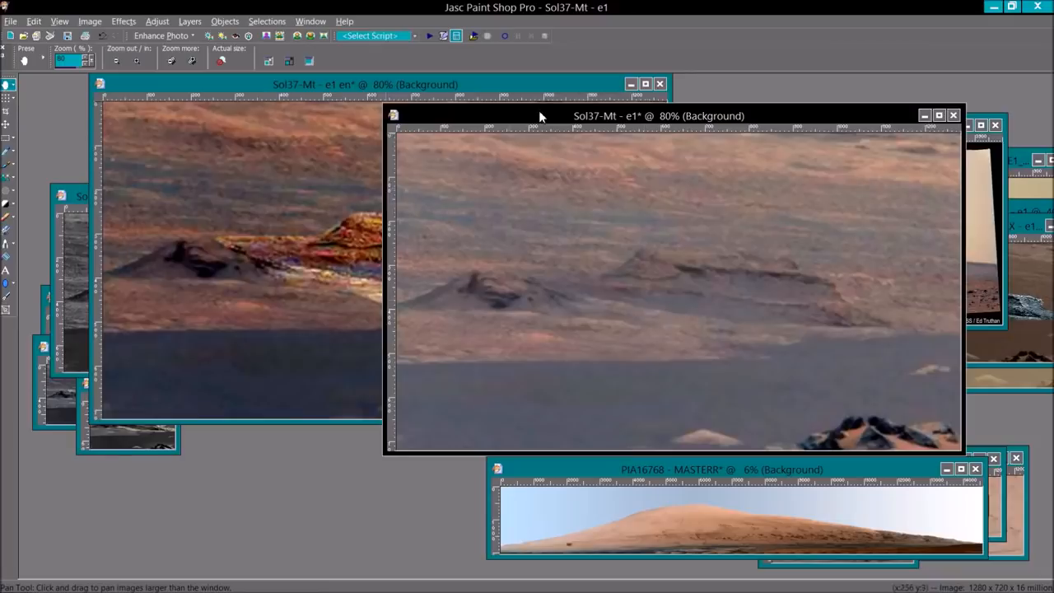
{"action": "mouse_move", "coordinate": [557, 290]}
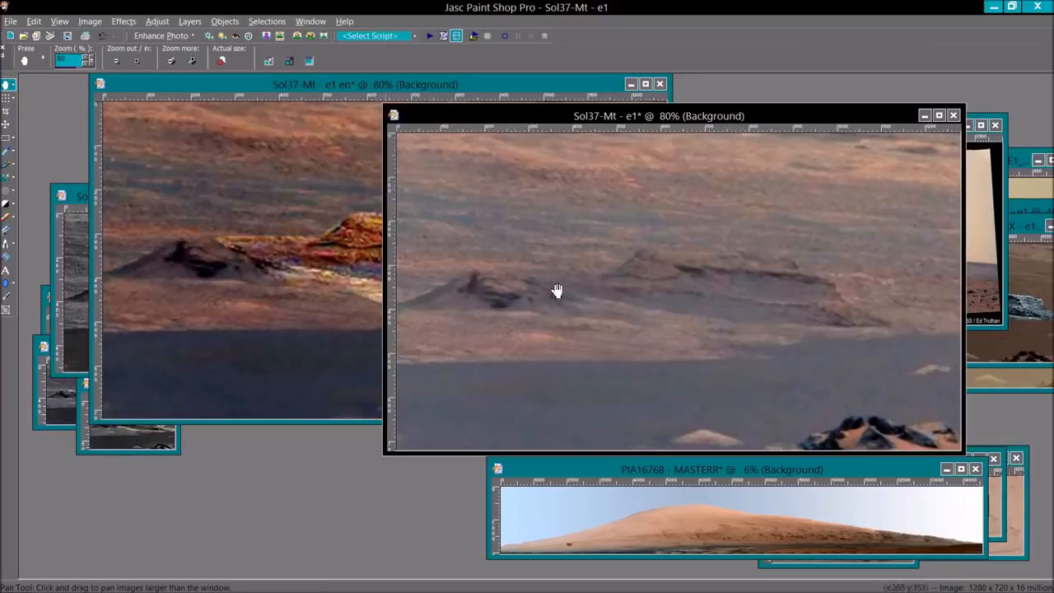
{"action": "mouse_move", "coordinate": [570, 118]}
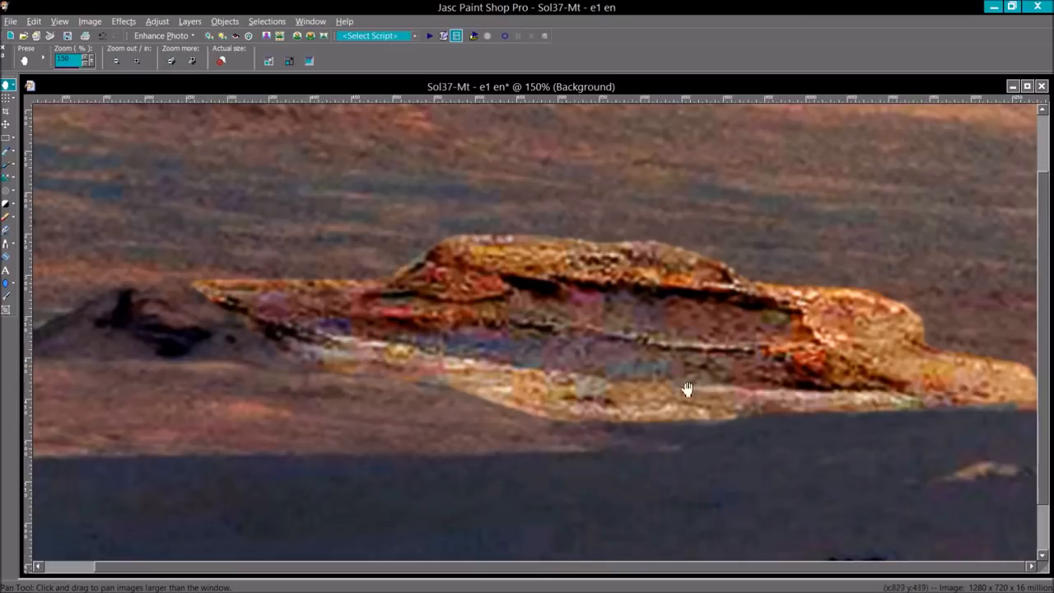
{"action": "mouse_move", "coordinate": [788, 313]}
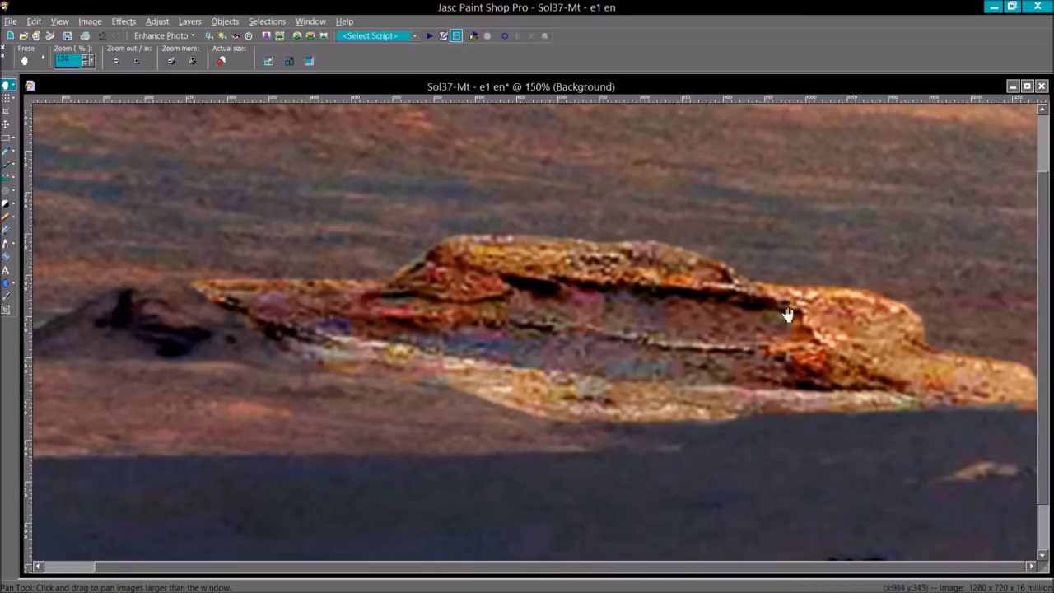
{"action": "mouse_move", "coordinate": [567, 267]}
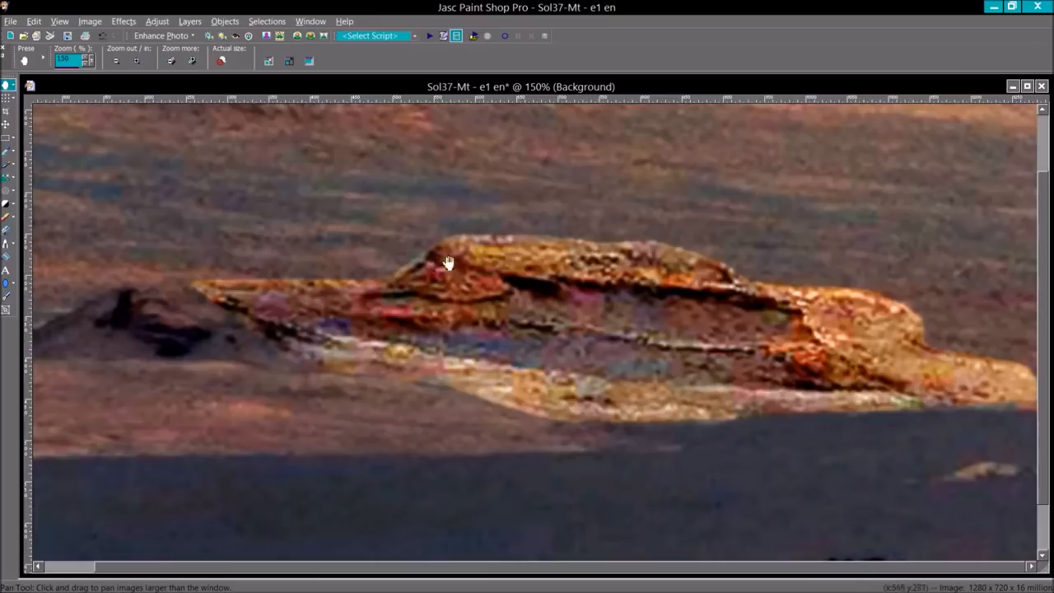
{"action": "mouse_move", "coordinate": [429, 255]}
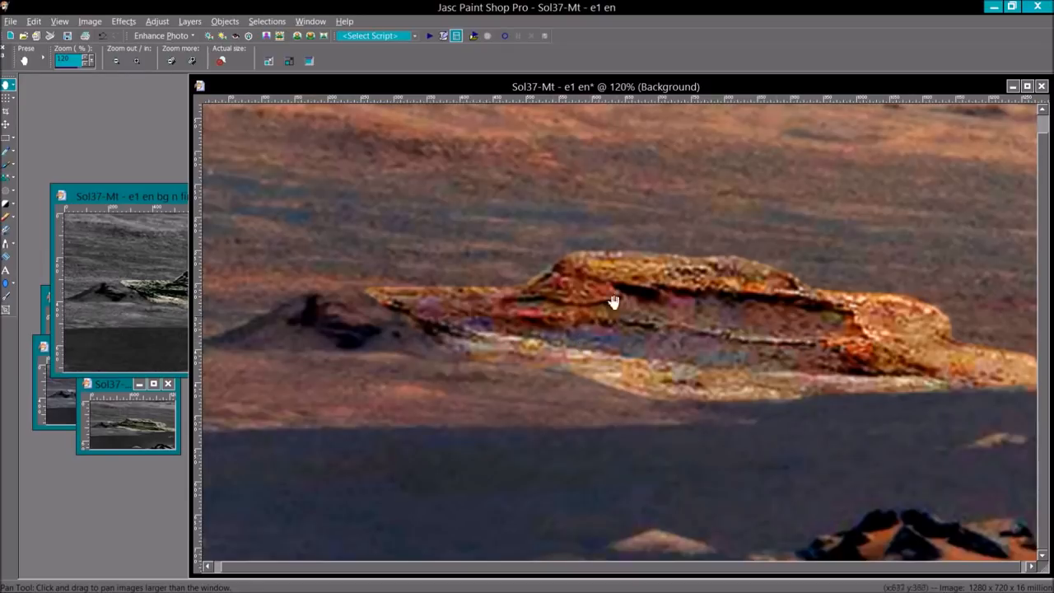
{"action": "mouse_move", "coordinate": [583, 221]}
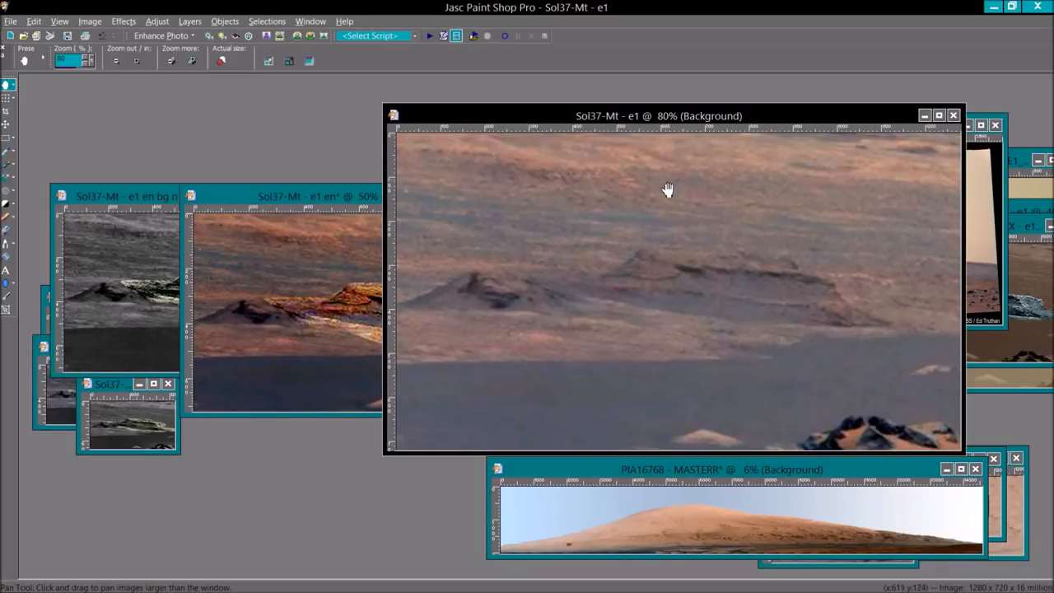
Bring the Sol37-Mt panorama forward, check its Resize settings and dismiss them unchanged
{"action": "left_click", "coordinate": [89, 19]}
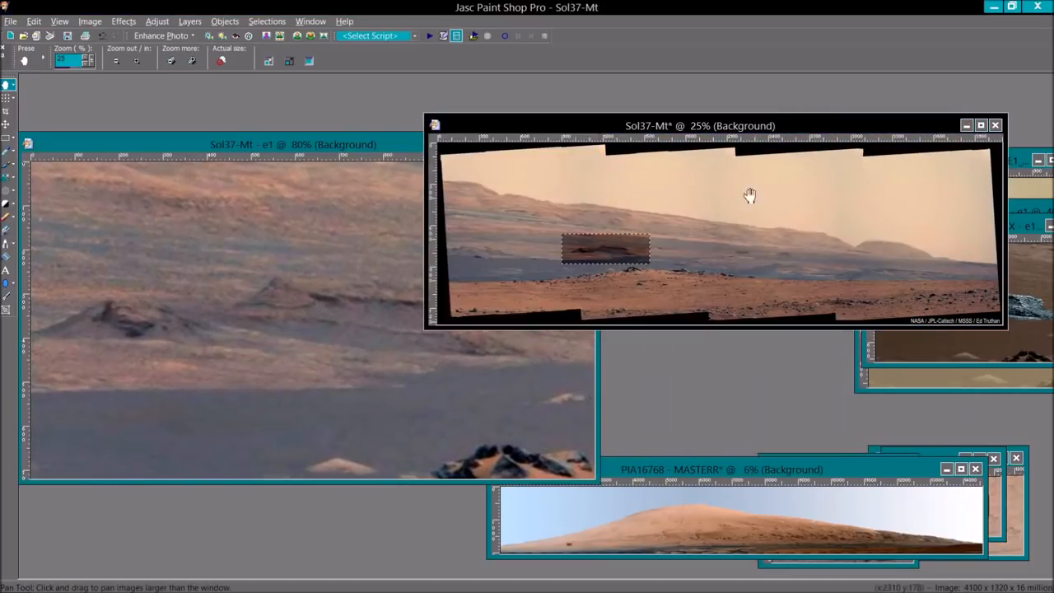
{"action": "left_click", "coordinate": [89, 20]}
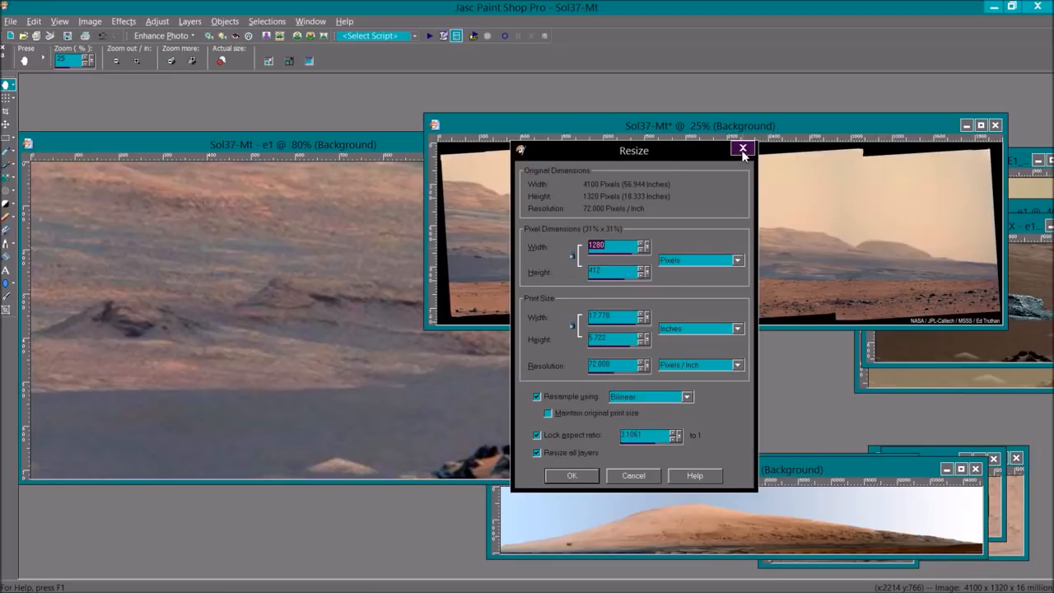
{"action": "left_click", "coordinate": [741, 148]}
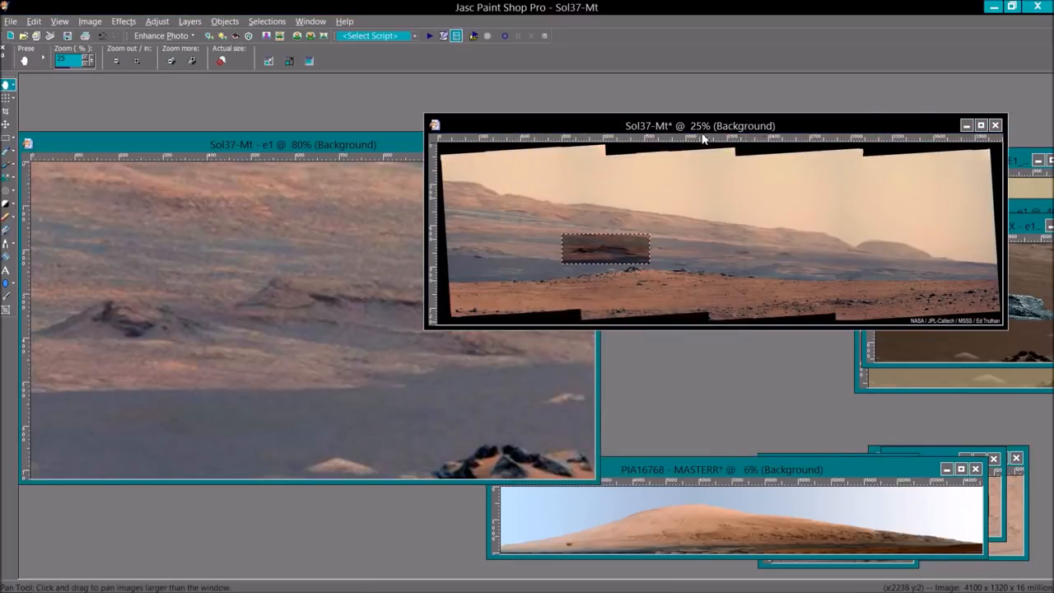
{"action": "left_click_drag", "start_coordinate": [700, 125], "coordinate": [607, 126]}
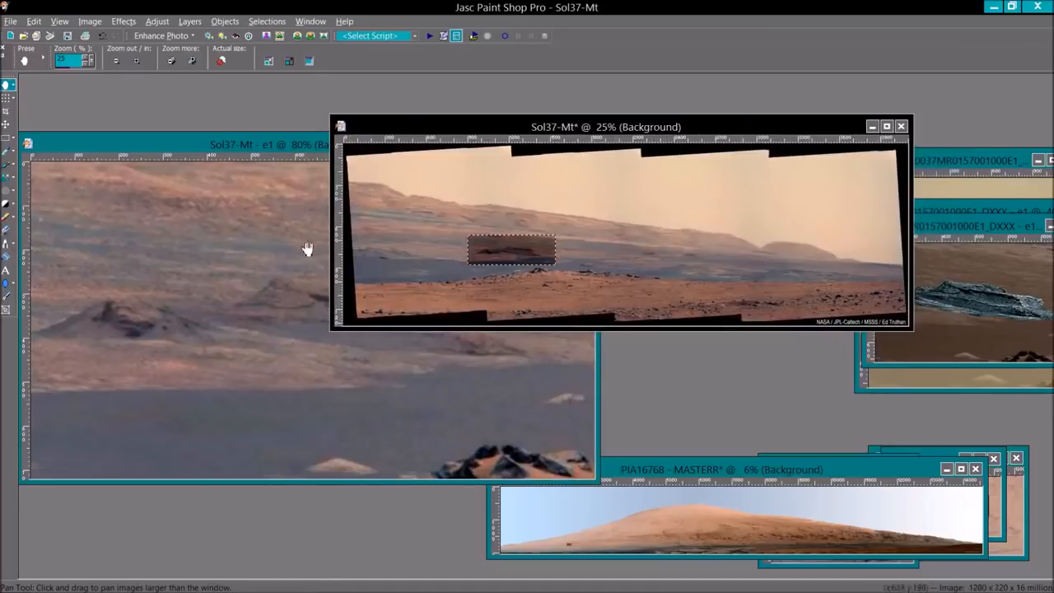
{"action": "mouse_move", "coordinate": [839, 260]}
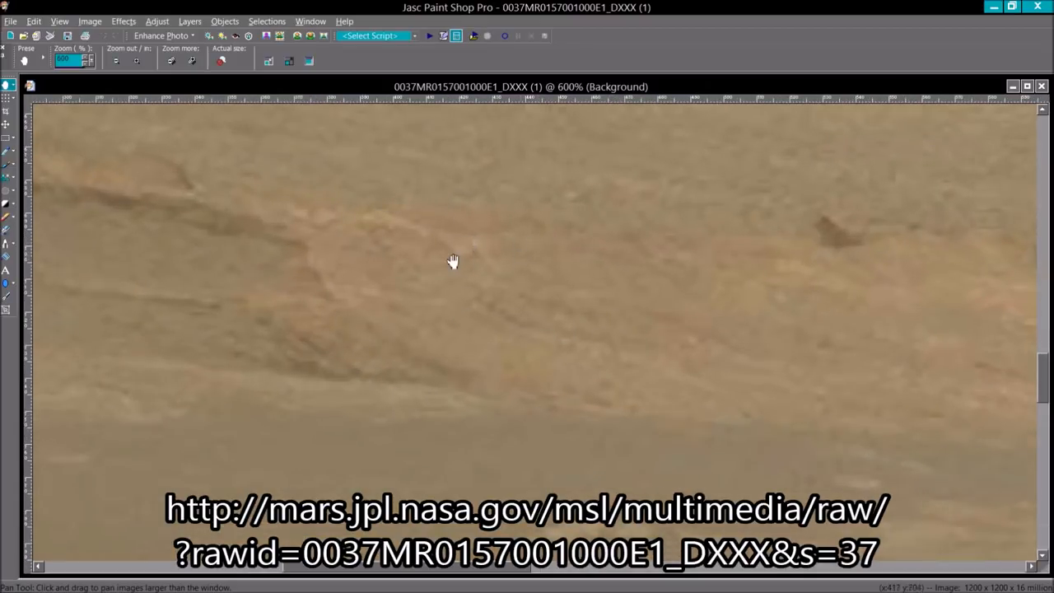
{"action": "left_click_drag", "start_coordinate": [453, 262], "coordinate": [418, 406]}
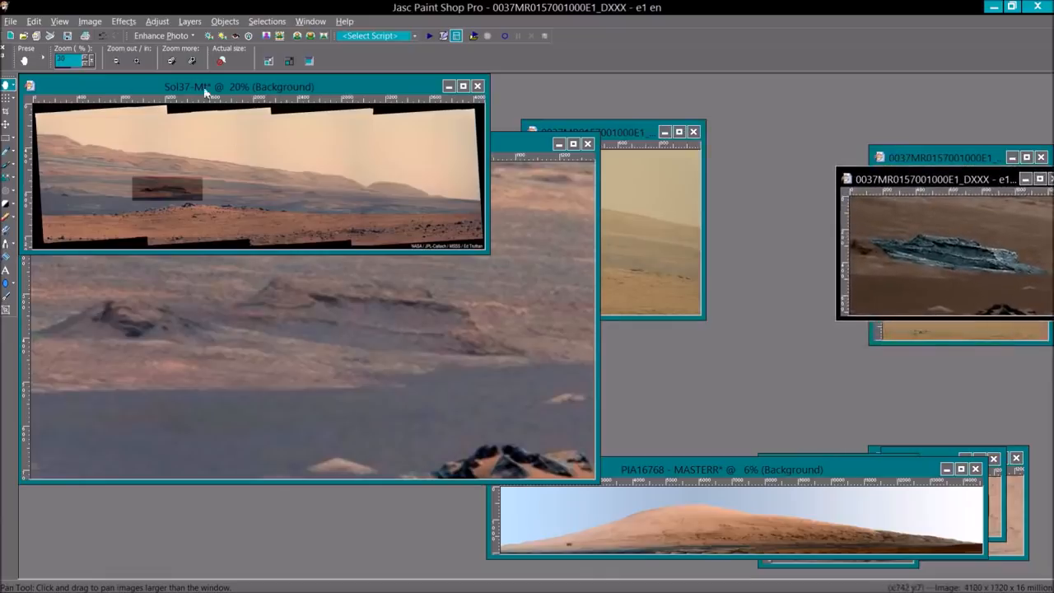
Park the Sol37-Mt panorama window at the right and bring NASA's raw 0037MR image to the front
{"action": "left_click_drag", "start_coordinate": [239, 85], "coordinate": [399, 163]}
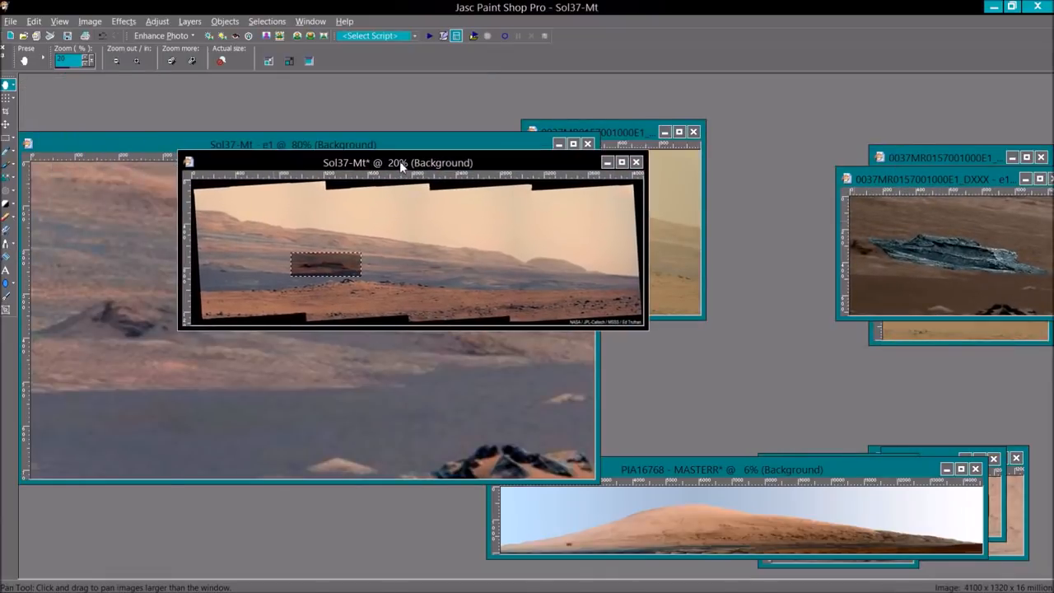
{"action": "left_click_drag", "start_coordinate": [398, 163], "coordinate": [514, 123]}
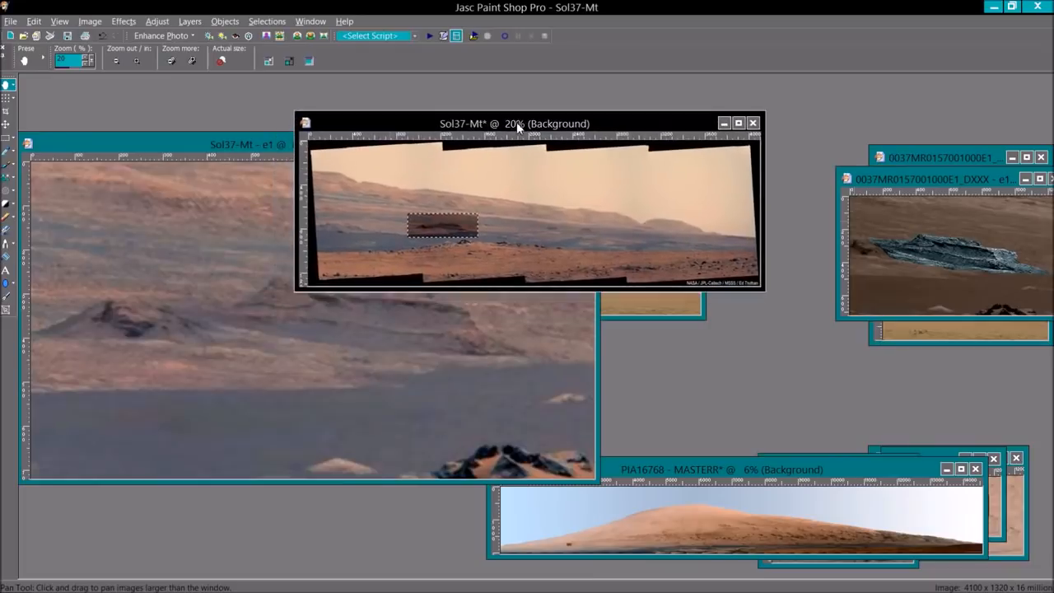
{"action": "left_click_drag", "start_coordinate": [518, 123], "coordinate": [527, 112]}
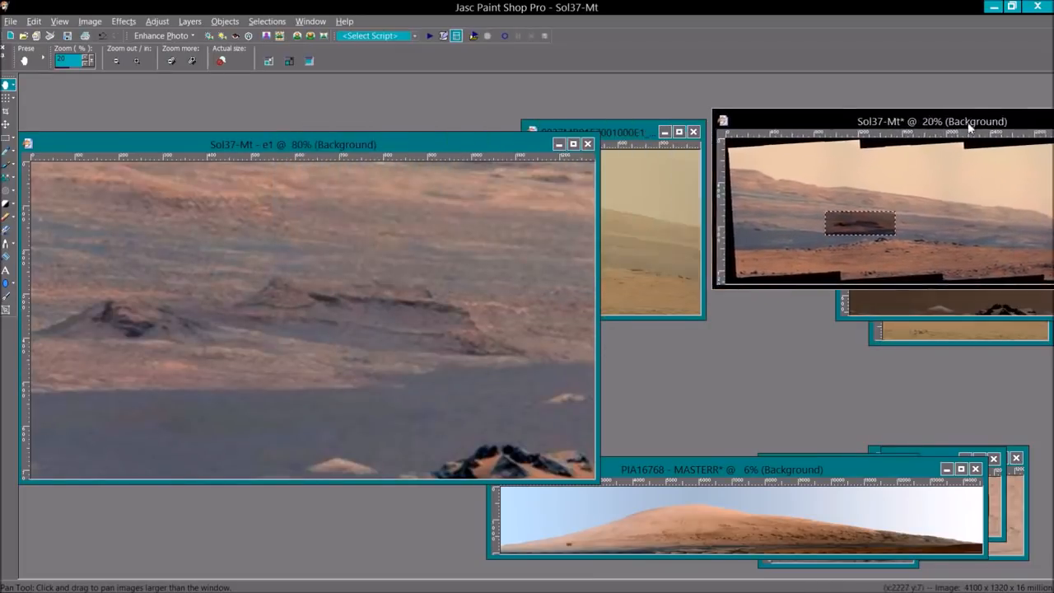
{"action": "left_click", "coordinate": [613, 132]}
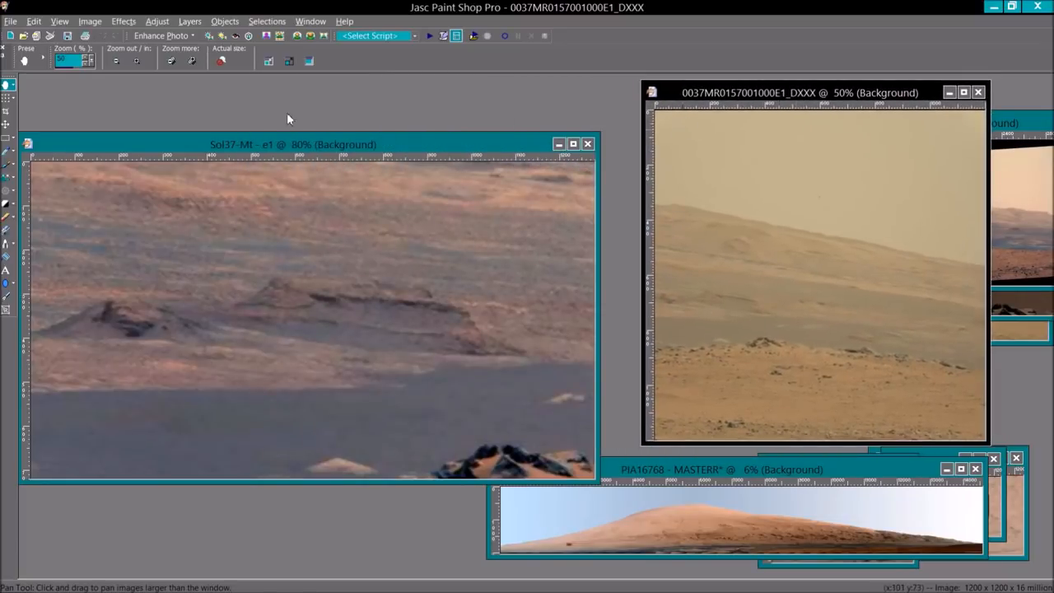
Move the e1 clip aside and bring the 'e1 en bg n fin' yellow-green rock clip forward
{"action": "left_click_drag", "start_coordinate": [294, 145], "coordinate": [634, 112]}
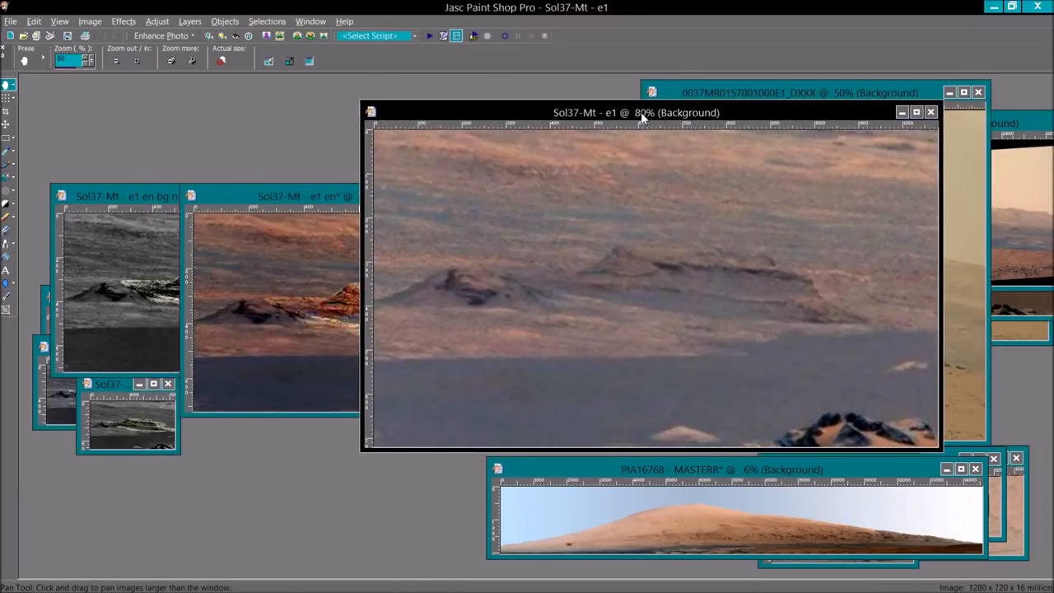
{"action": "left_click", "coordinate": [916, 112]}
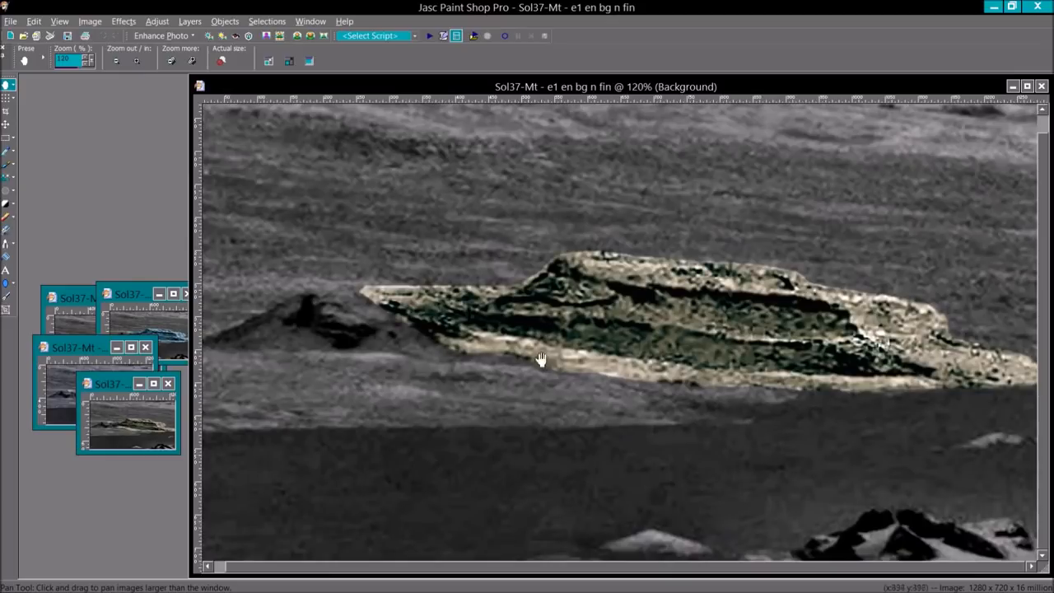
{"action": "mouse_move", "coordinate": [426, 336]}
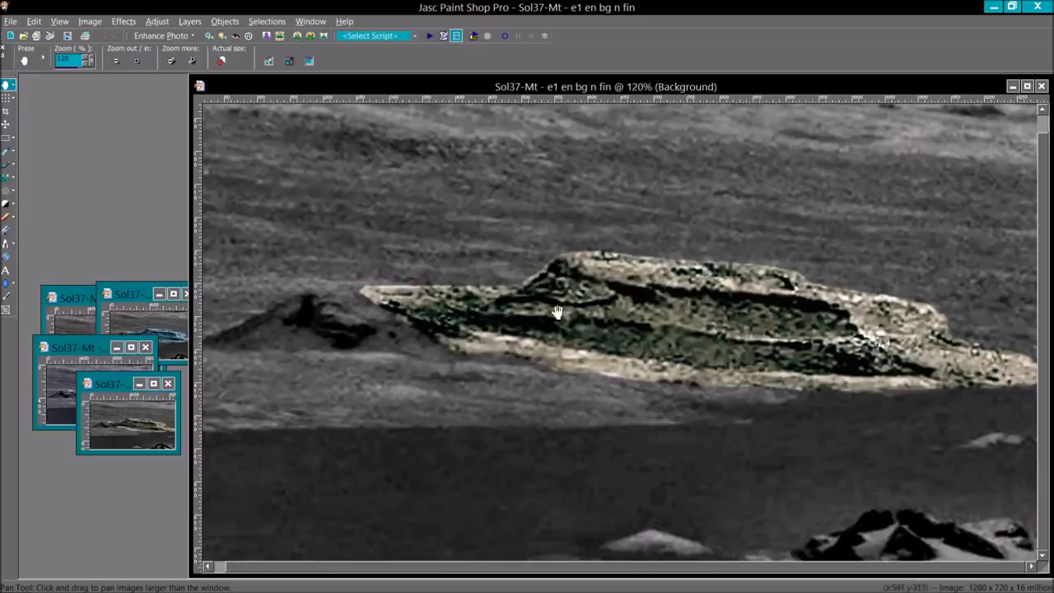
{"action": "mouse_move", "coordinate": [738, 155]}
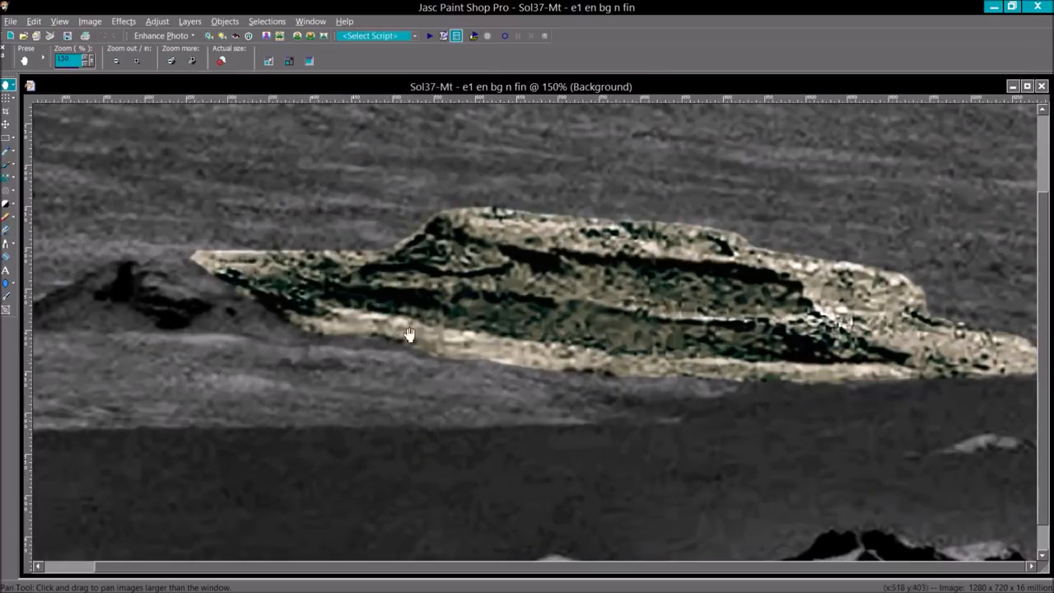
{"action": "mouse_move", "coordinate": [474, 336]}
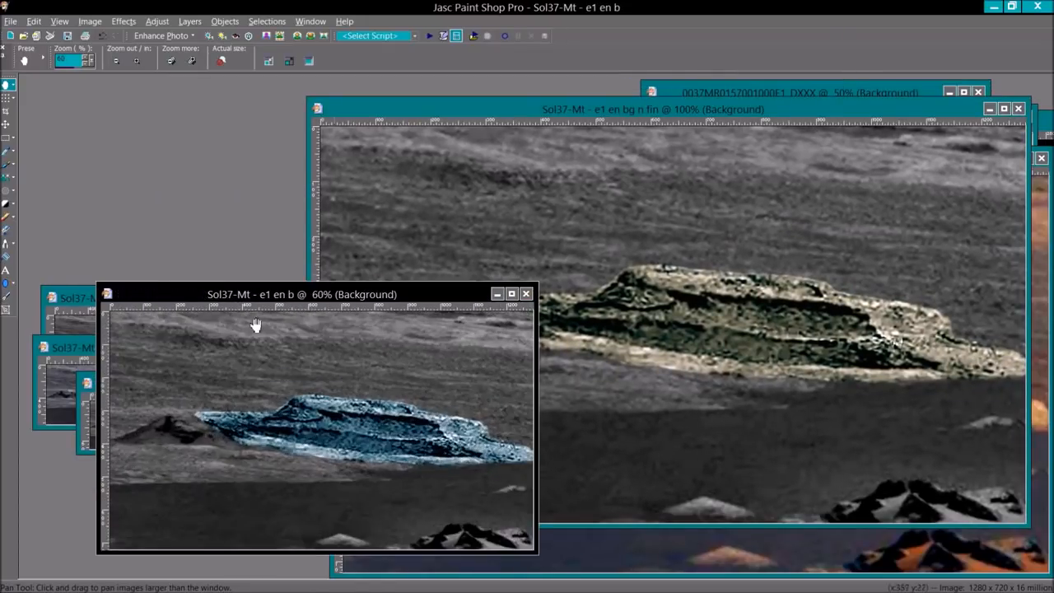
Drag the blue-tinted e1 en b clip window so it overlaps the yellow-green fin clip
{"action": "left_click_drag", "start_coordinate": [317, 293], "coordinate": [432, 157]}
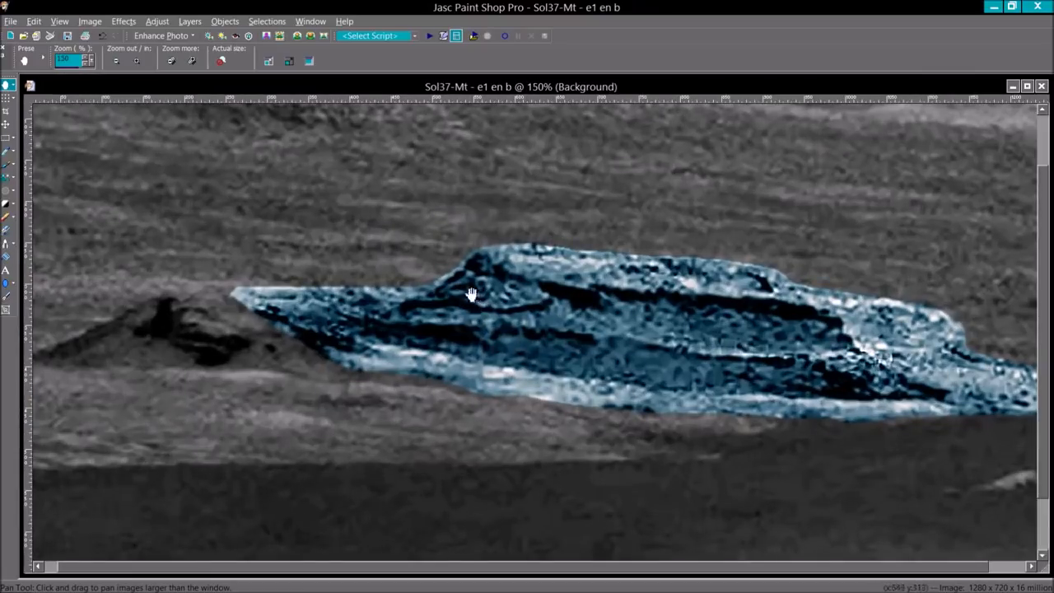
{"action": "left_click_drag", "start_coordinate": [471, 293], "coordinate": [844, 352]}
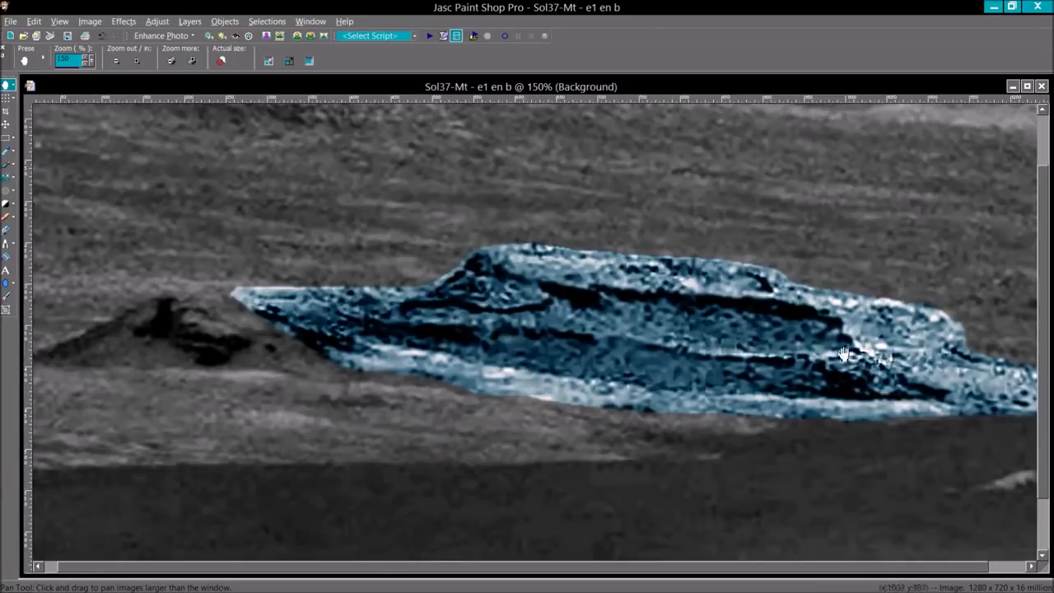
{"action": "mouse_move", "coordinate": [839, 379]}
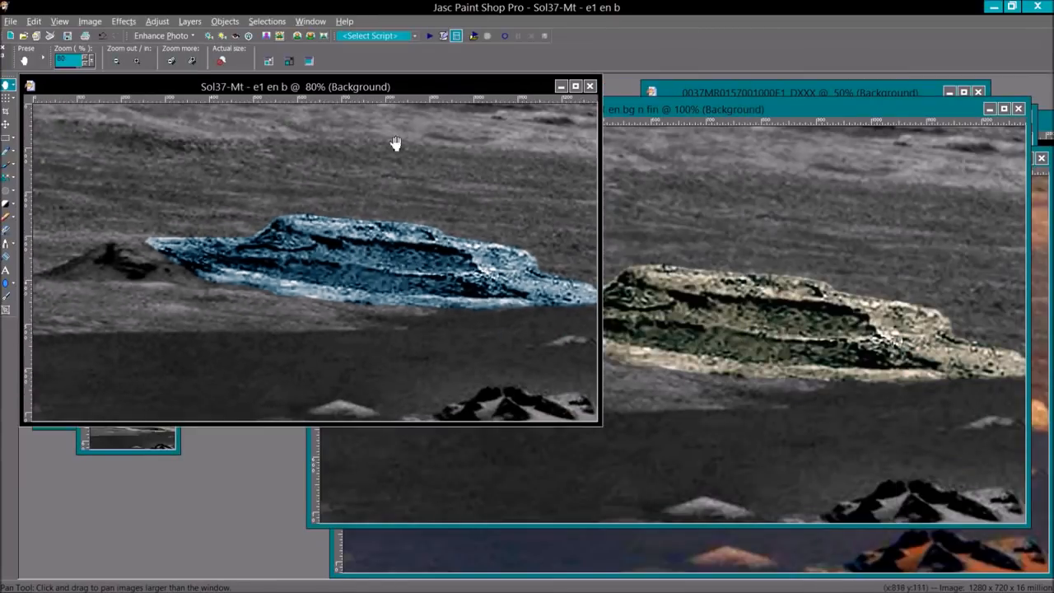
{"action": "left_click_drag", "start_coordinate": [310, 85], "coordinate": [722, 138]}
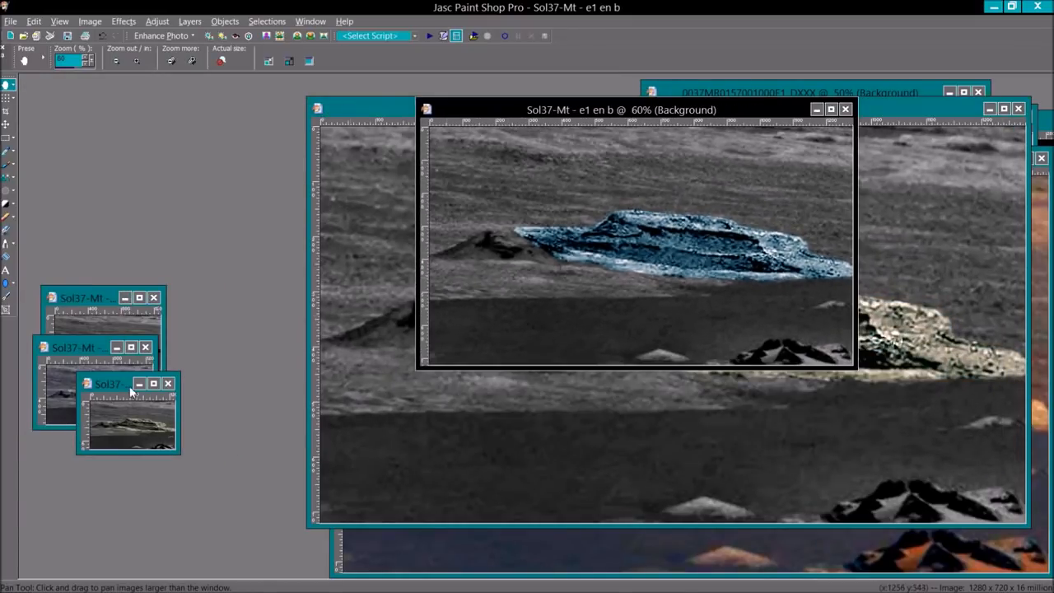
Restore the minimized Sol37-Mt e1 en bg clip so it sits in front
{"action": "left_click", "coordinate": [129, 384]}
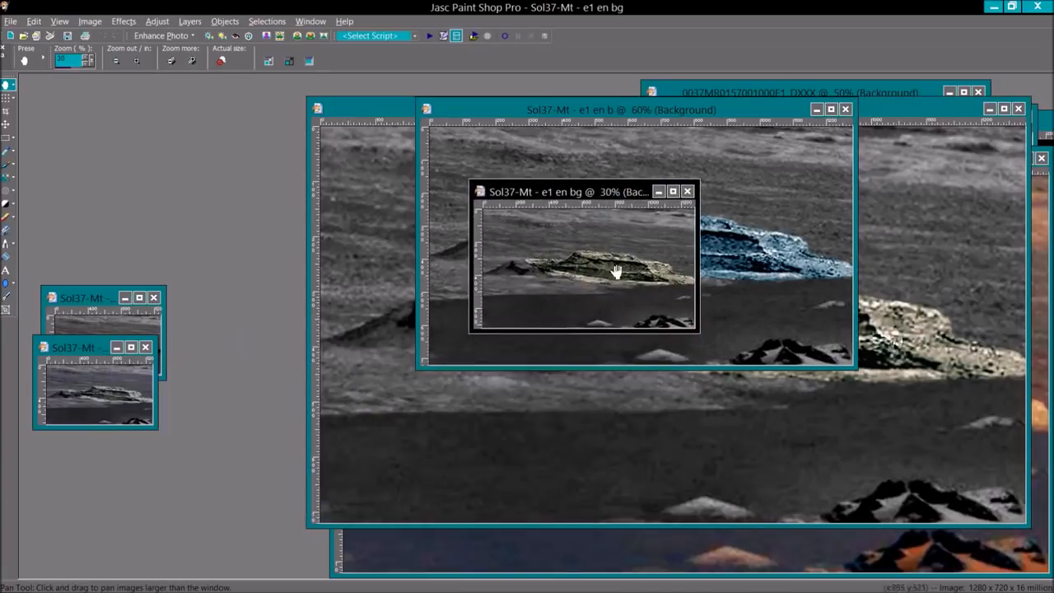
{"action": "mouse_move", "coordinate": [613, 244]}
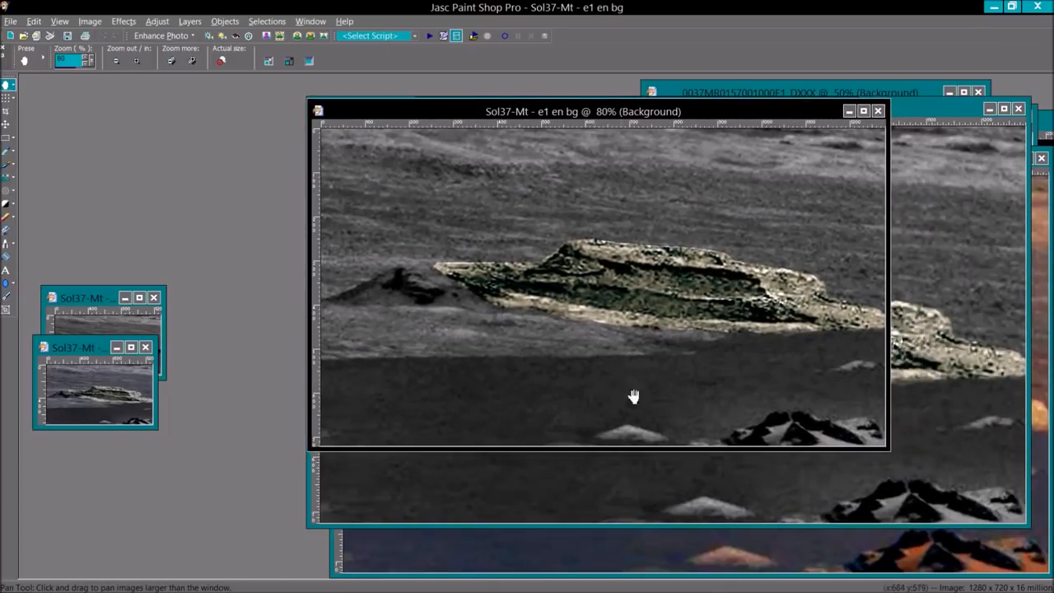
{"action": "mouse_move", "coordinate": [494, 369]}
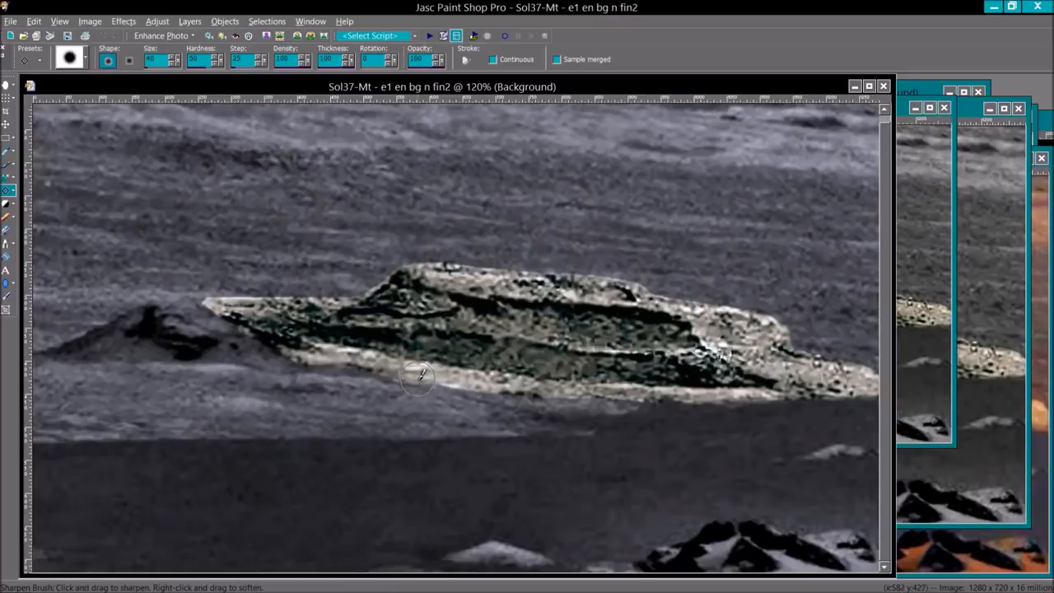
{"action": "mouse_move", "coordinate": [418, 376]}
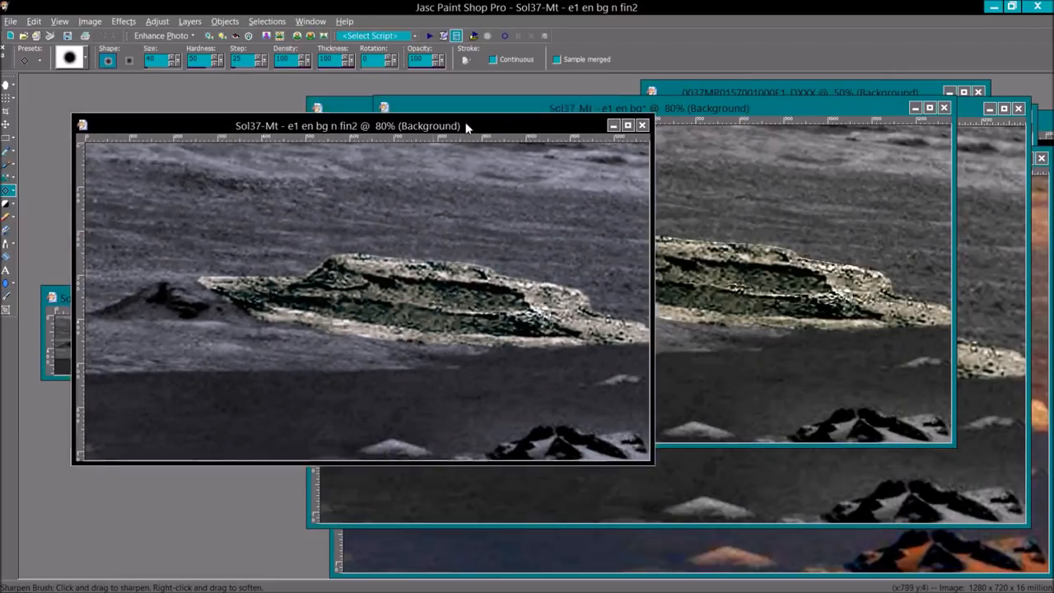
Sharpen the rock in the fin2 clip, line it up over the fin clip, then bring e1 en bg n forward
{"action": "left_click_drag", "start_coordinate": [363, 126], "coordinate": [580, 115]}
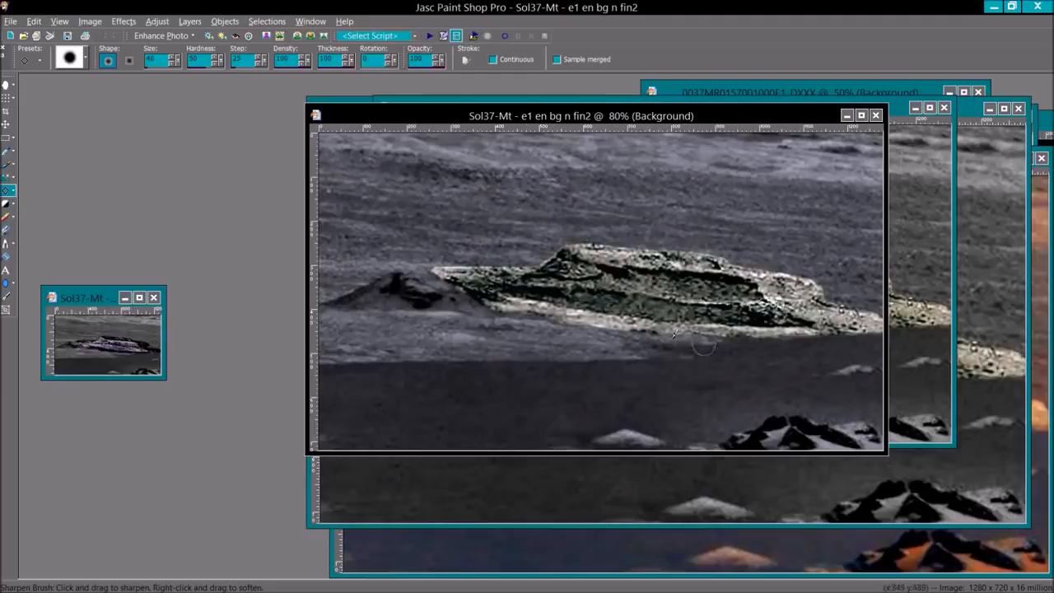
{"action": "mouse_move", "coordinate": [667, 123]}
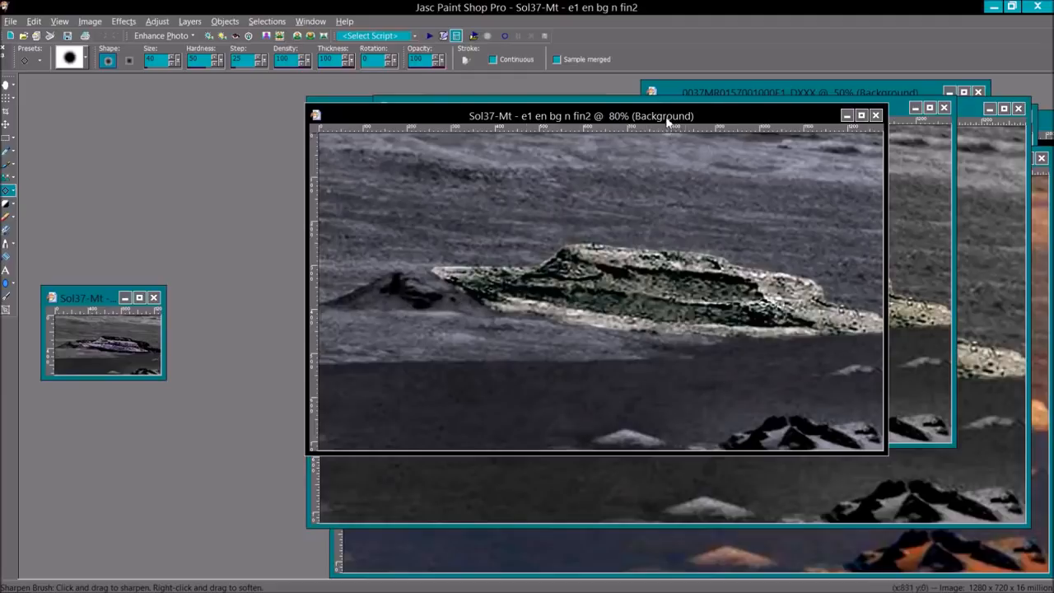
{"action": "left_click_drag", "start_coordinate": [580, 116], "coordinate": [540, 112]}
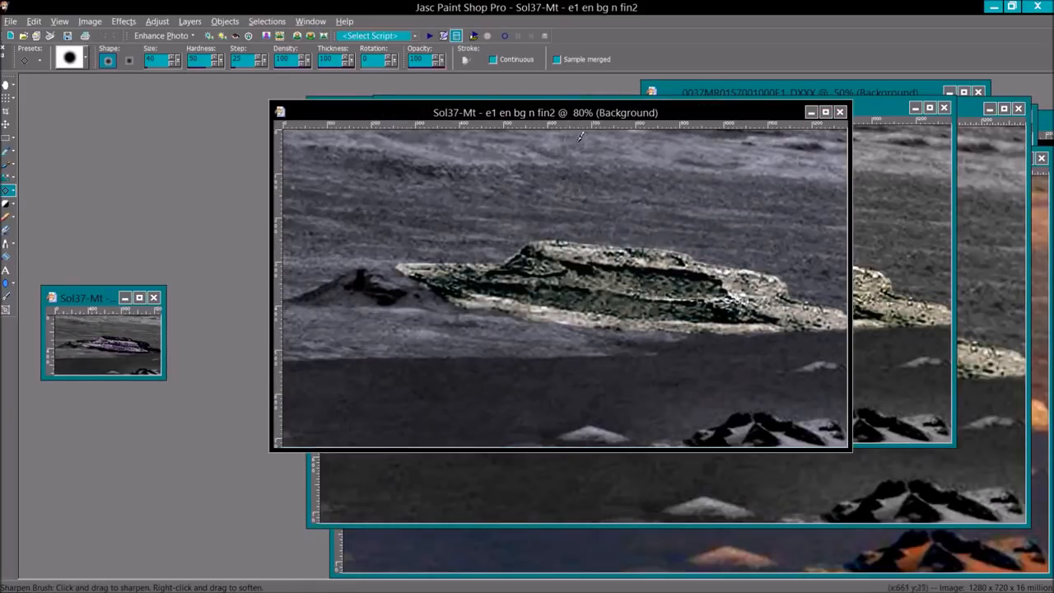
{"action": "left_click_drag", "start_coordinate": [543, 112], "coordinate": [589, 112]}
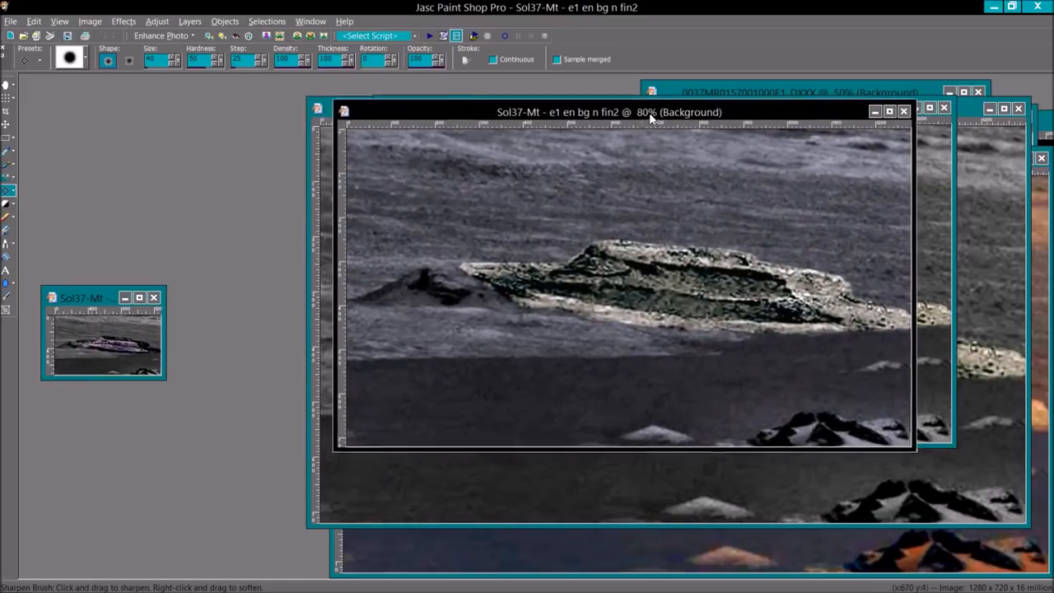
{"action": "left_click_drag", "start_coordinate": [623, 112], "coordinate": [591, 113]}
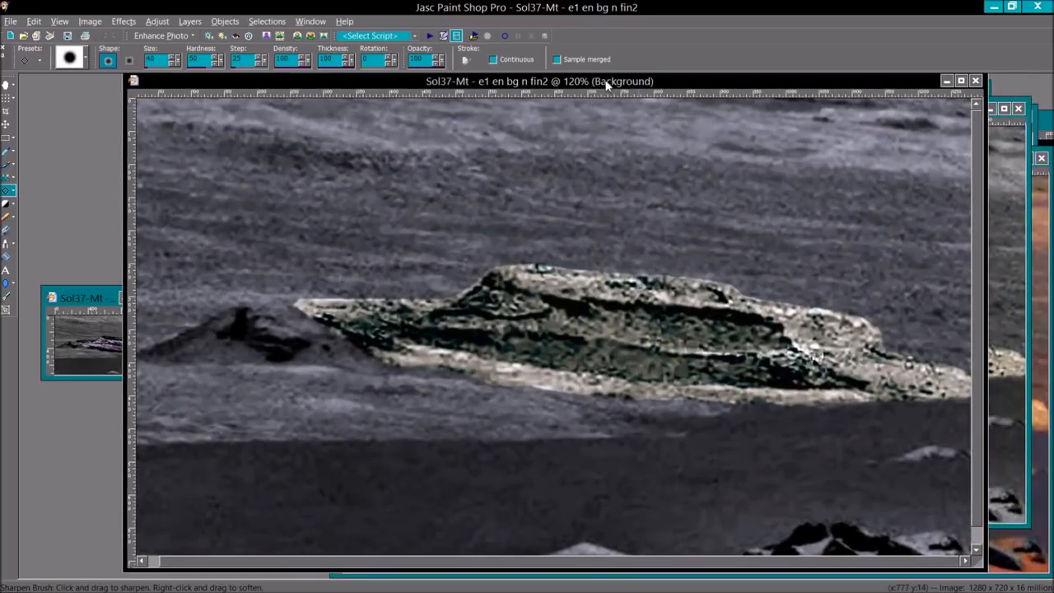
{"action": "mouse_move", "coordinate": [762, 448]}
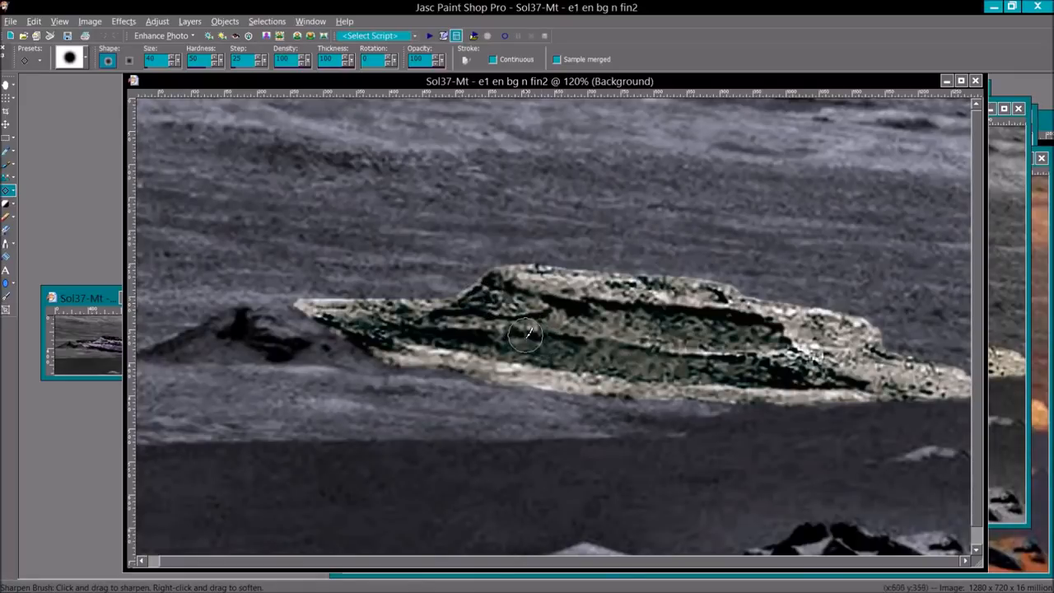
{"action": "mouse_move", "coordinate": [435, 234]}
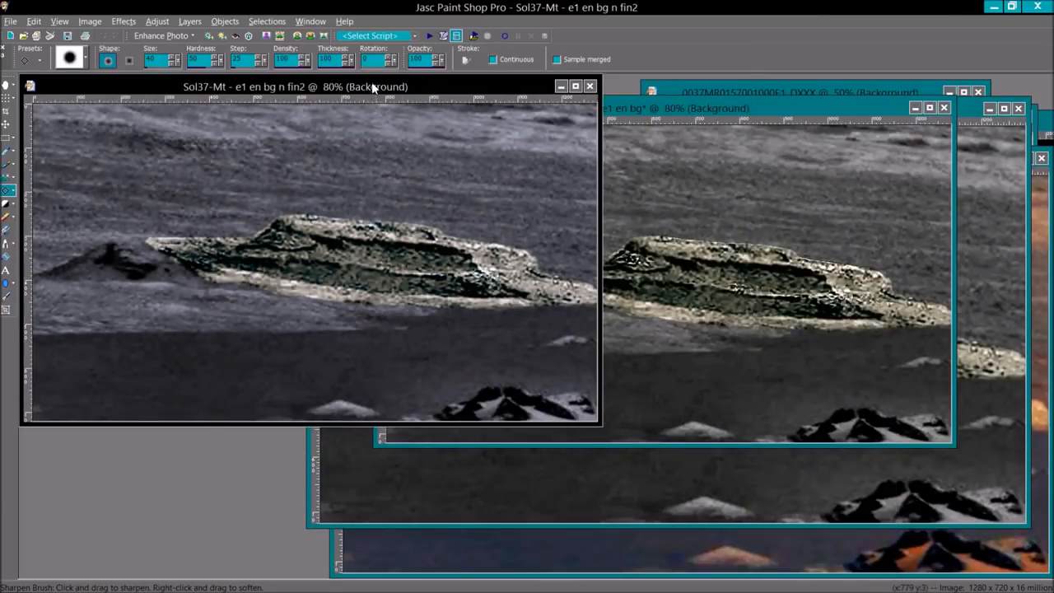
{"action": "left_click", "coordinate": [560, 85]}
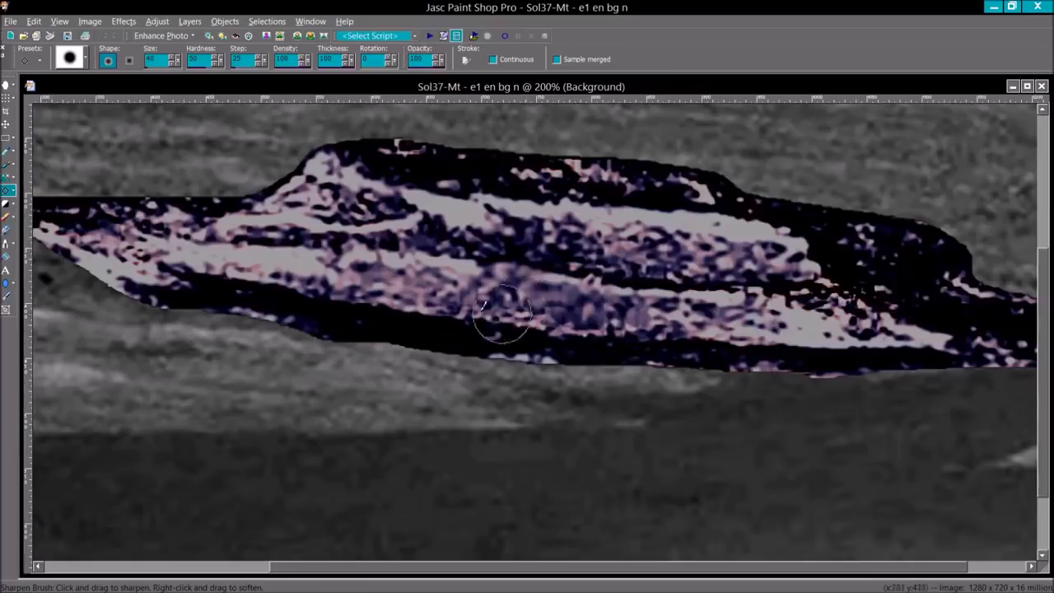
{"action": "mouse_move", "coordinate": [569, 247]}
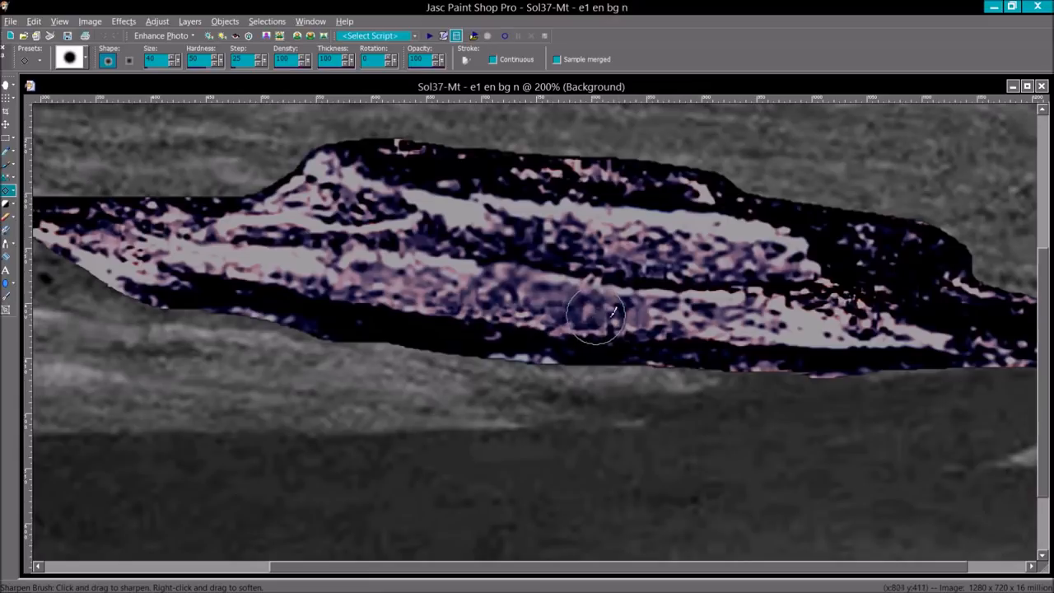
{"action": "mouse_move", "coordinate": [732, 330]}
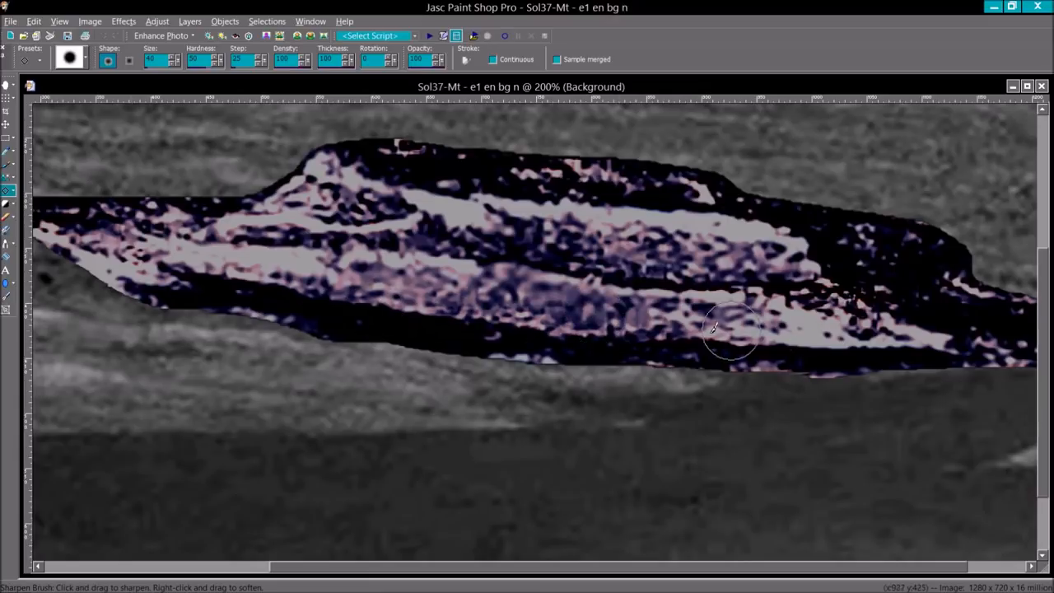